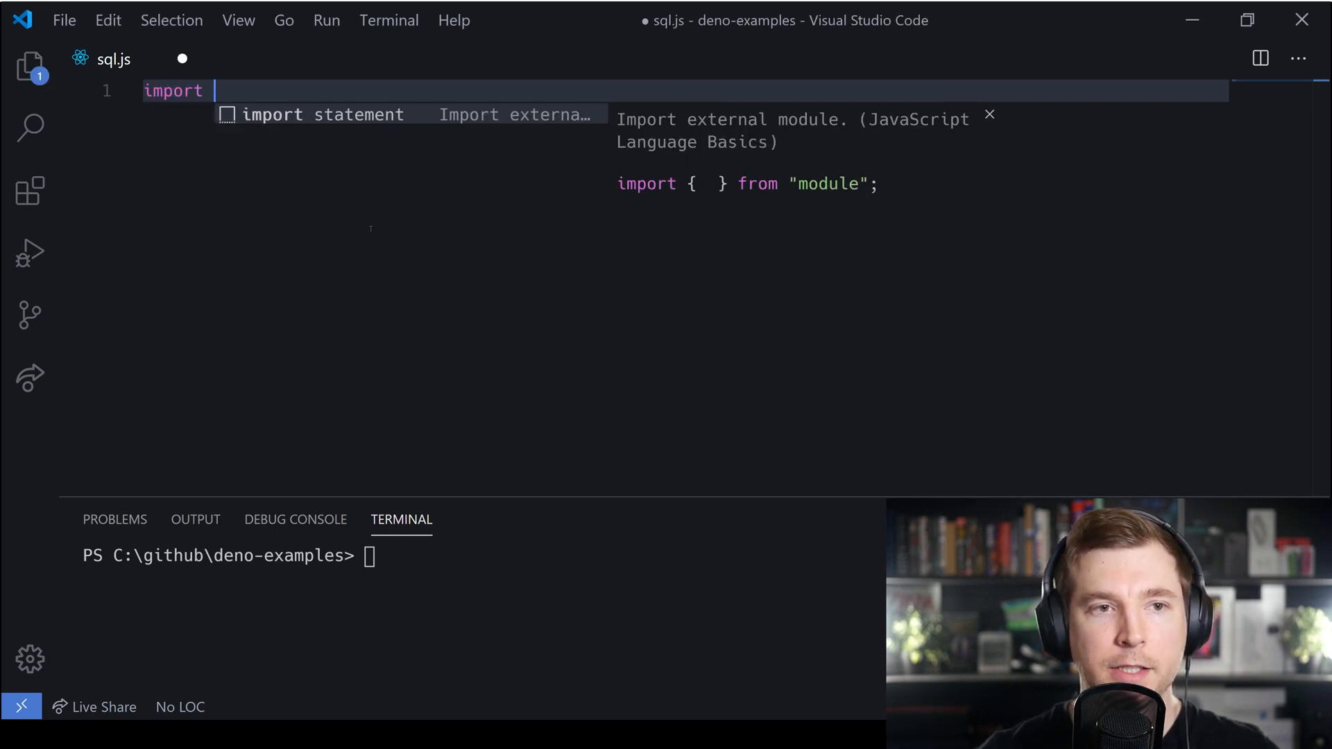
{"action": "type", "text": "{ Client }"}
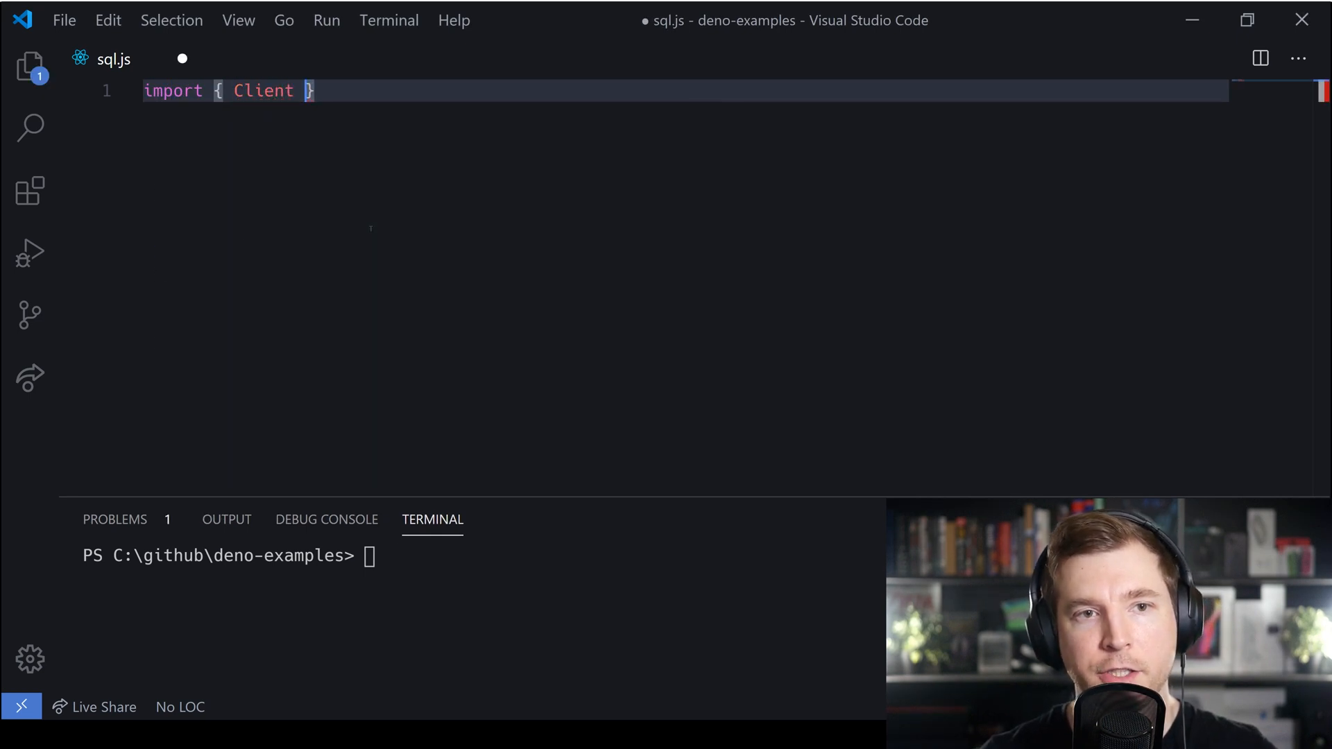
{"action": "type", "text": "from '"}
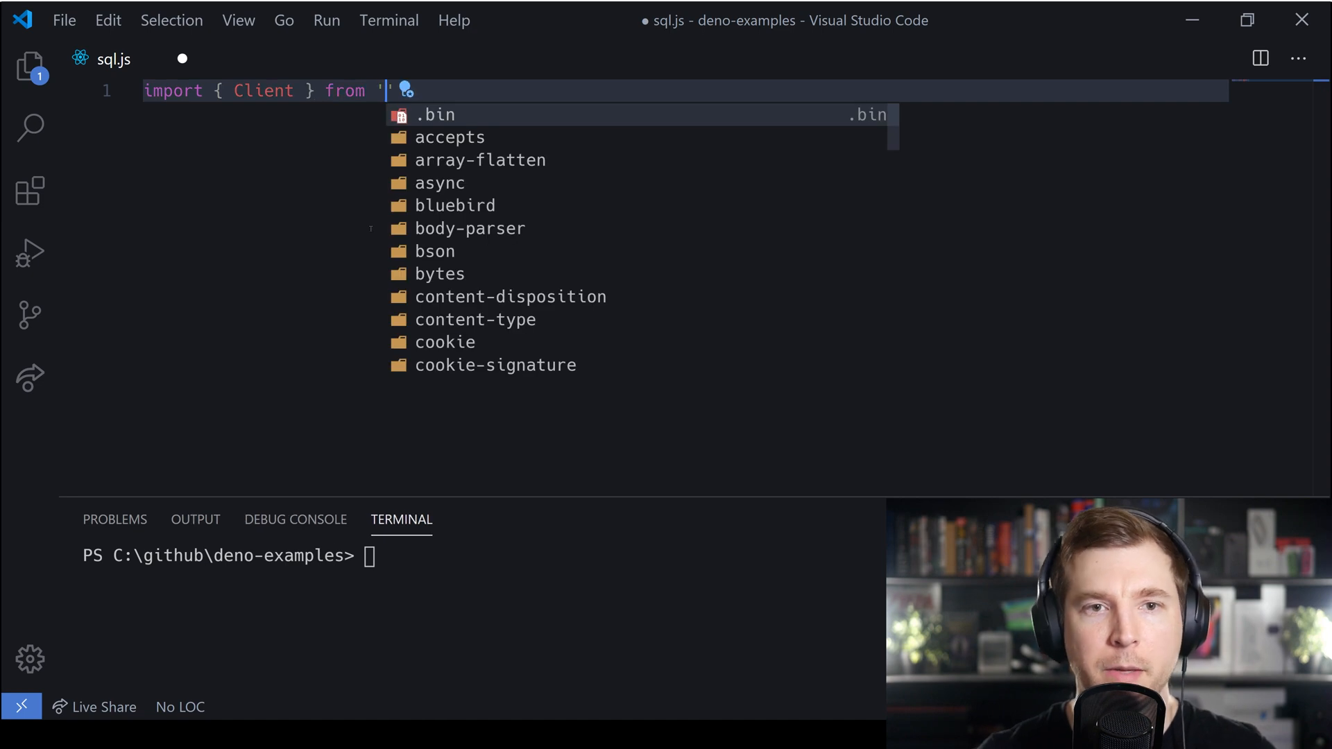
{"action": "type", "text": "https://deno.land/x/mysql/mod.ts"}
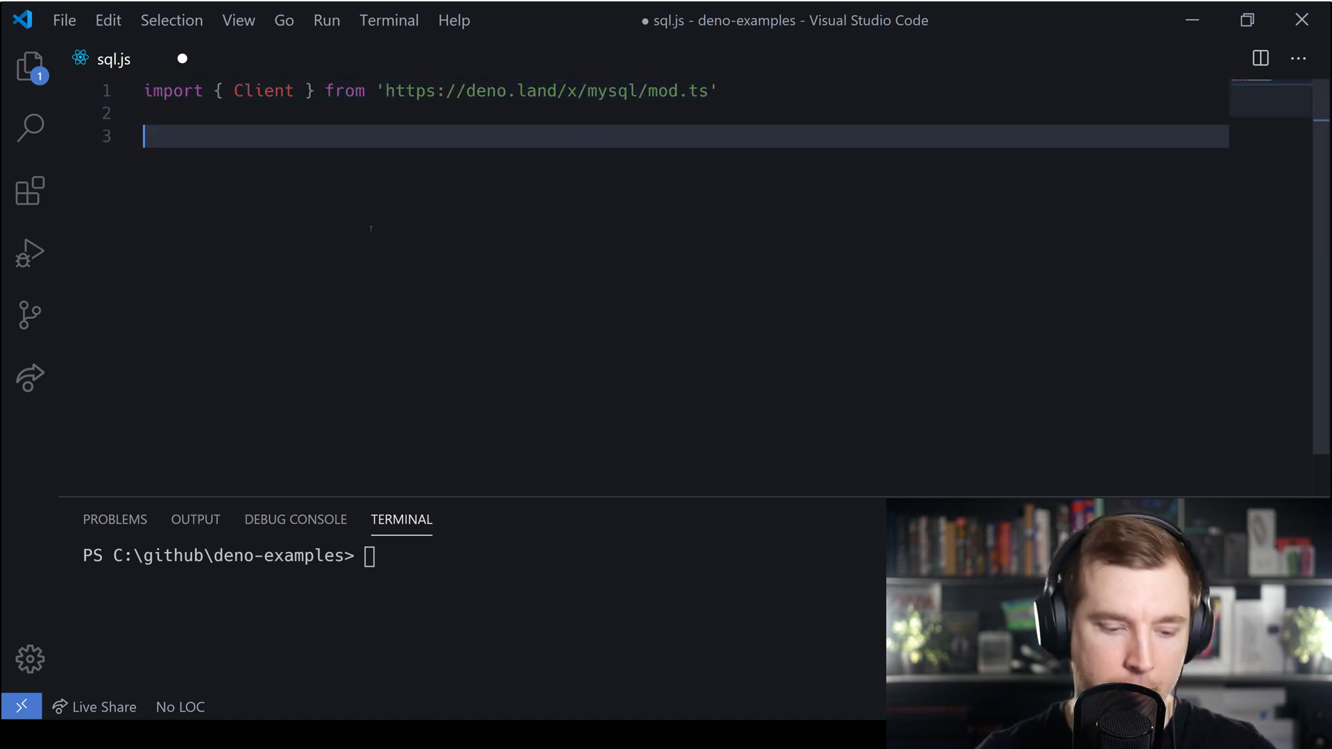
- Declare const client as an awaited new Client().connect() call
{"action": "type", "text": "const"}
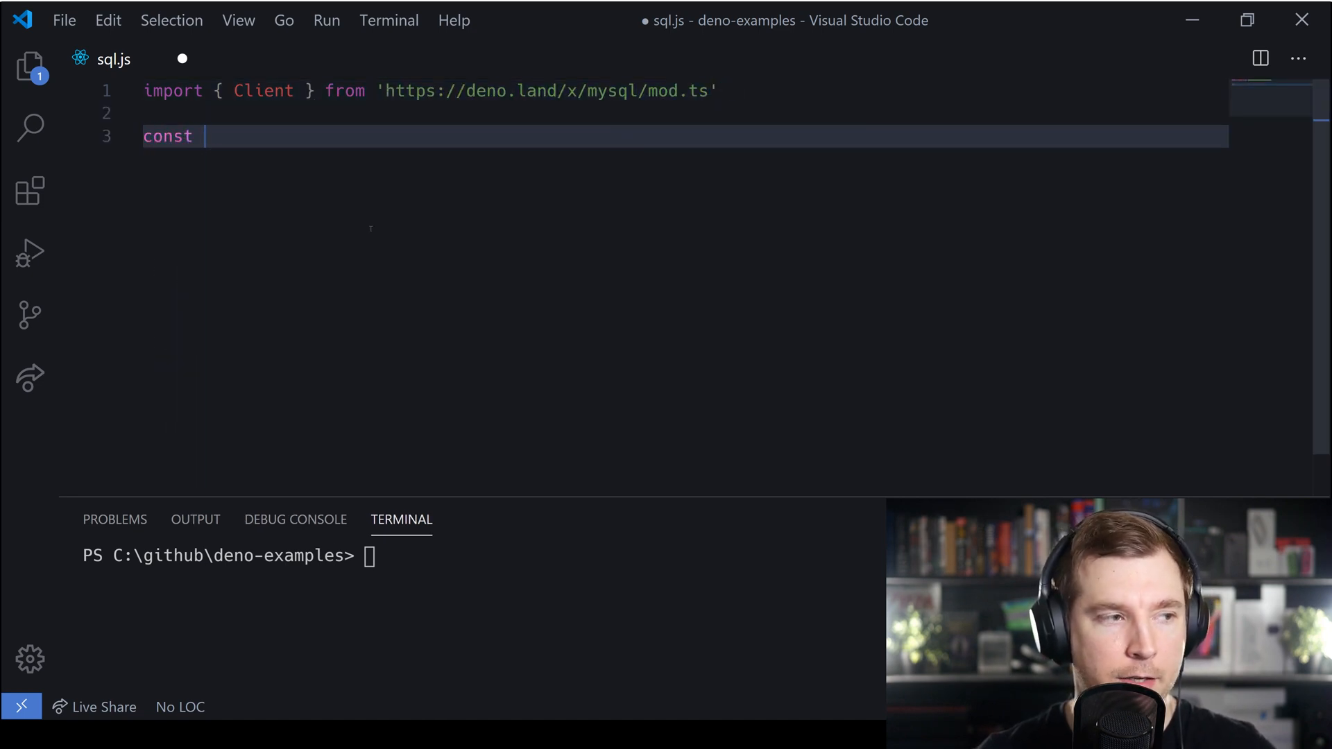
{"action": "type", "text": "client"}
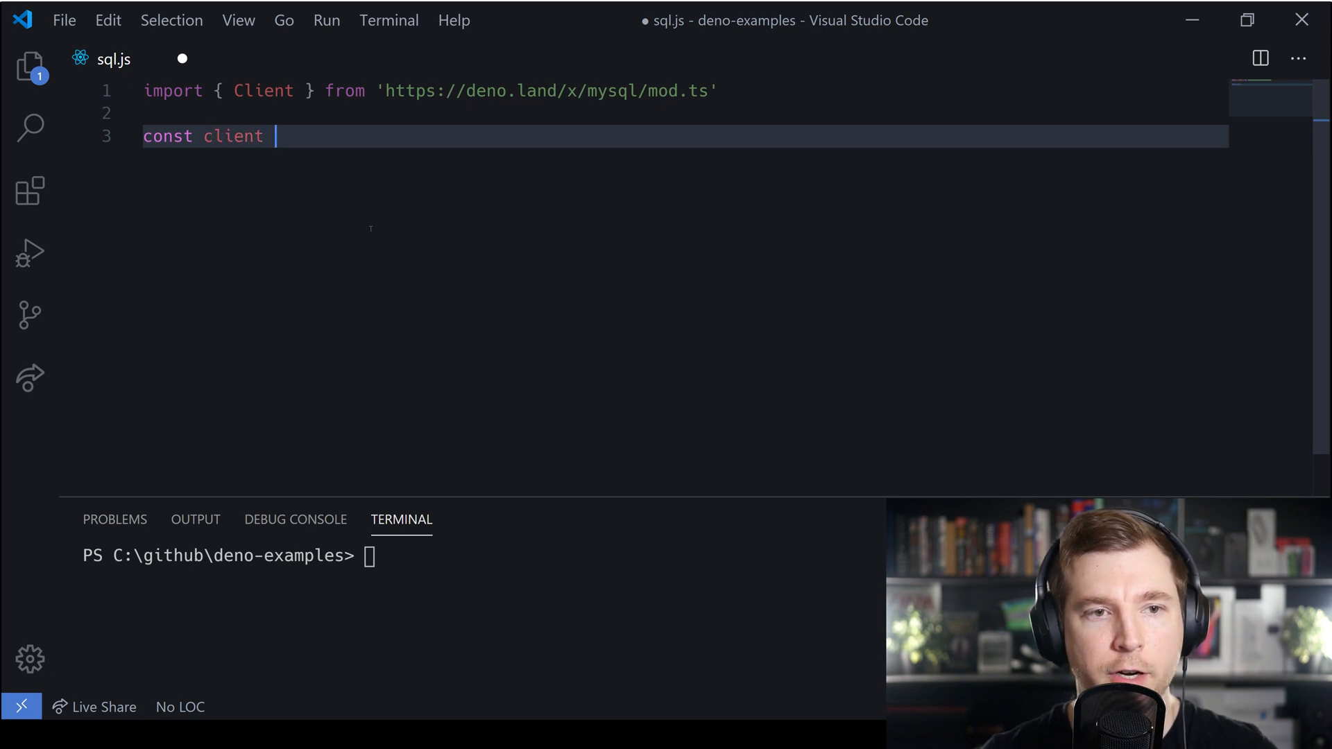
{"action": "type", "text": "="}
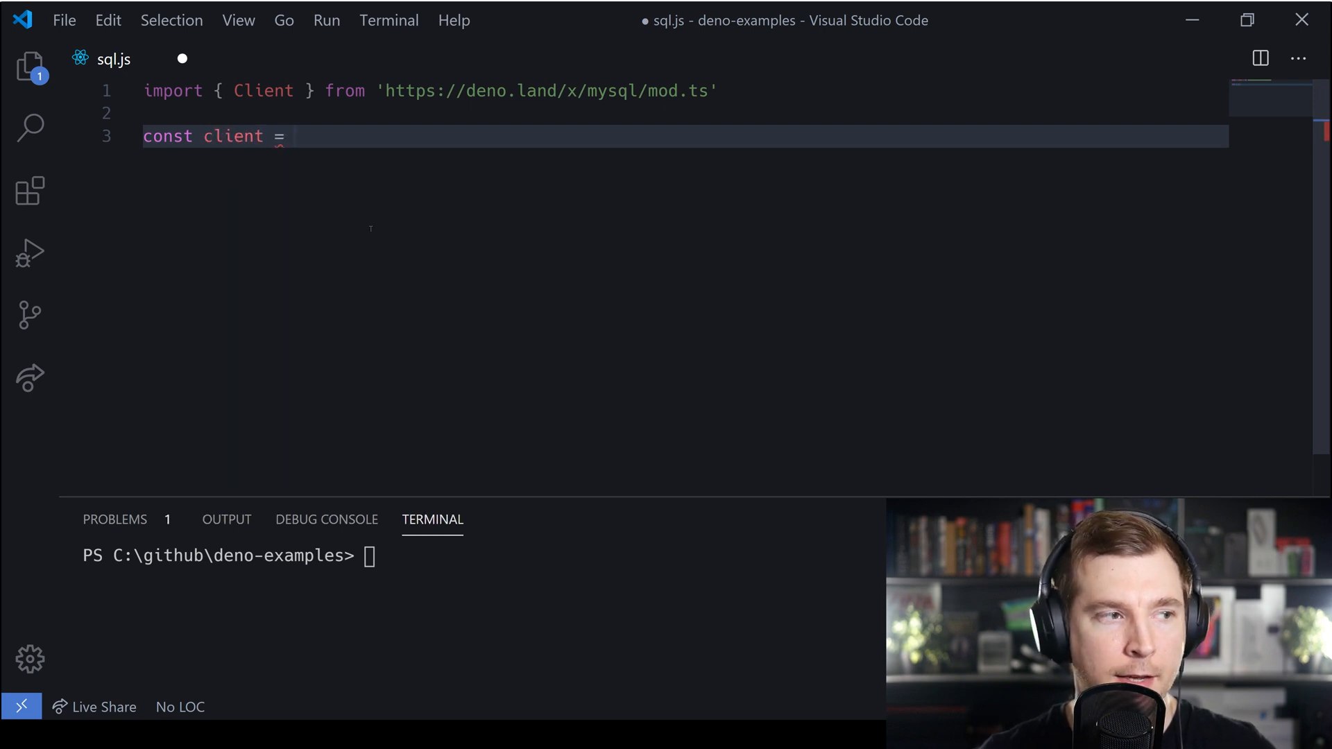
{"action": "type", "text": "await C"}
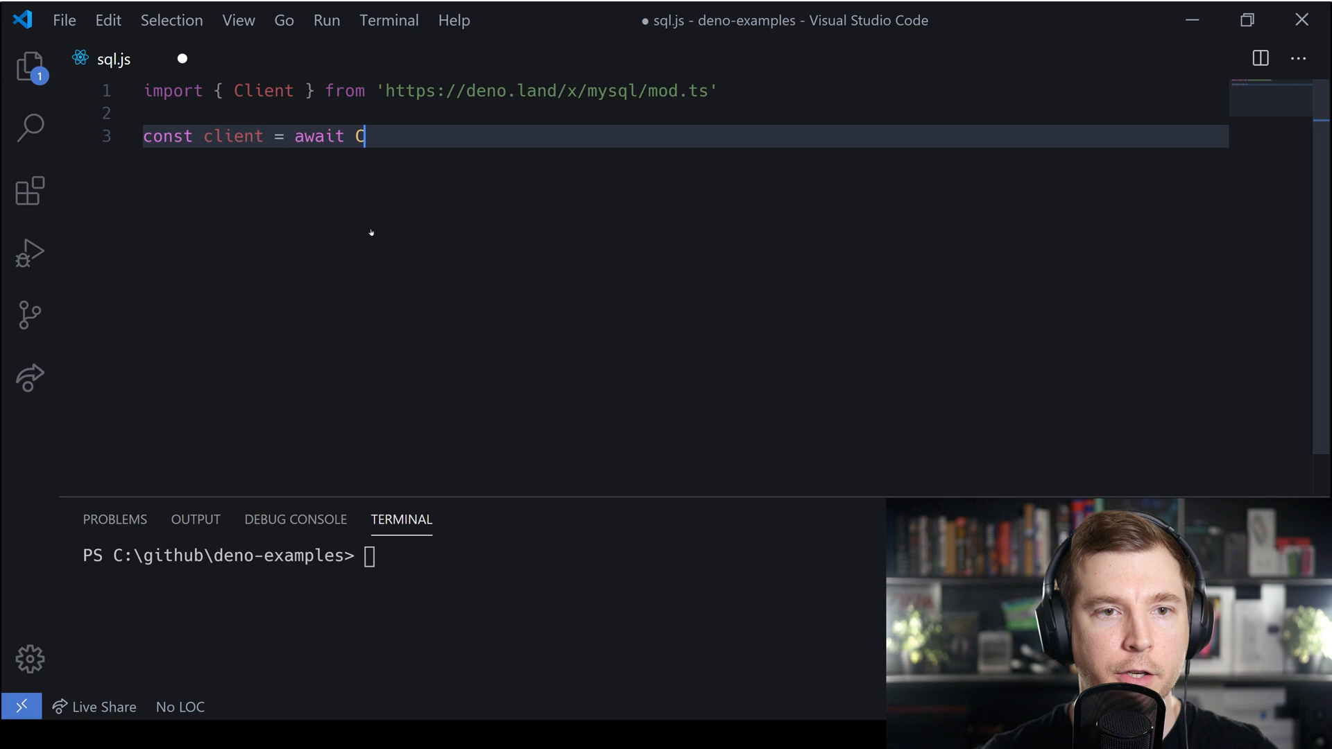
{"action": "type", "text": "new CL"}
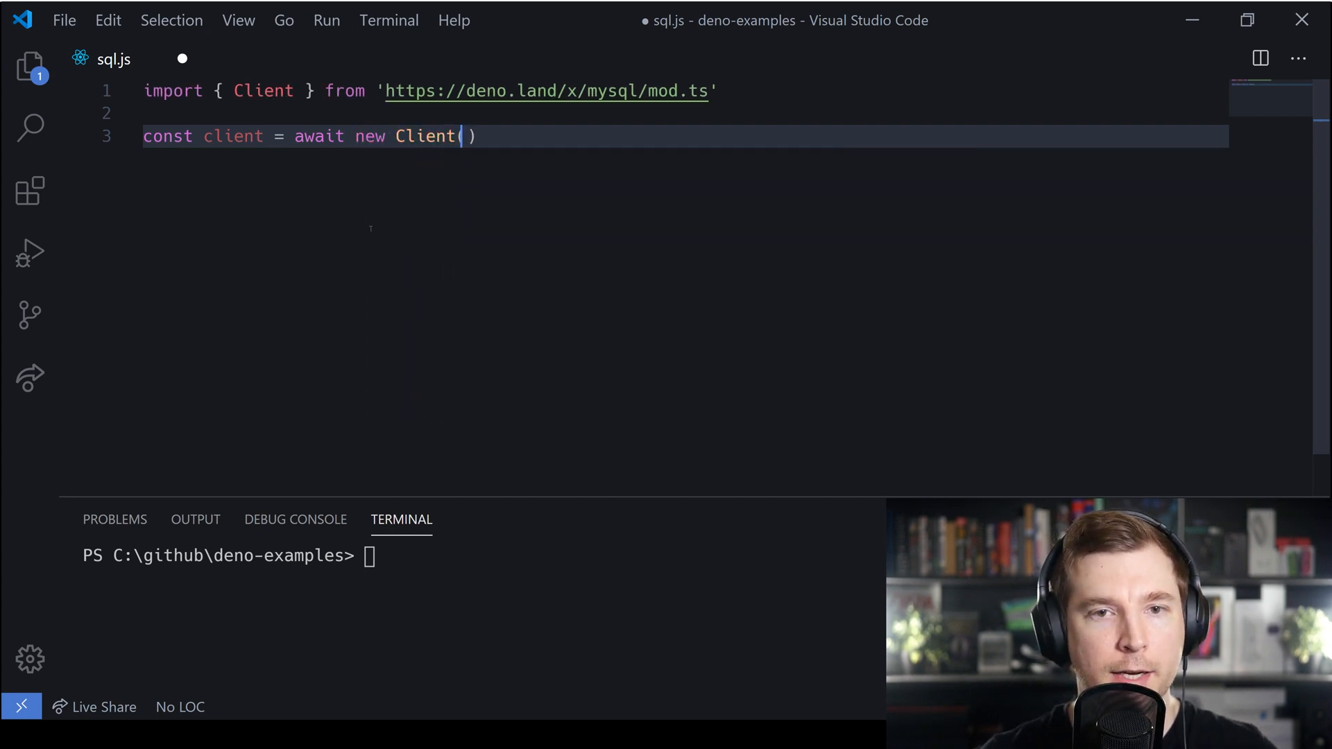
{"action": "type", "text": ".connec"}
{"action": "type", "text": "hostname: \""}
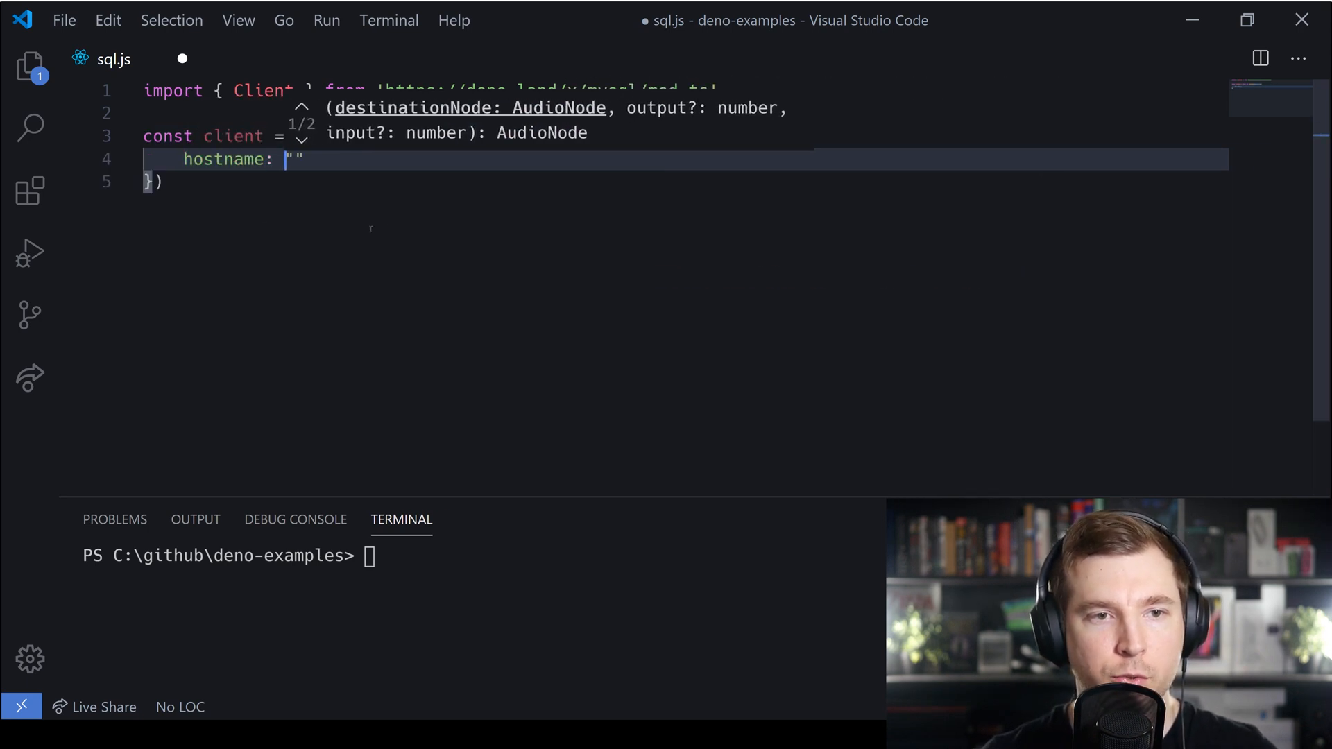
- Fill the connection options with hostname 127.0.0.1, username root and a poolSize entry
{"action": "type", "text": "127.0.0."}
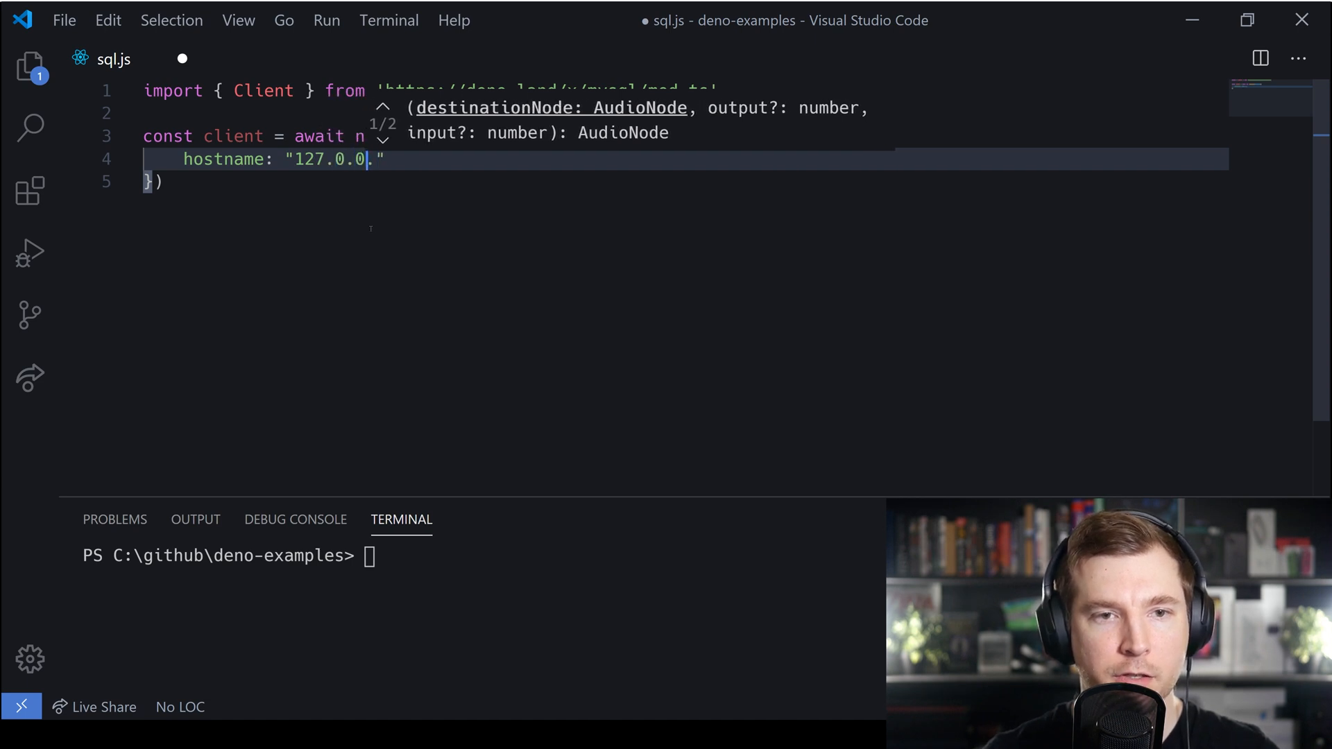
{"action": "type", "text": "username: \"root\","}
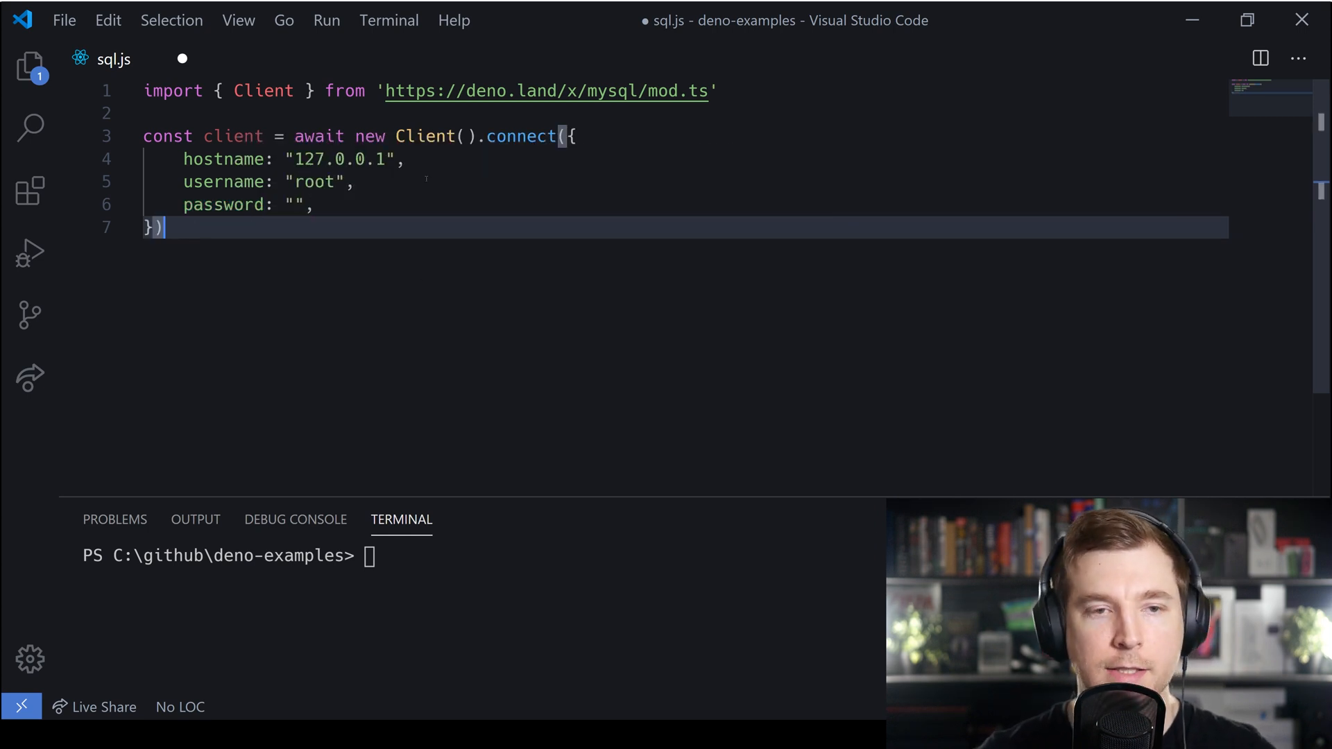
{"action": "key", "text": "Enter"}
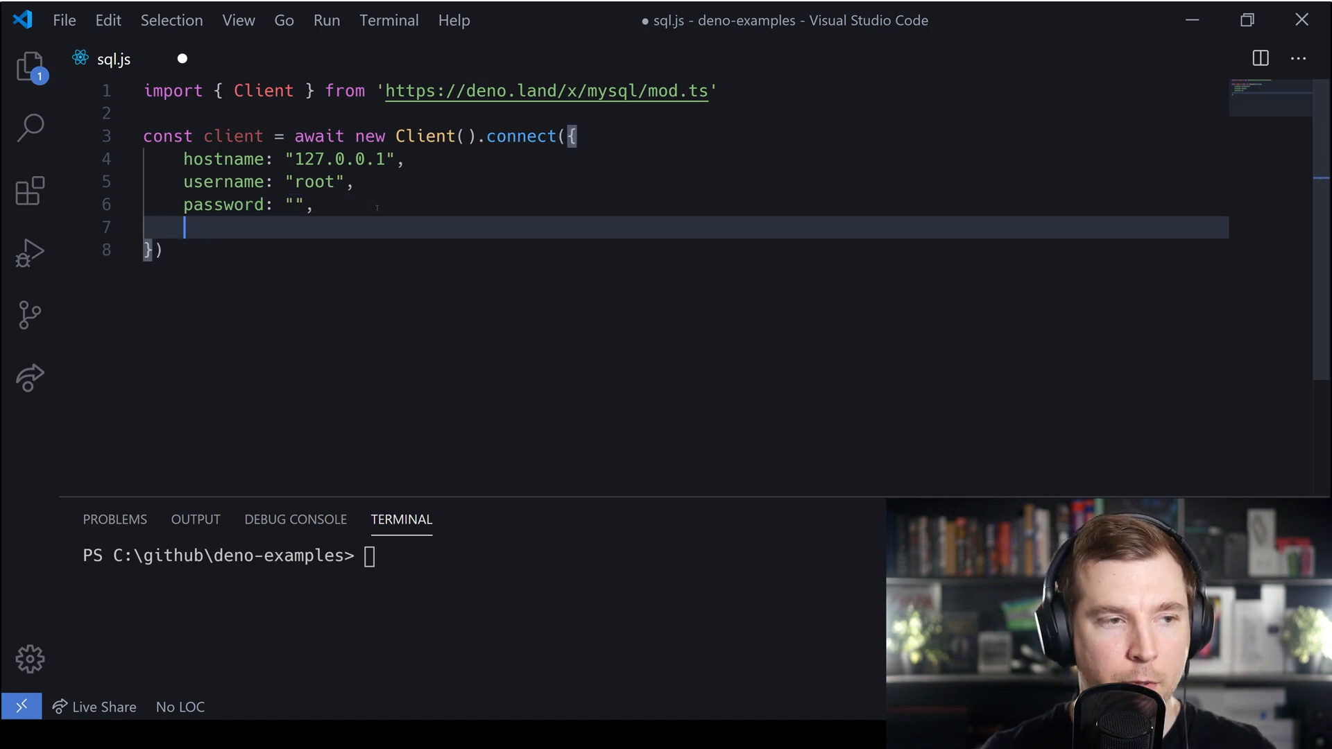
{"action": "type", "text": "poolSize:"}
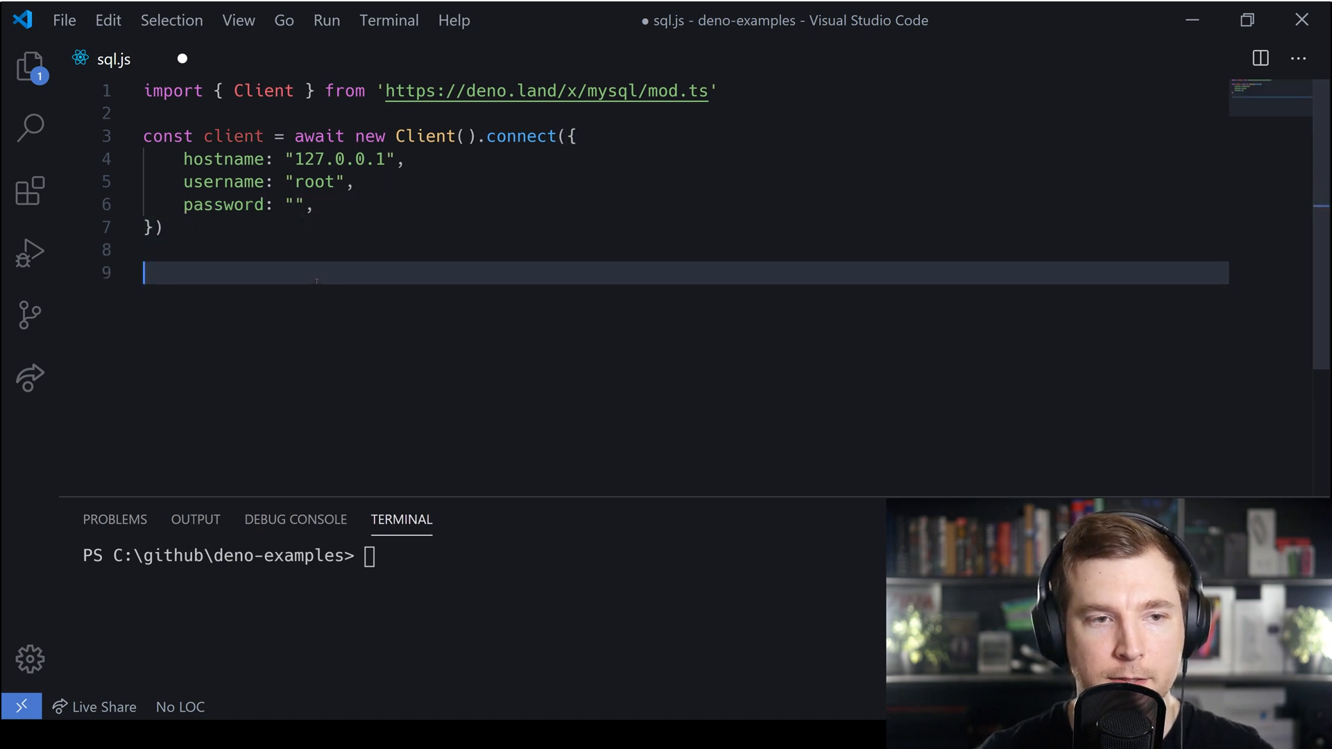
- Add await client.execute(`CREATE DATABASE IF NOT EXISTS enok`)
{"action": "type", "text": "a"}
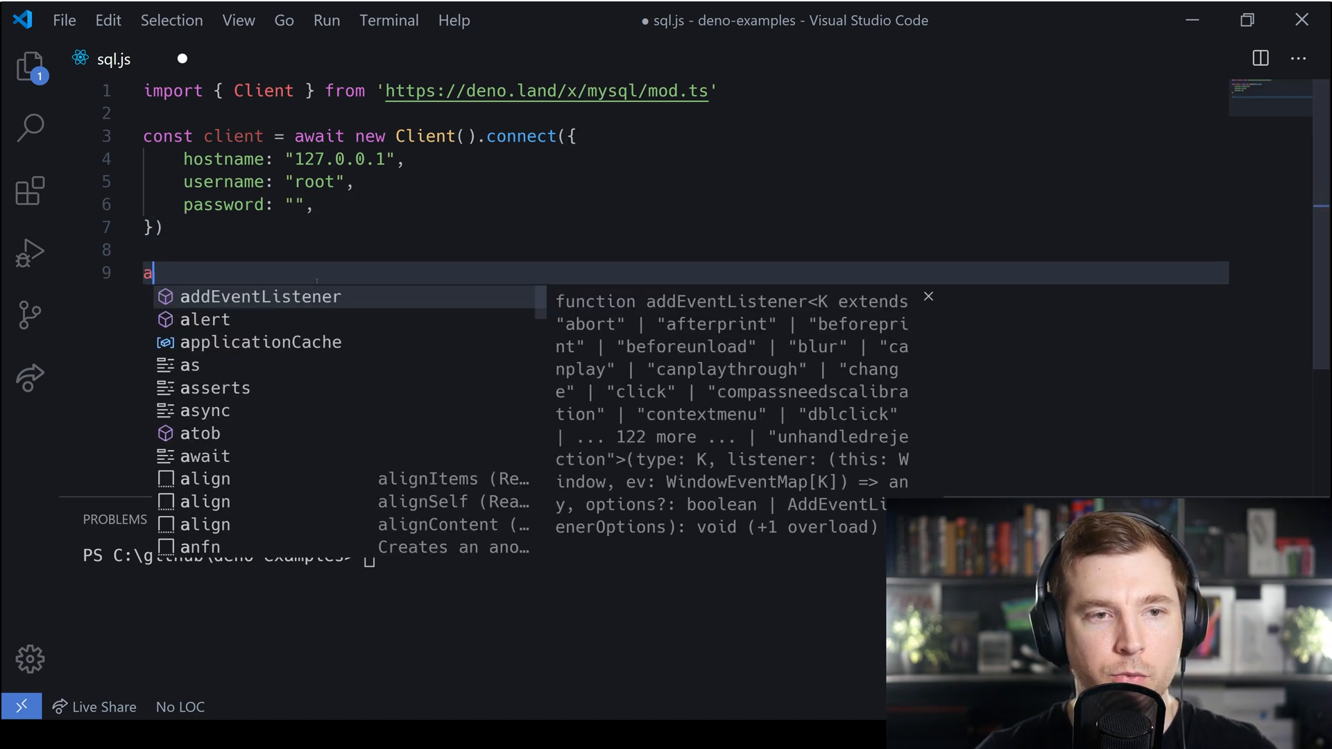
{"action": "type", "text": "wait clien"}
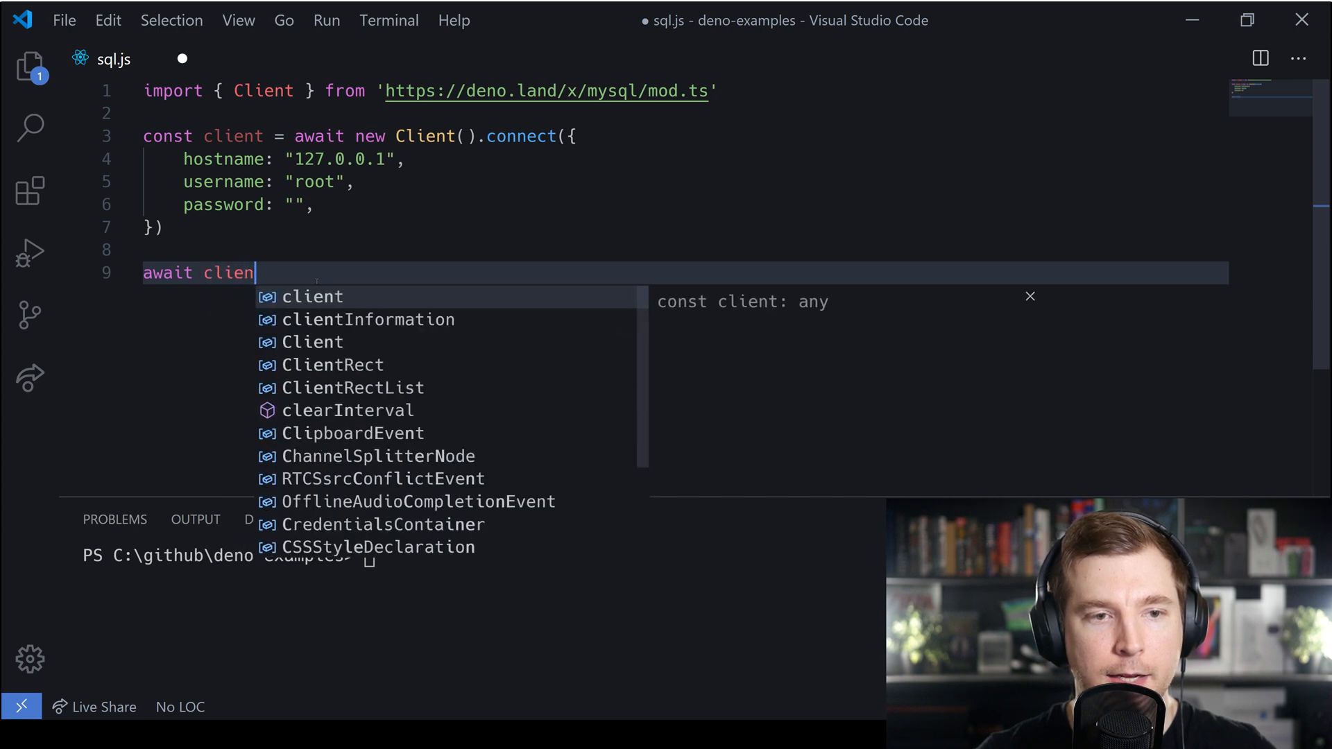
{"action": "type", "text": "t.exec"}
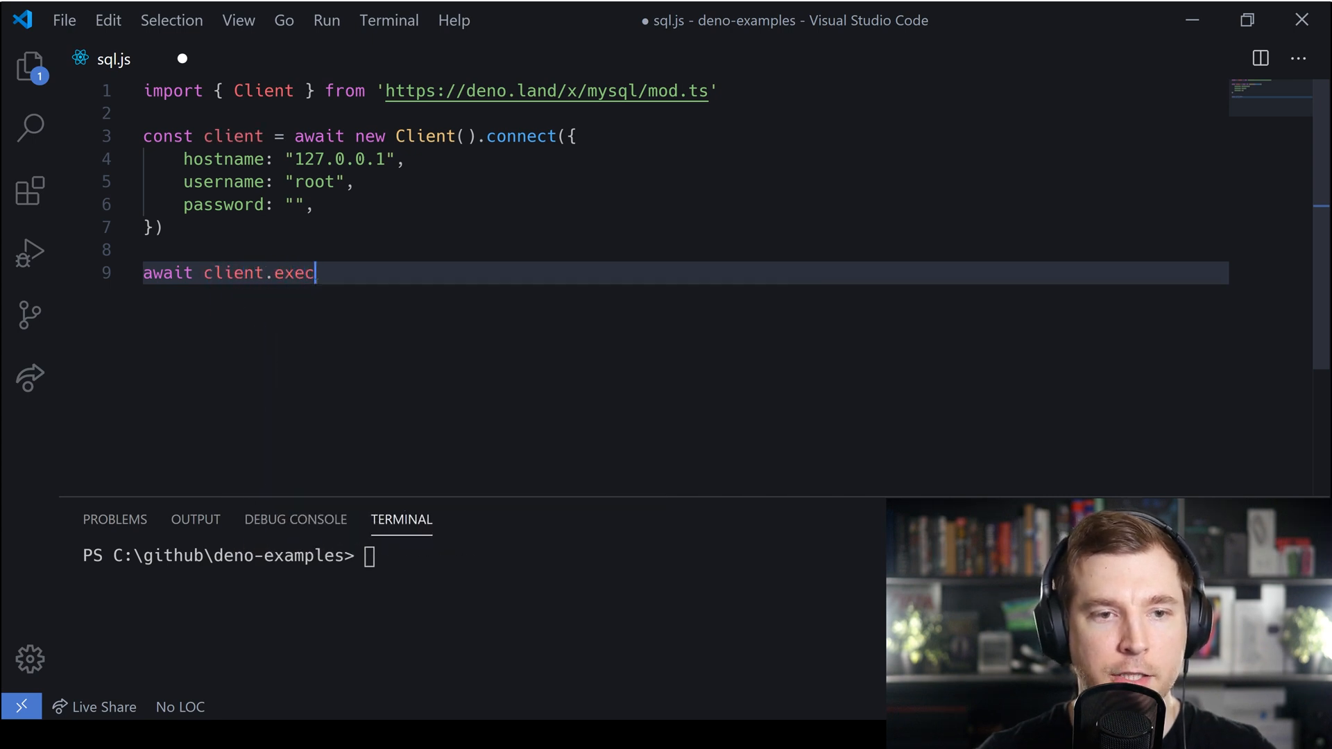
{"action": "type", "text": "ute(``)"}
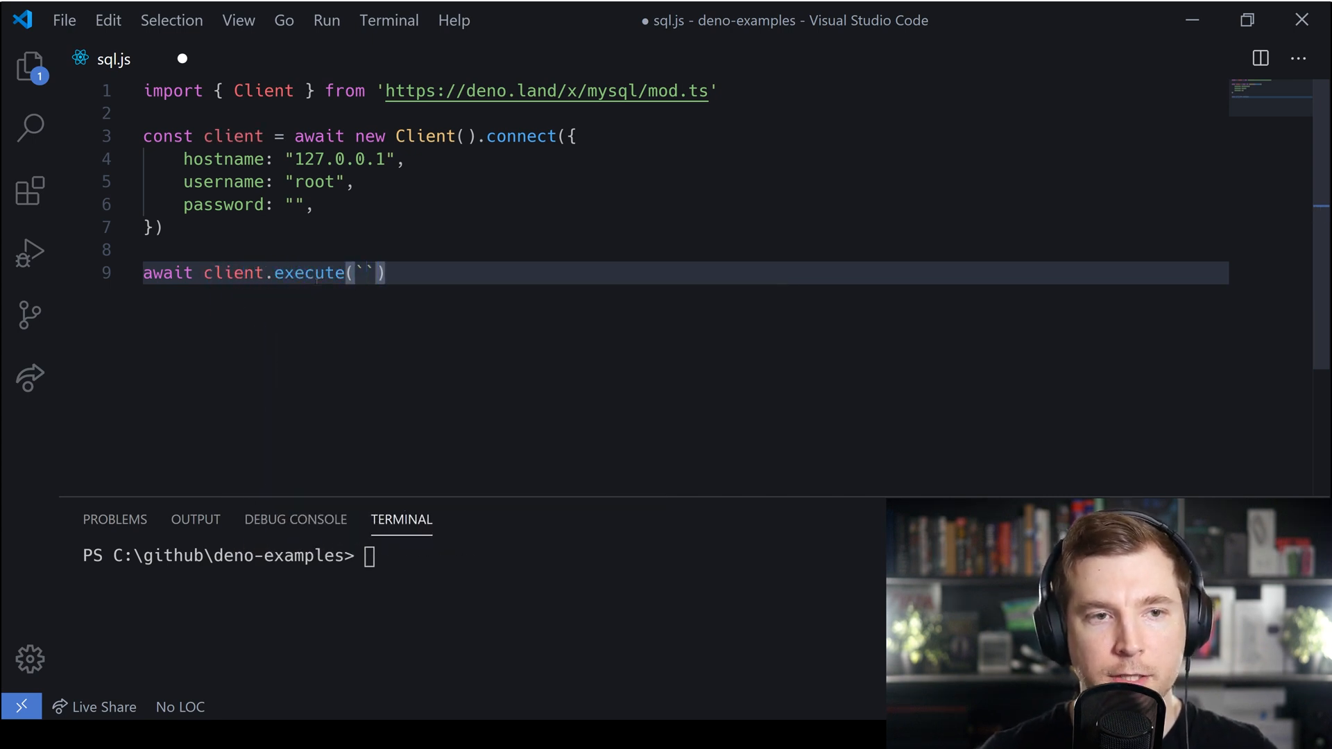
{"action": "type", "text": "CRE"}
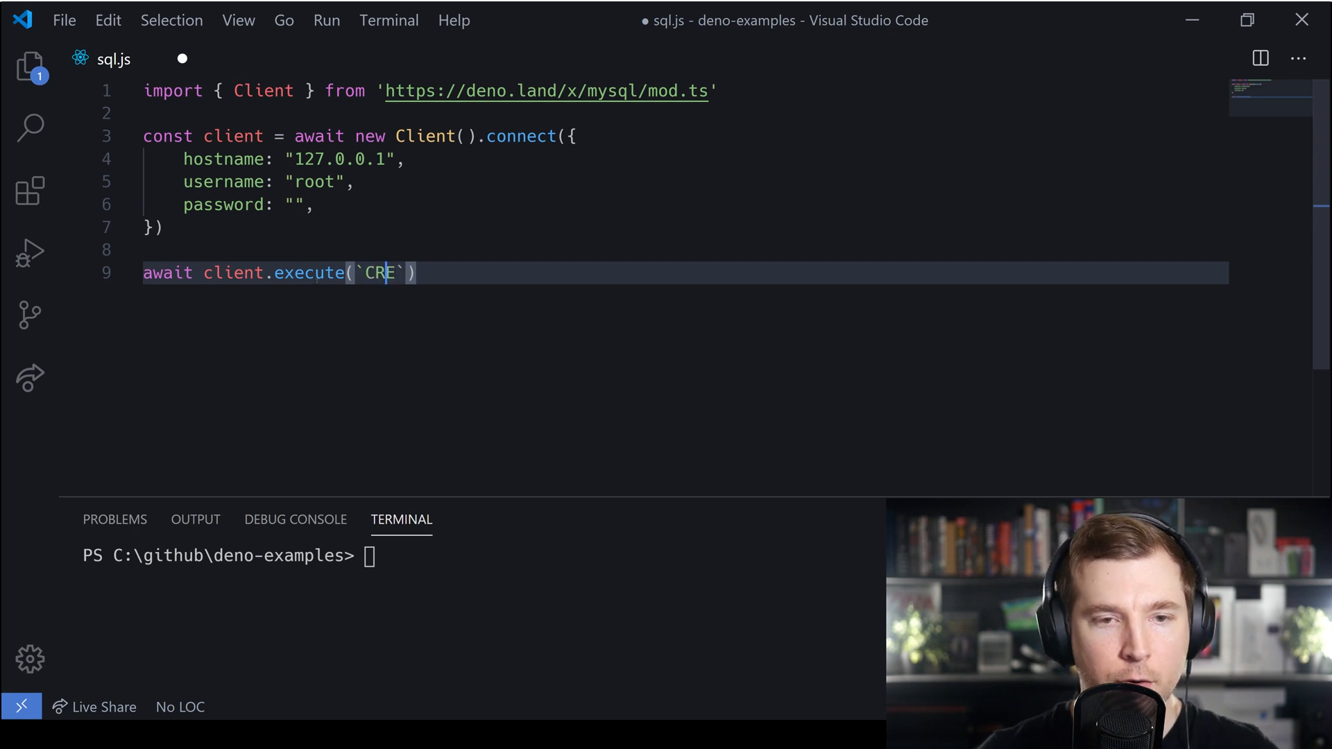
{"action": "type", "text": "ATE DAT"}
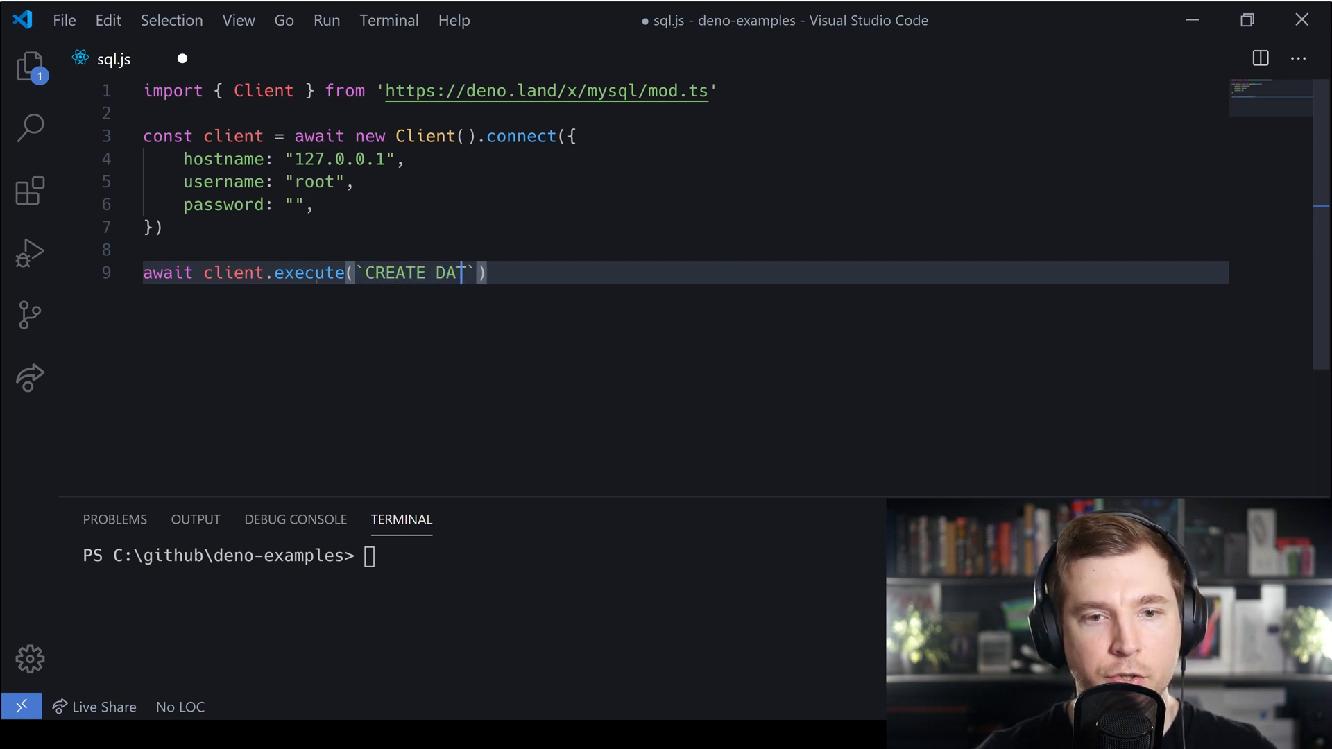
{"action": "type", "text": "ABASE"}
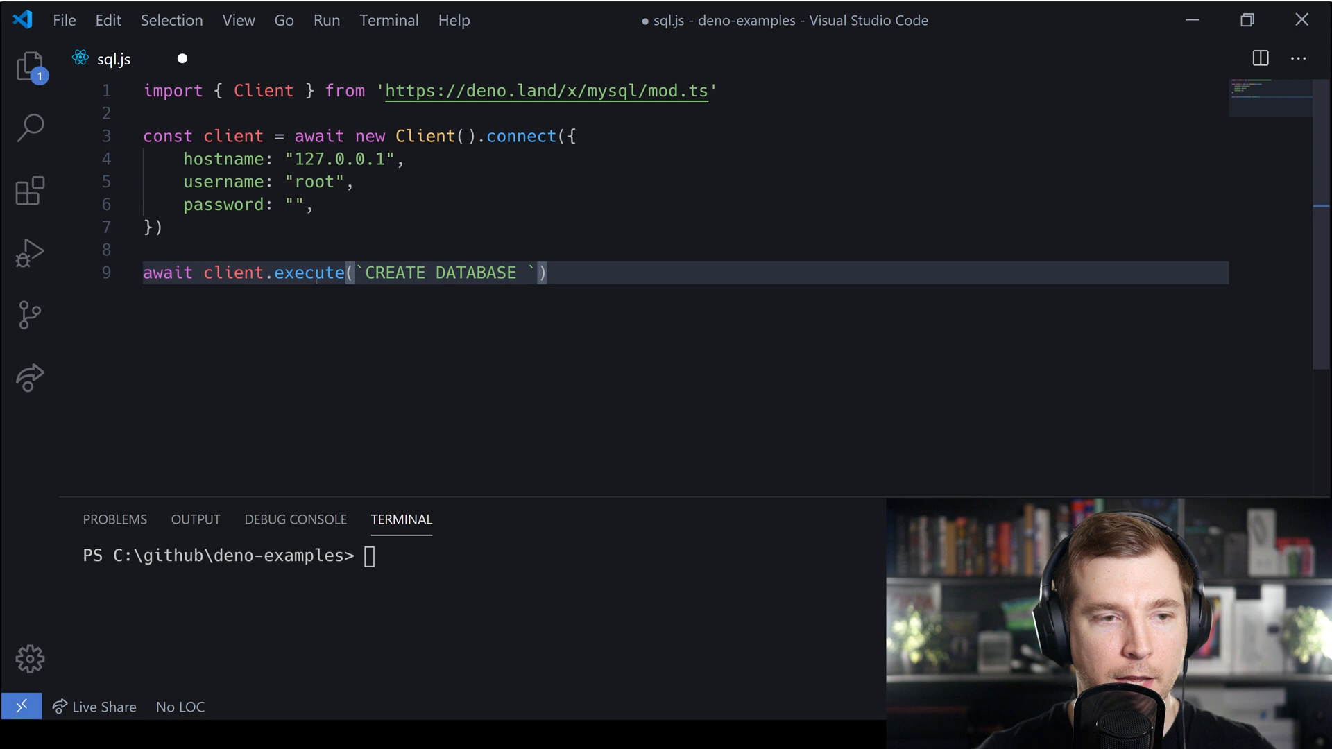
{"action": "type", "text": "IF NOT EXI"}
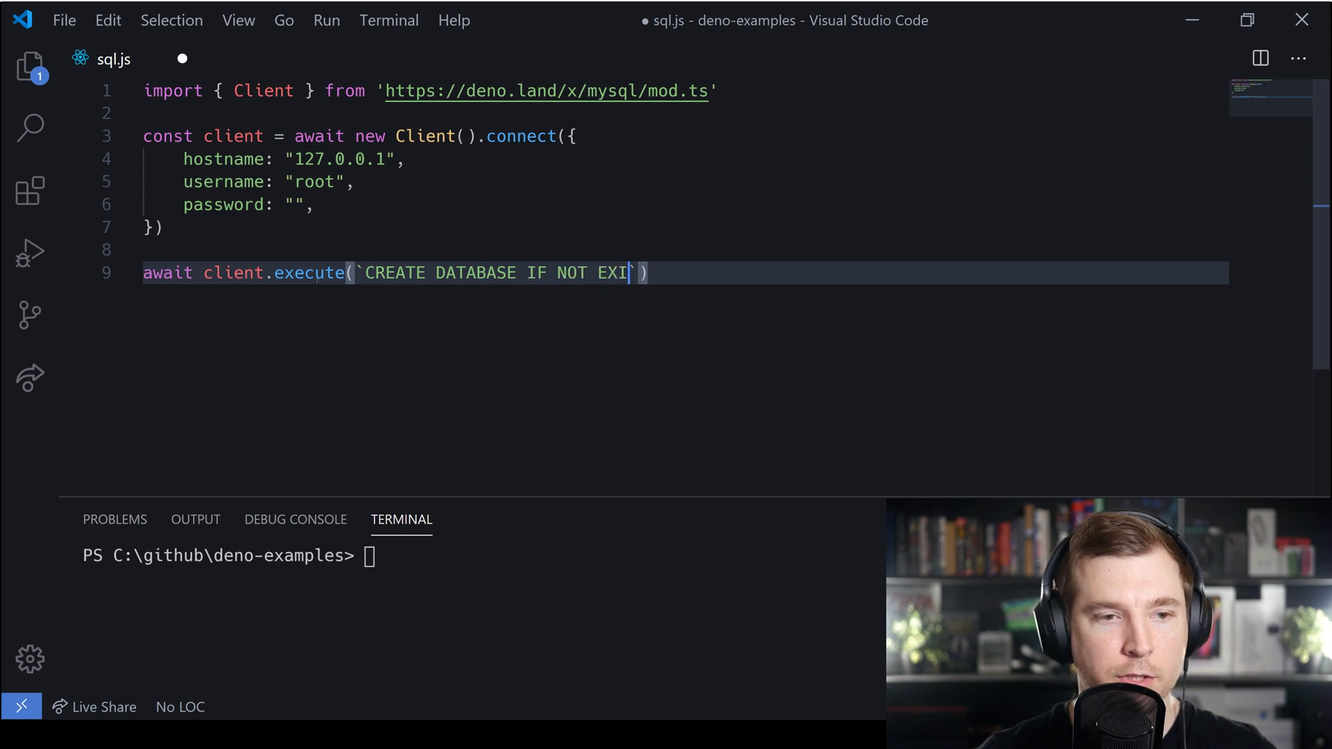
{"action": "type", "text": "STS ex"}
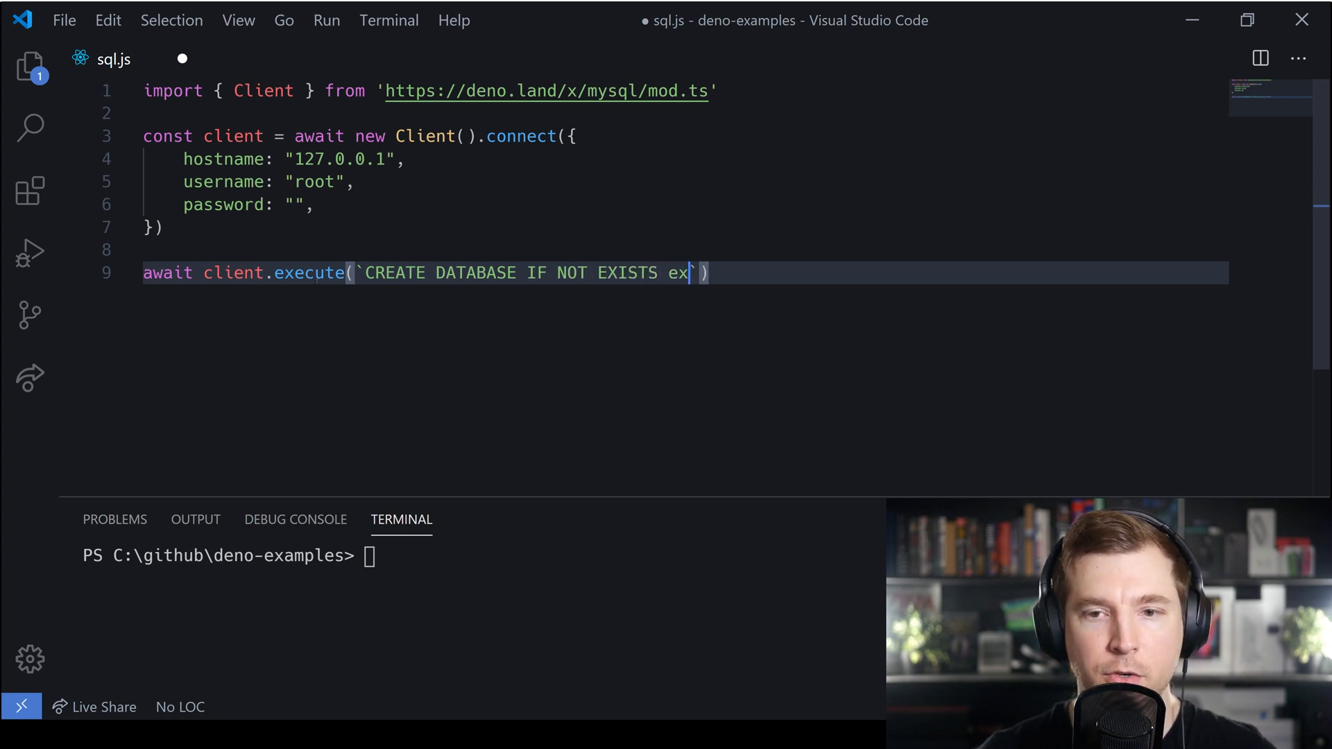
{"action": "type", "text": "nok"}
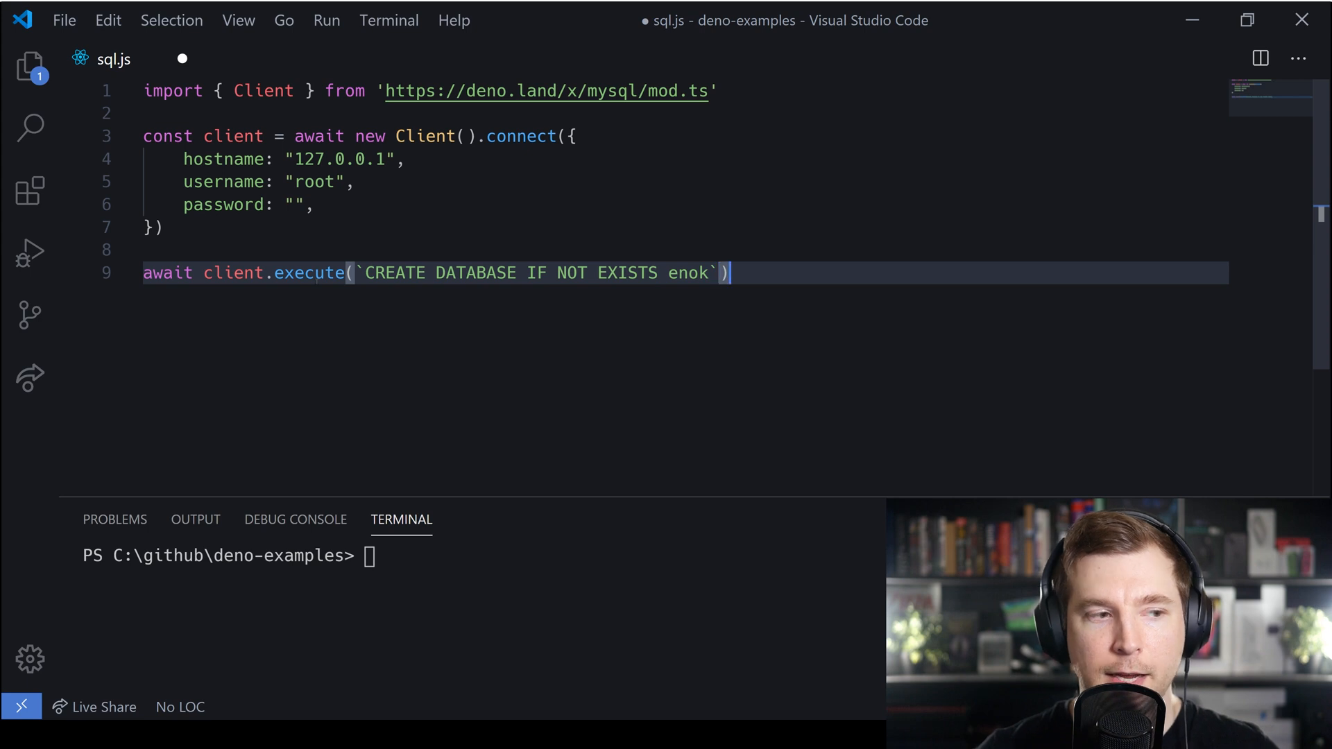
- Add await client.execute(`USE enok`) on the next line
{"action": "key", "text": "Enter"}
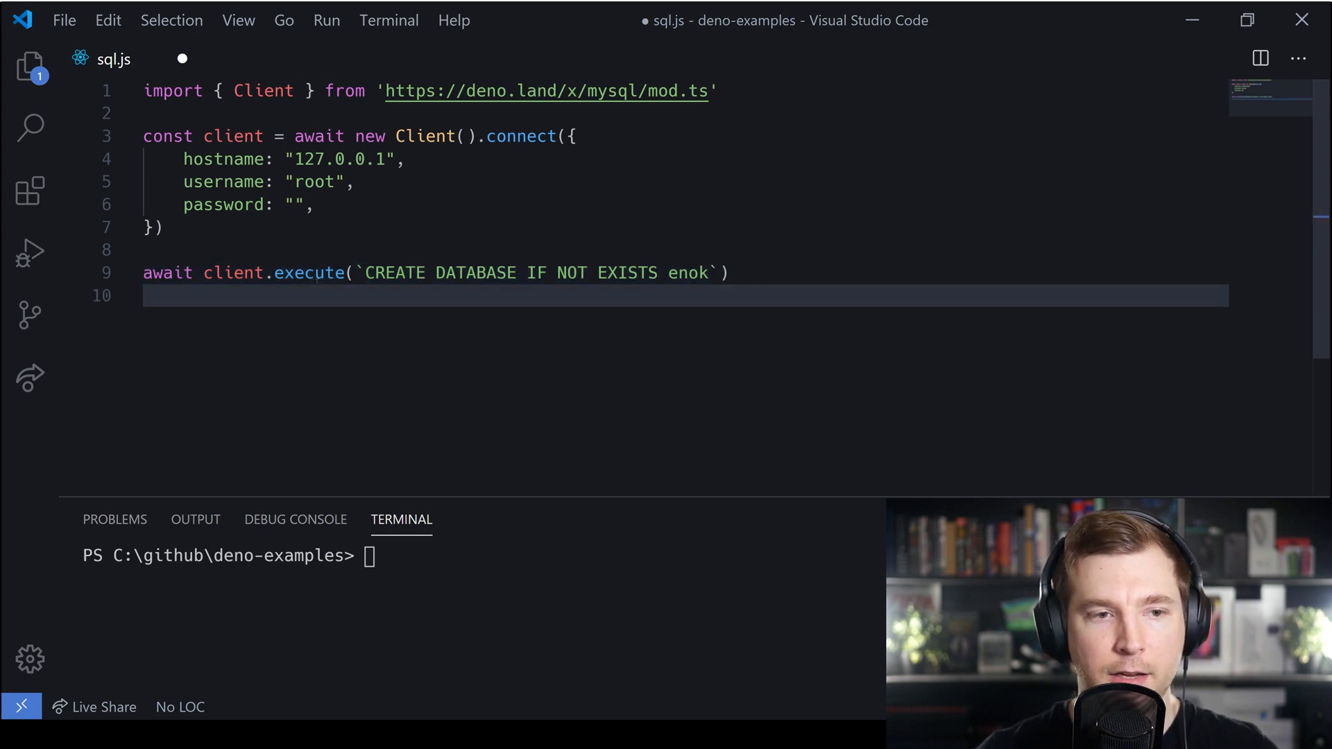
{"action": "type", "text": "await"}
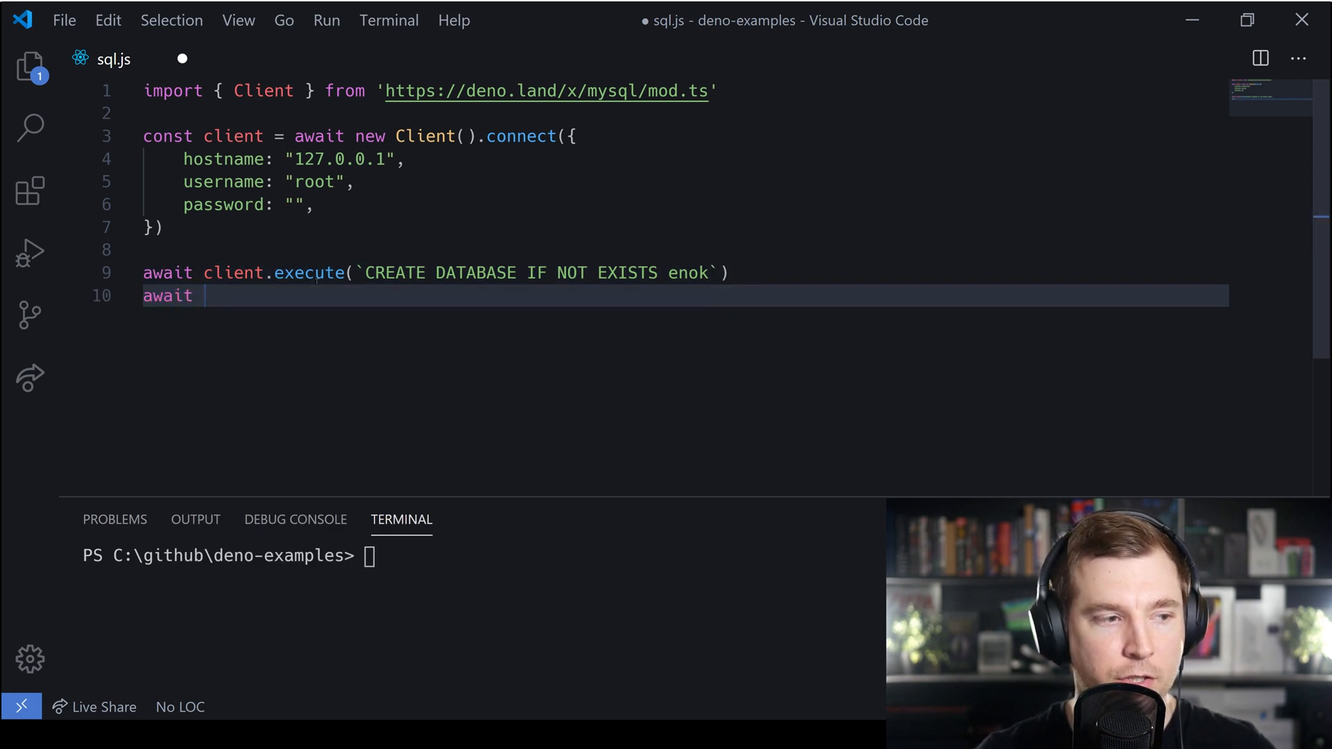
{"action": "type", "text": "client.execute(`"}
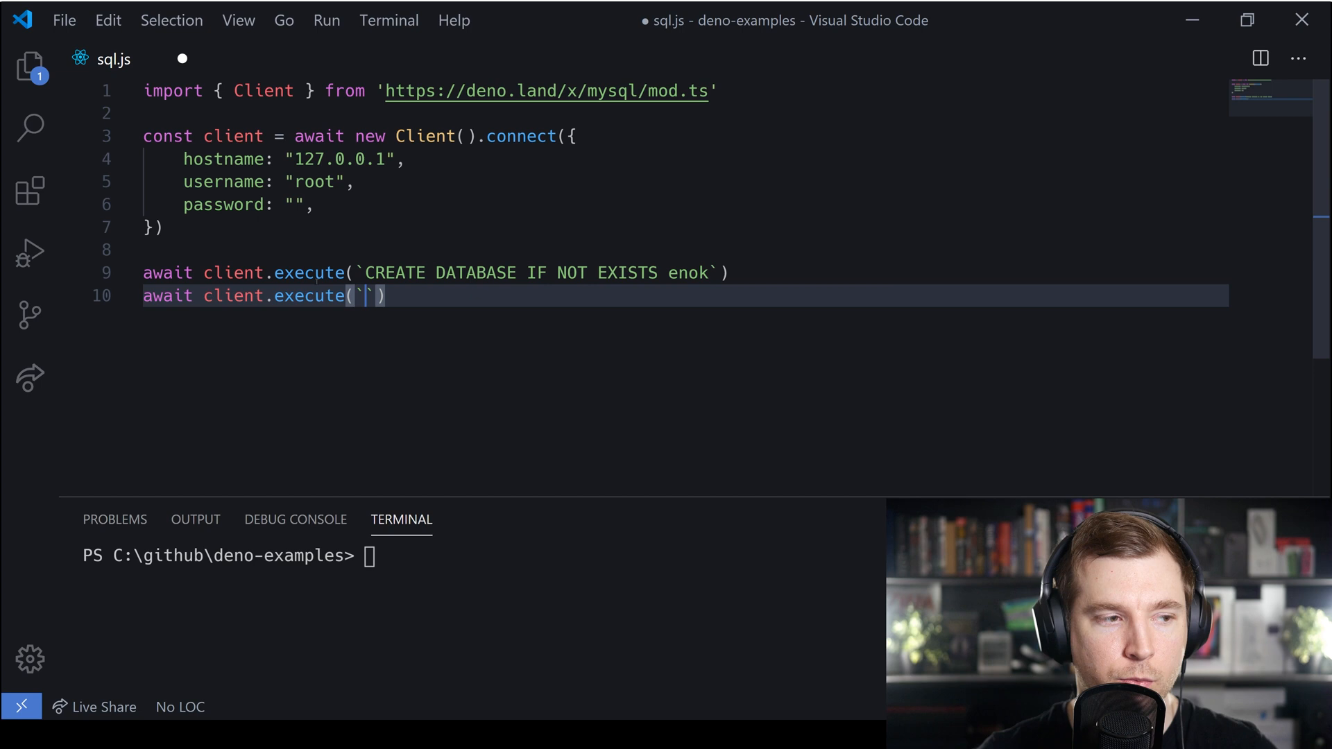
{"action": "type", "text": "USE en"}
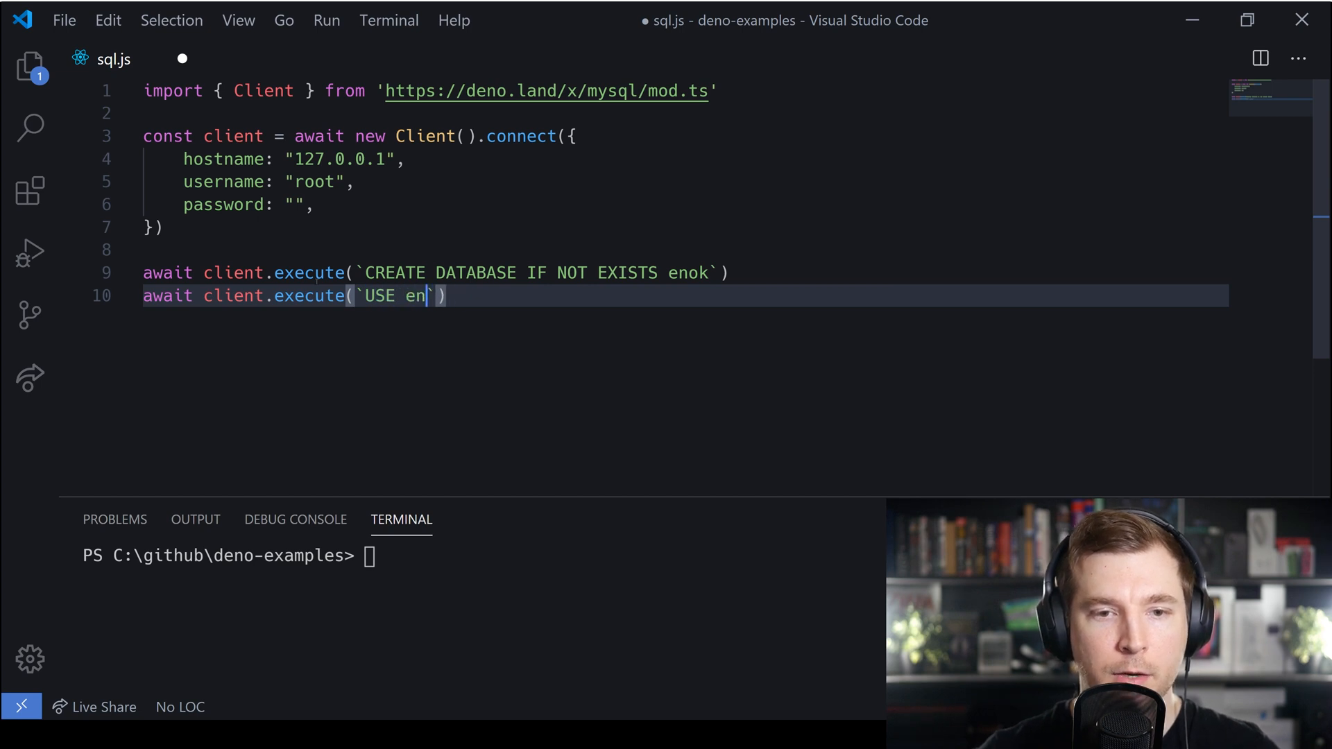
{"action": "type", "text": "ok"}
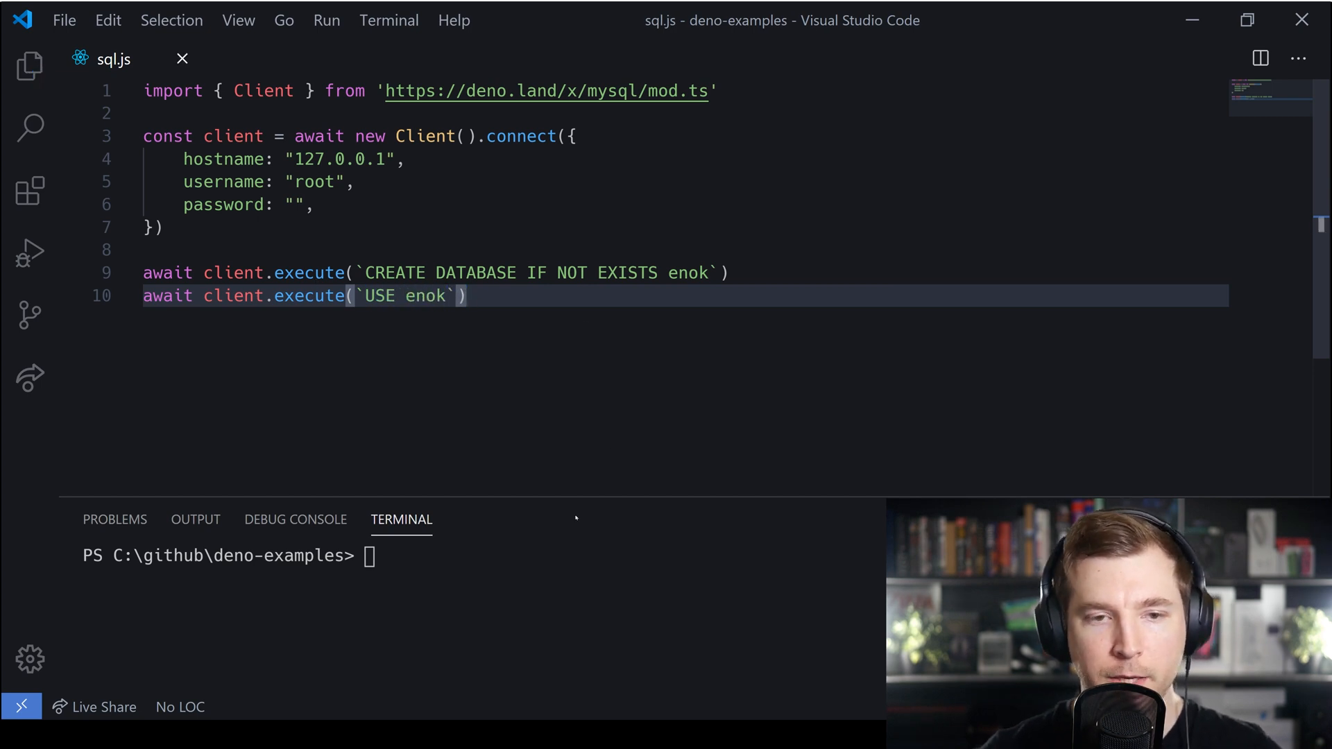
- Run deno run --allow-net ./sql.js in the integrated terminal
{"action": "type", "text": "deno run"}
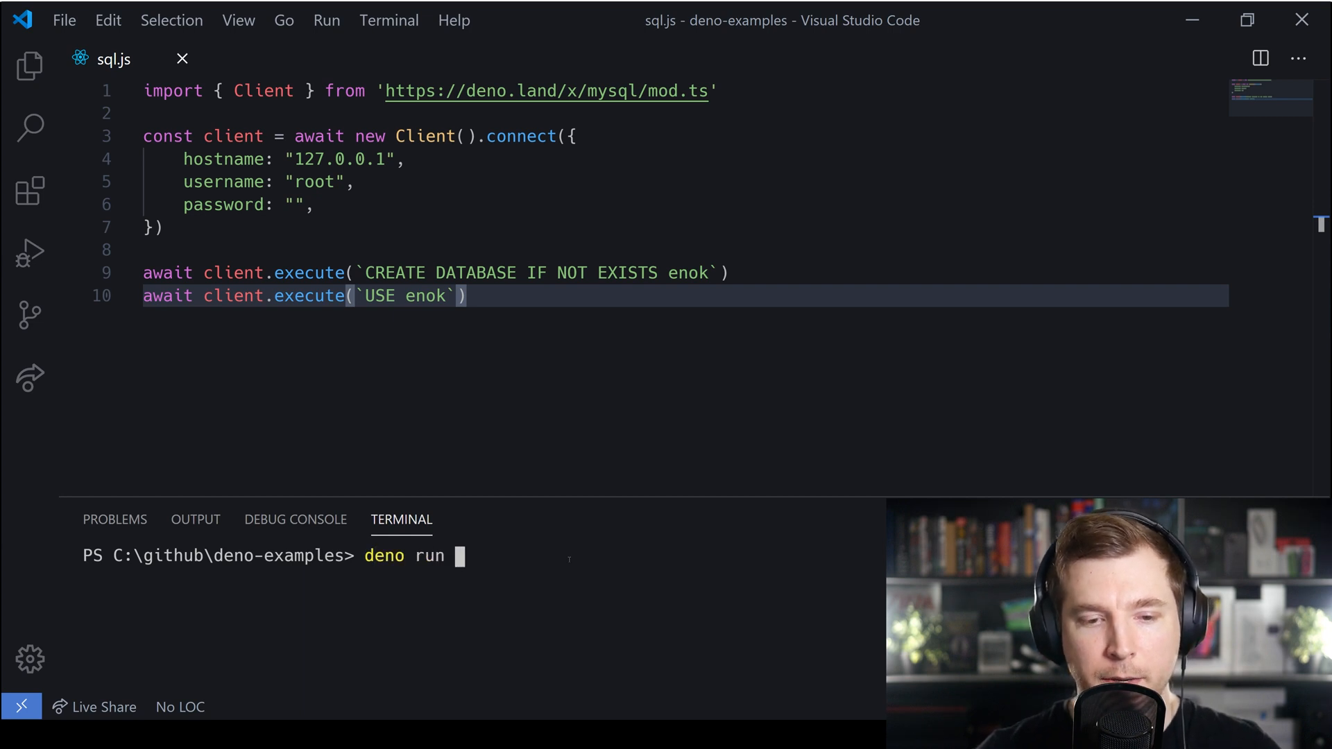
{"action": "type", "text": "--a"}
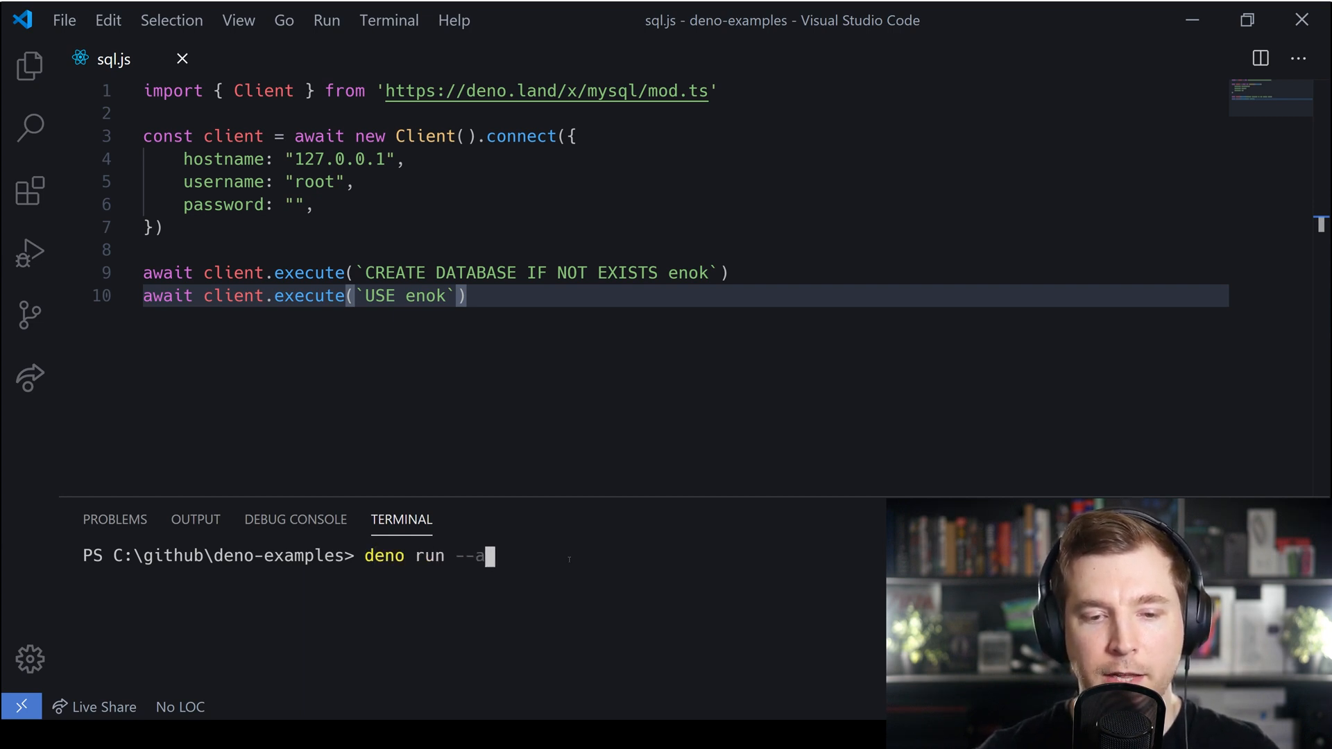
{"action": "type", "text": "llow-net"}
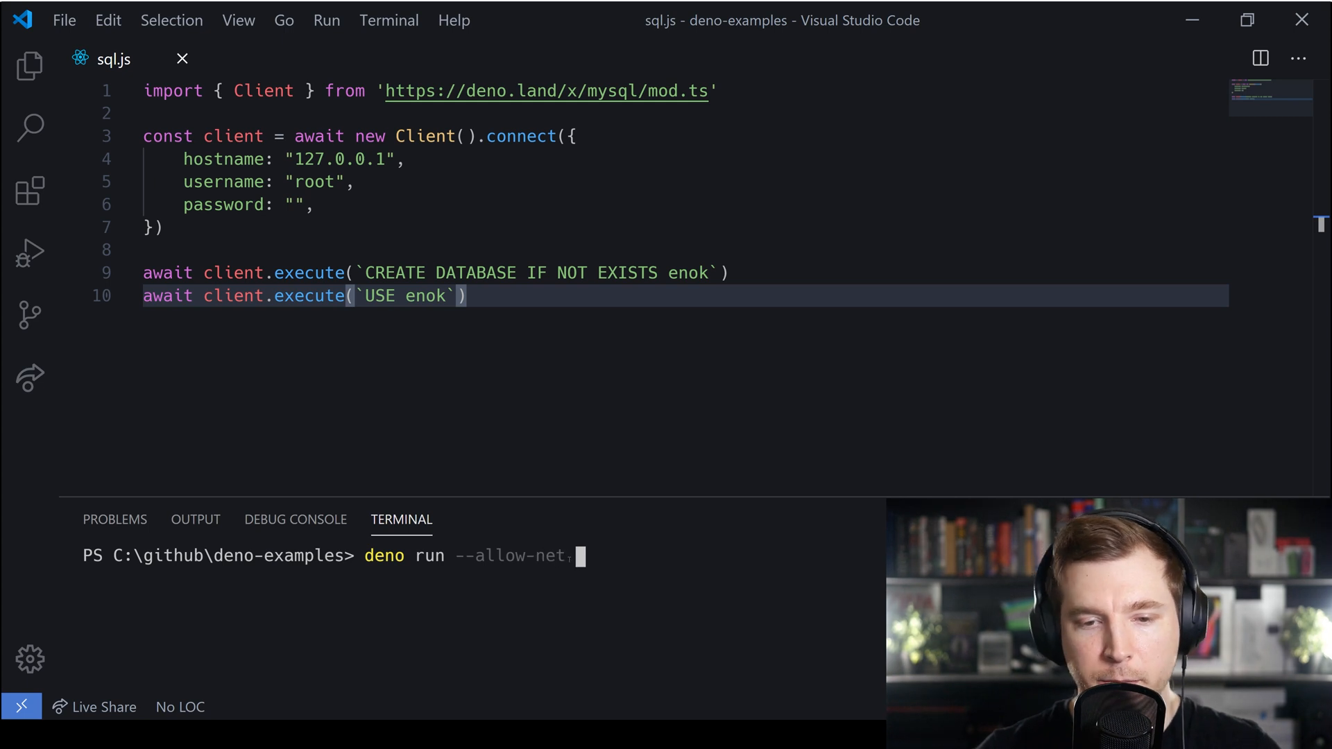
{"action": "type", "text": "./"}
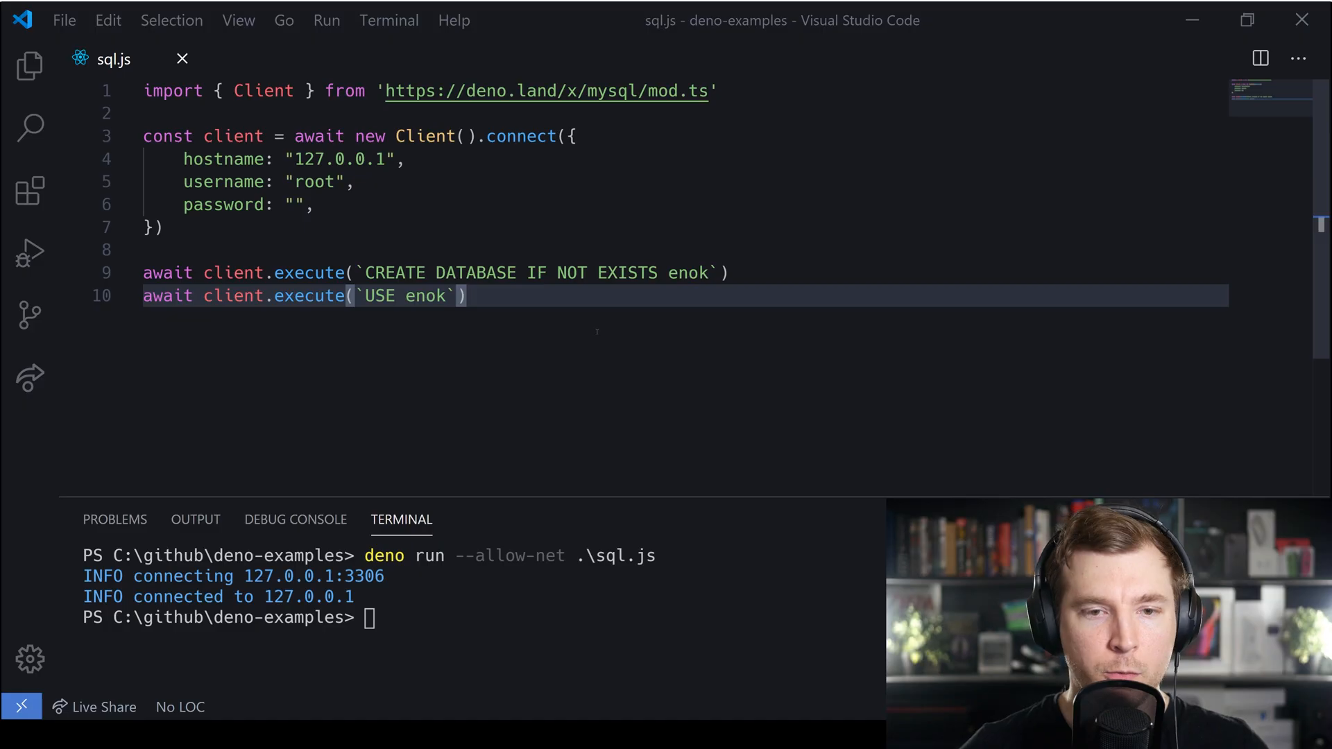
- Add await client.execute(`DROP TABLE IF EXISTS users`) after the USE statement
{"action": "key", "text": "Enter"}
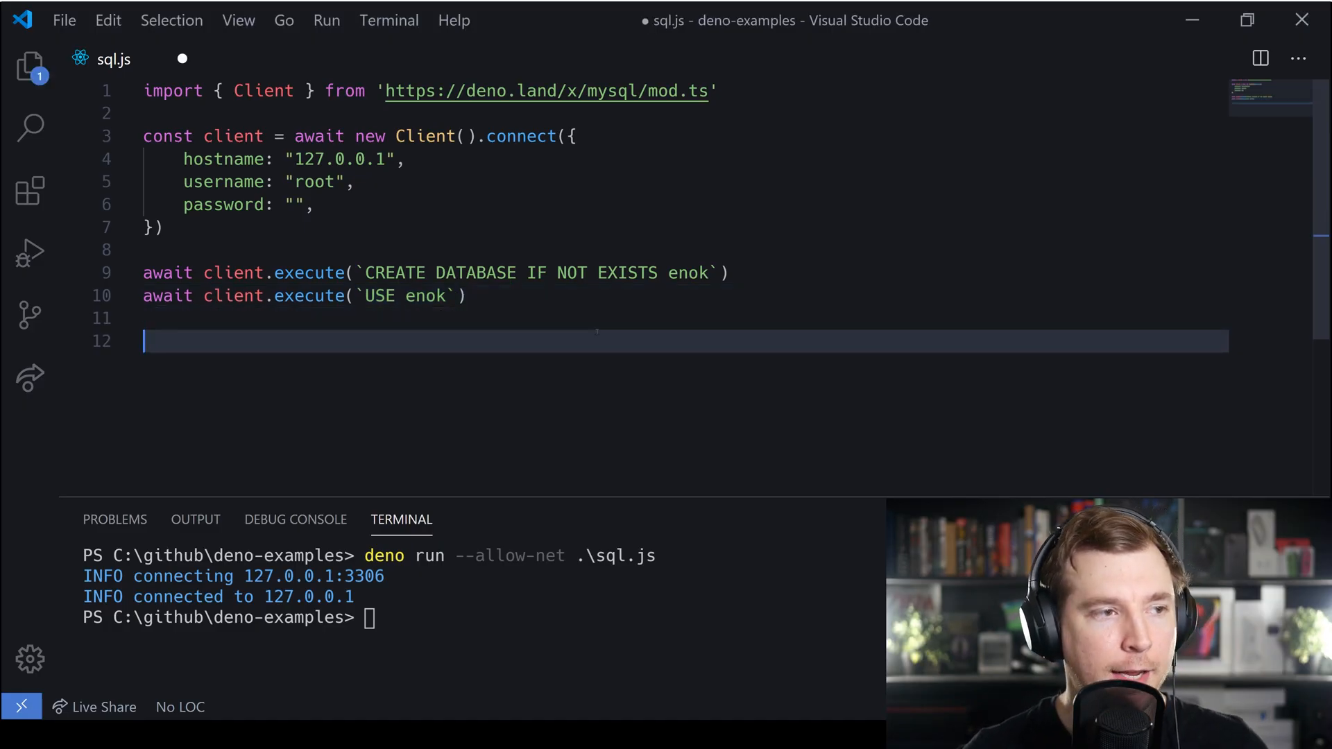
{"action": "type", "text": "await"}
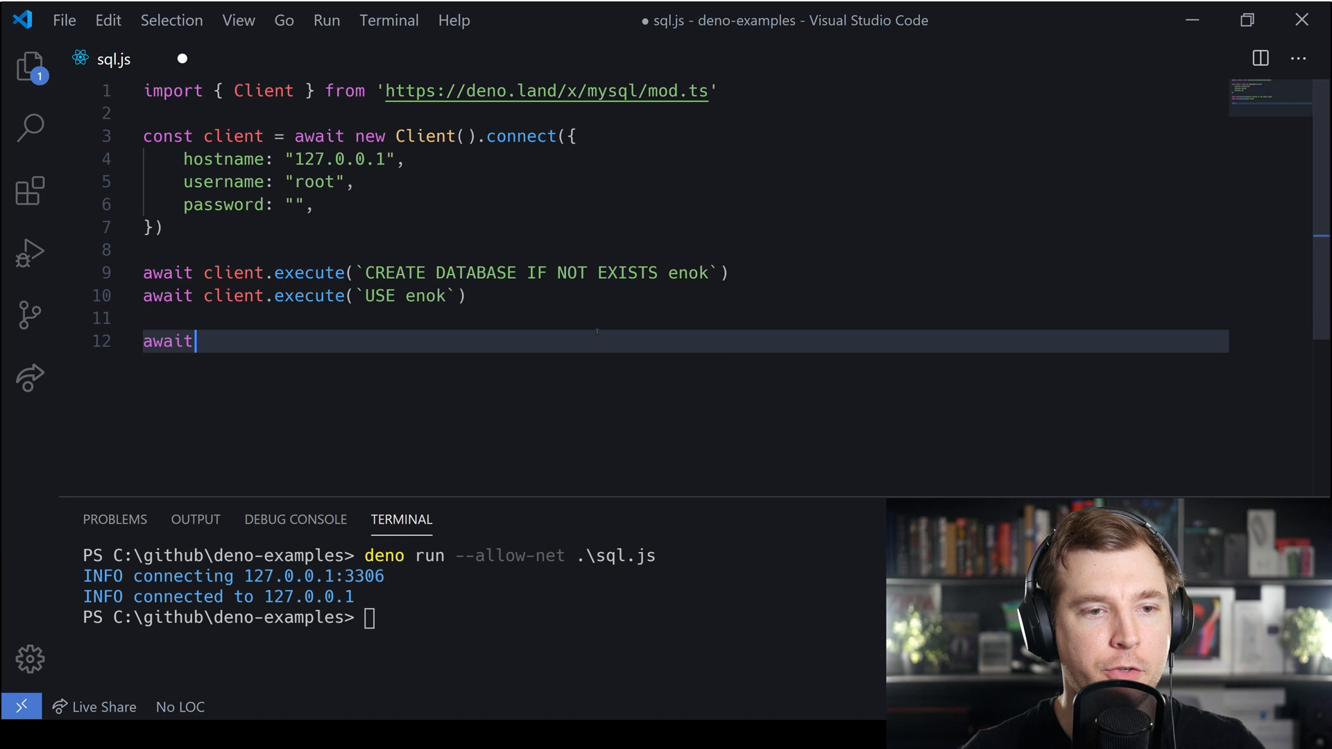
{"action": "type", "text": "client.execute(`"}
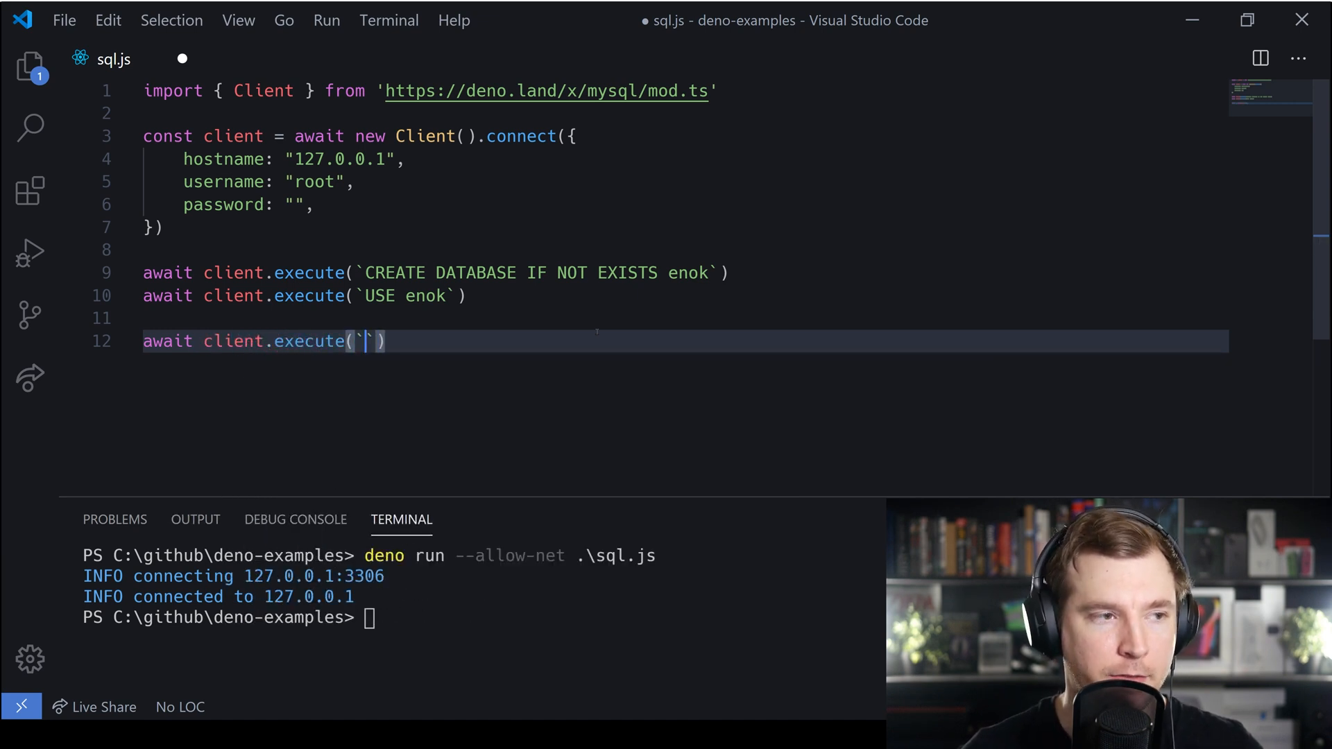
{"action": "type", "text": "DROP"}
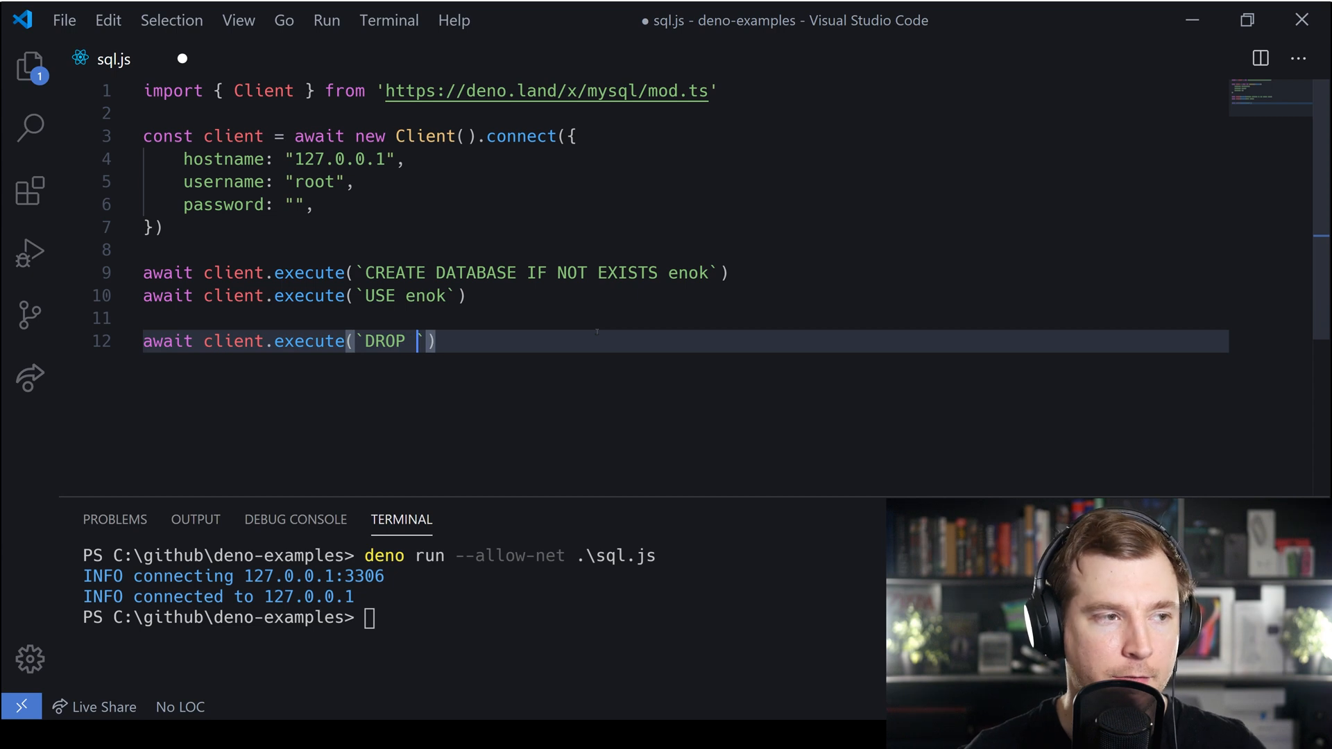
{"action": "type", "text": "TABLE"}
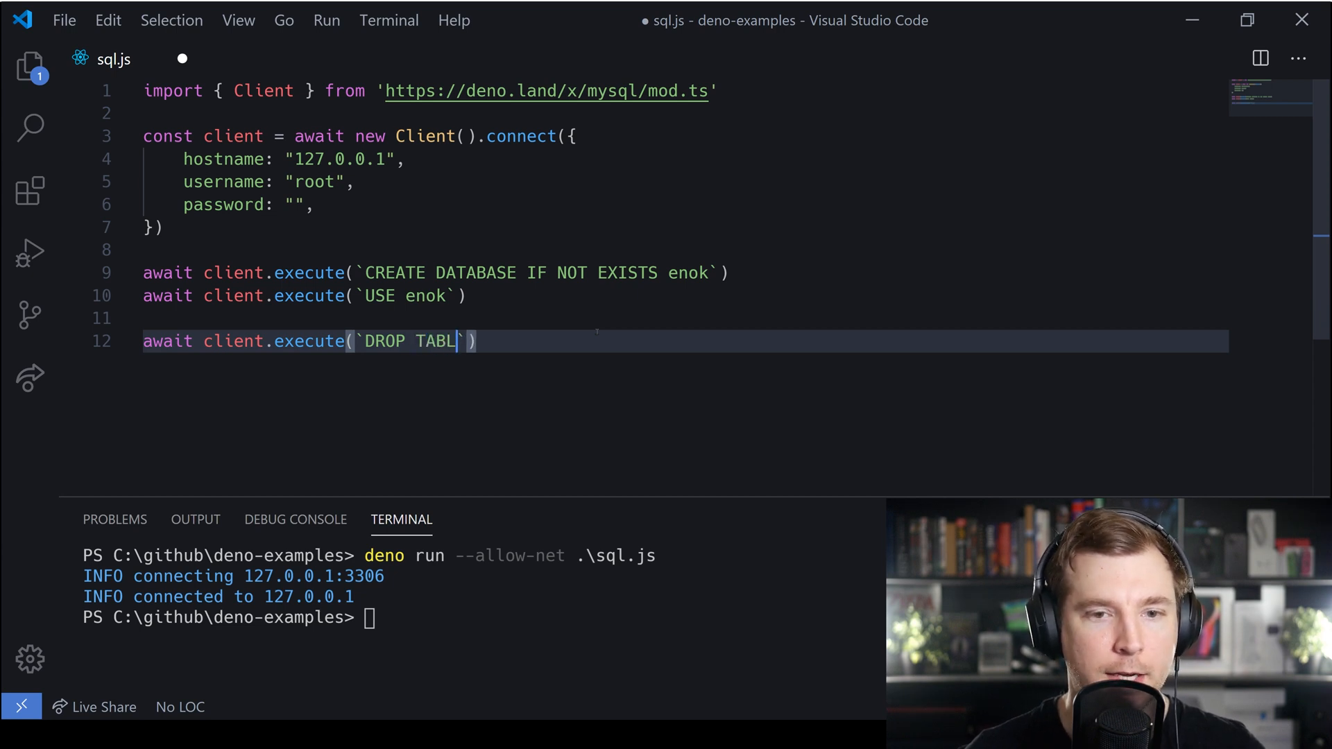
{"action": "type", "text": "ES"}
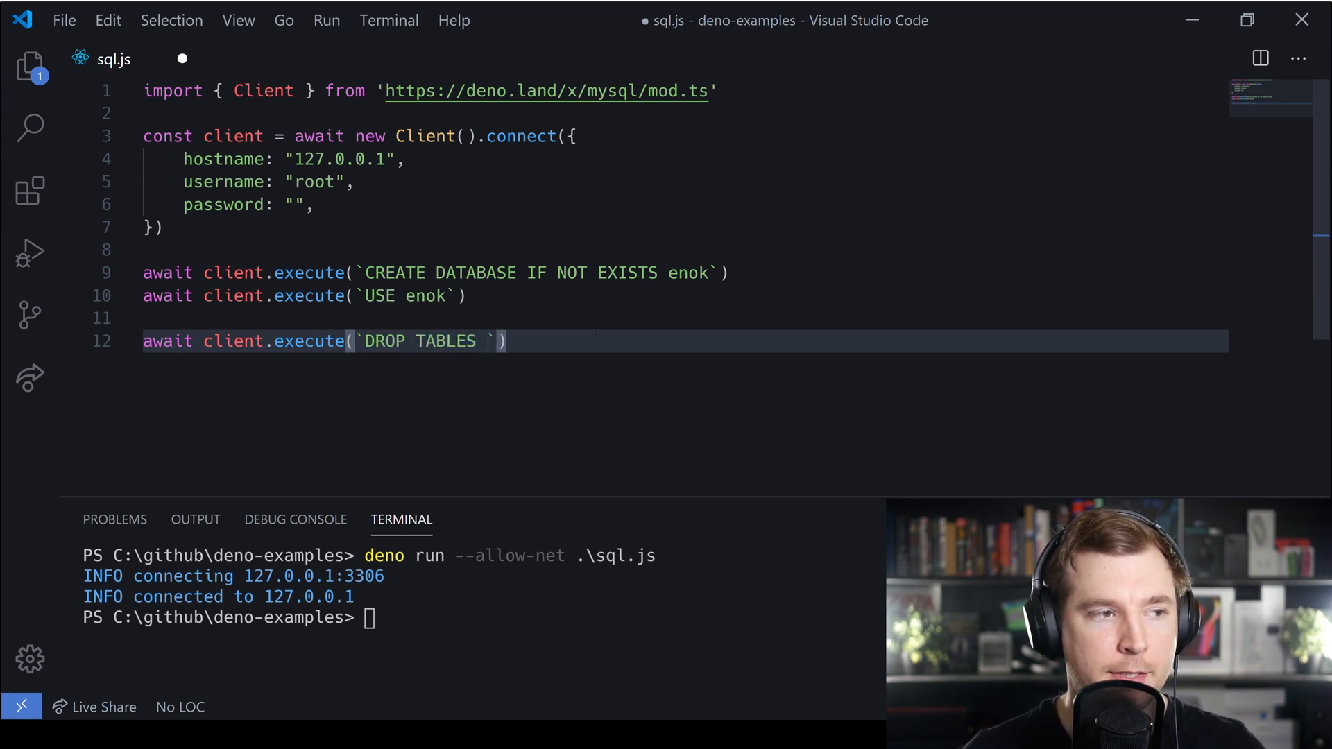
{"action": "type", "text": "IF EXISTS"}
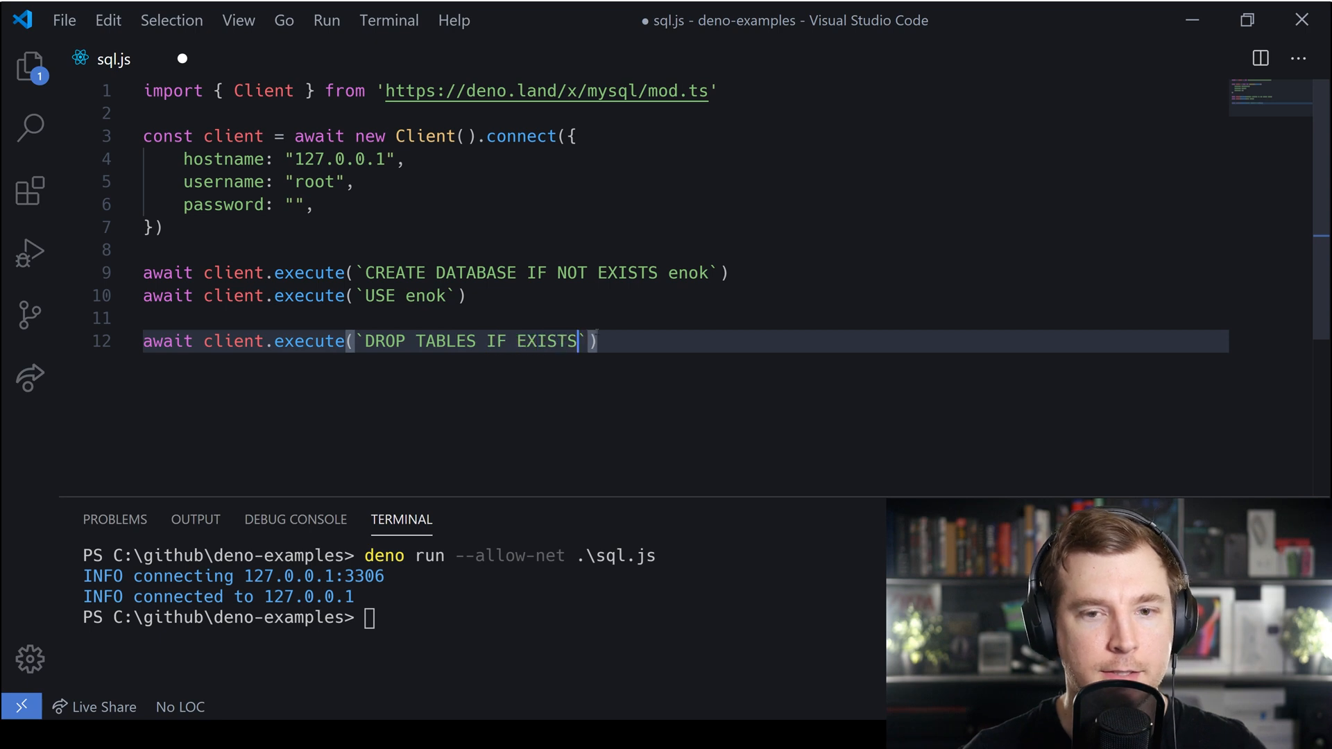
{"action": "type", "text": "user"}
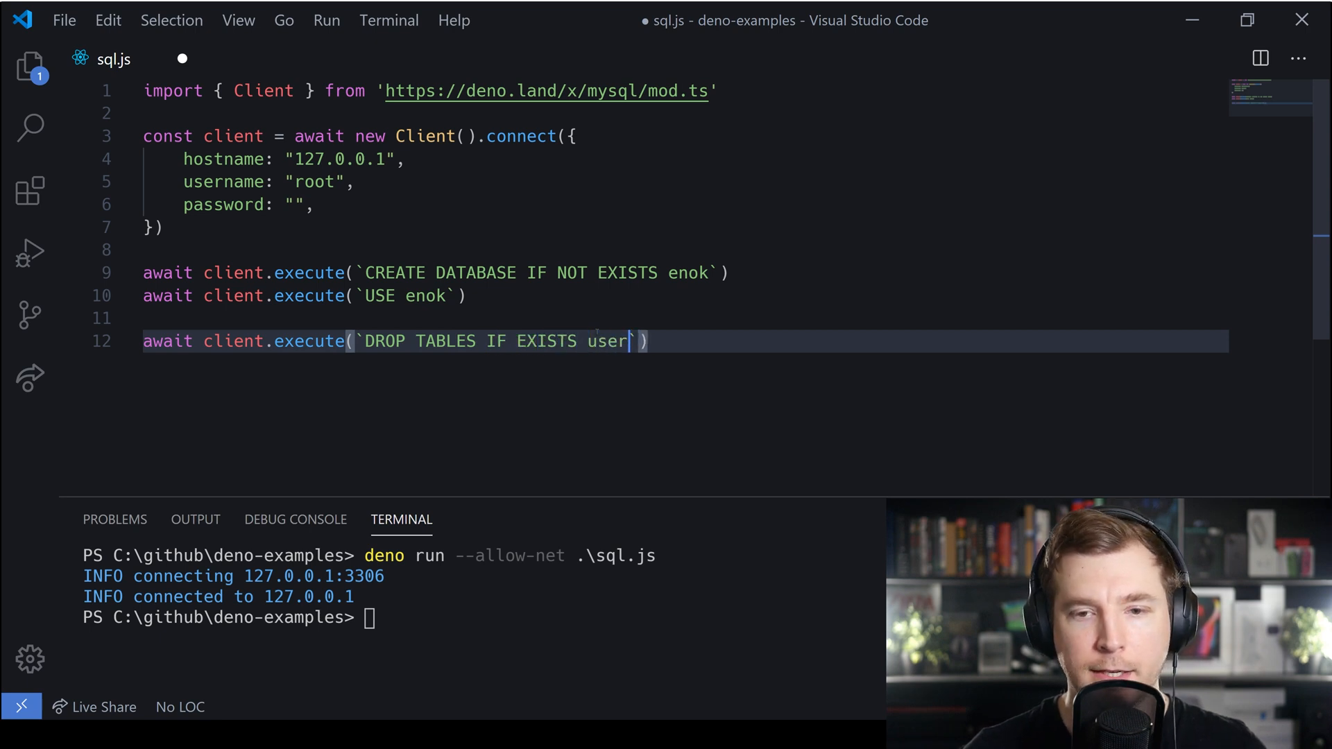
{"action": "type", "text": "s"}
{"action": "type", "text": "await client.execute(`"}
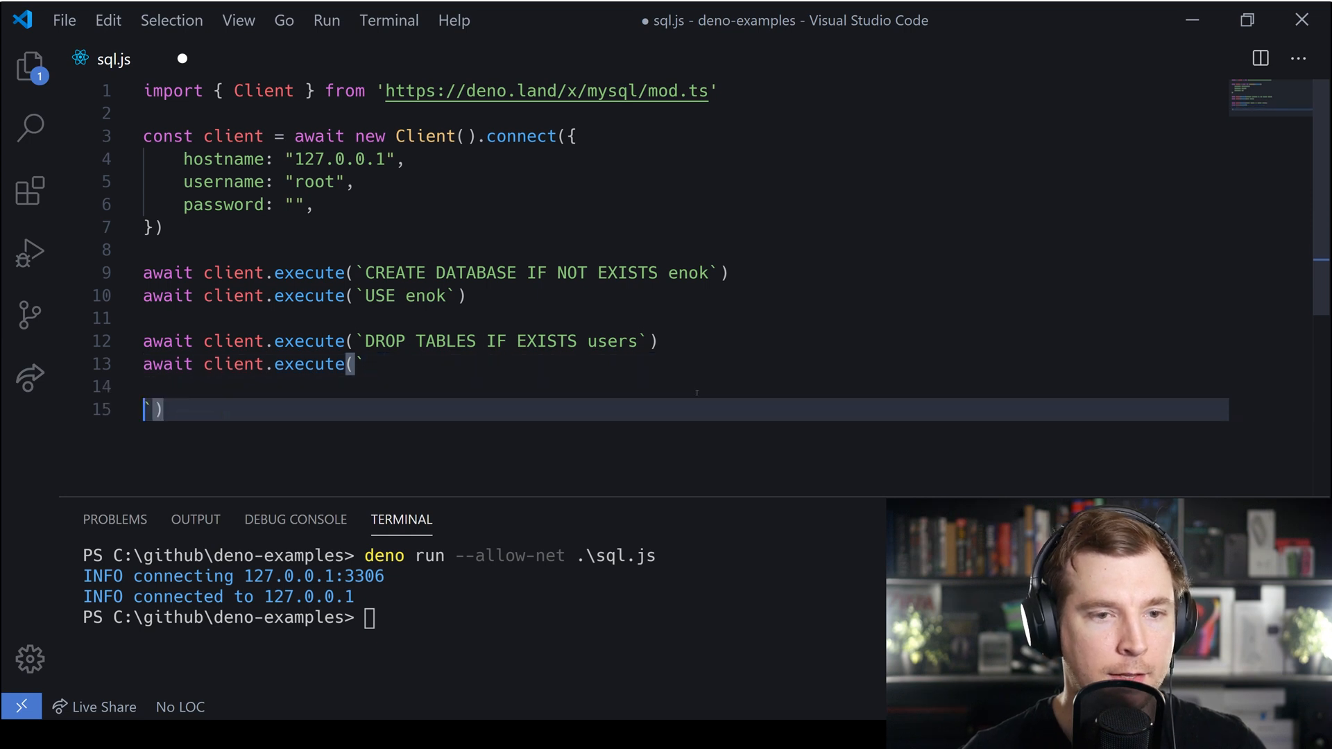
- Begin CREATE TABLE users with id int(11) NOT NULL AUTO_INCREMENT
{"action": "key", "text": "Enter"}
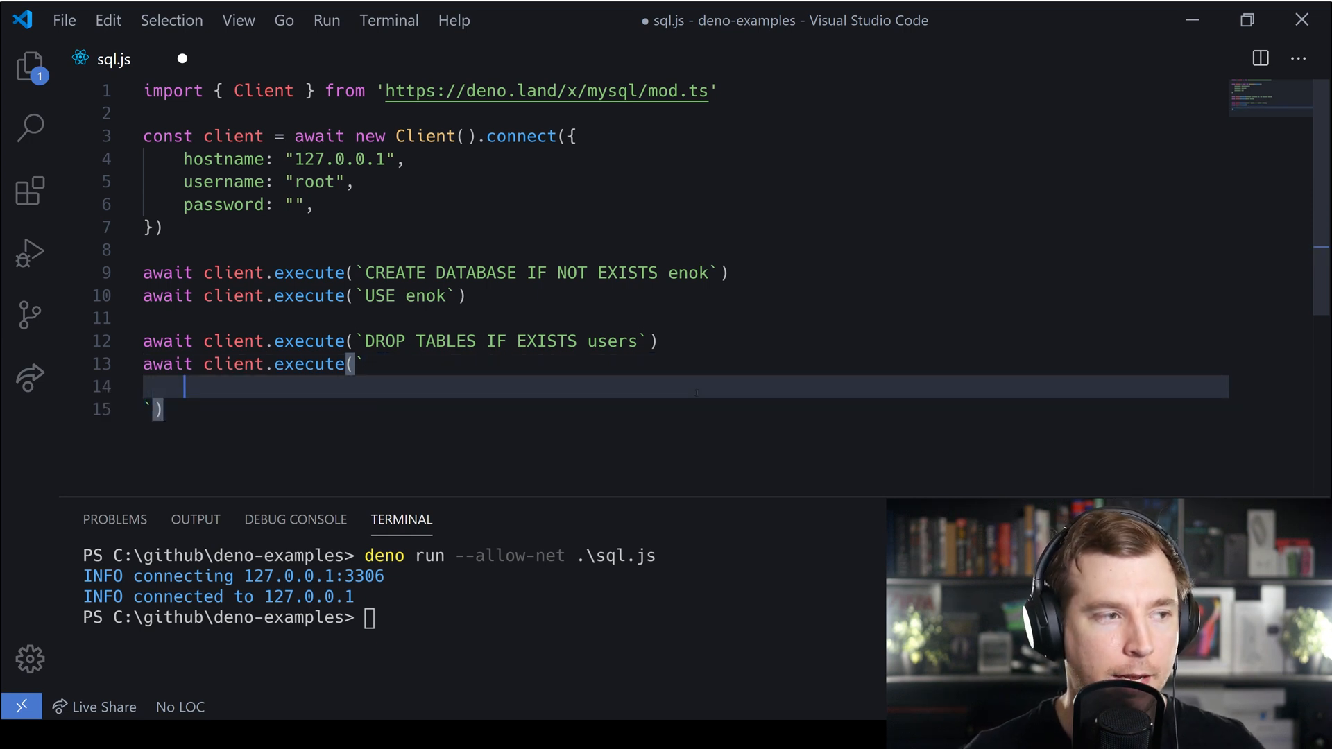
{"action": "type", "text": "CREATE TABLE users ("}
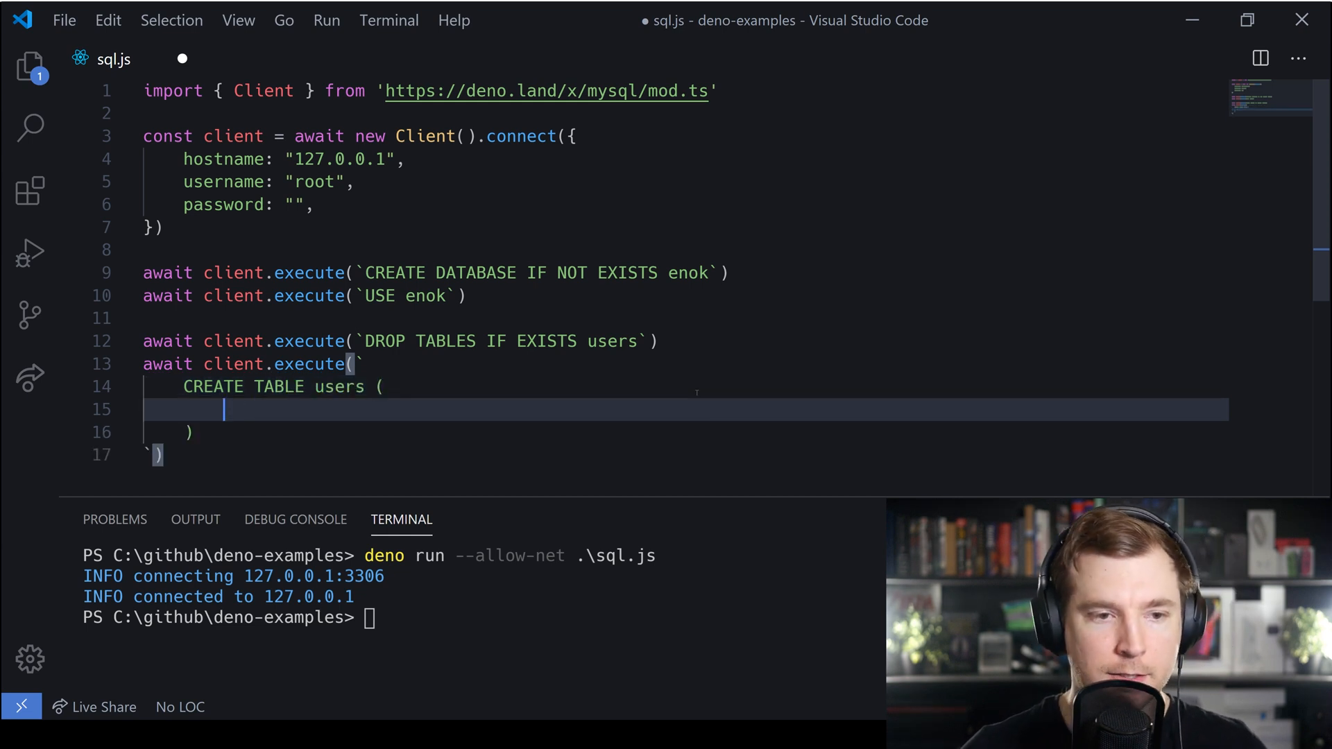
{"action": "type", "text": "id"}
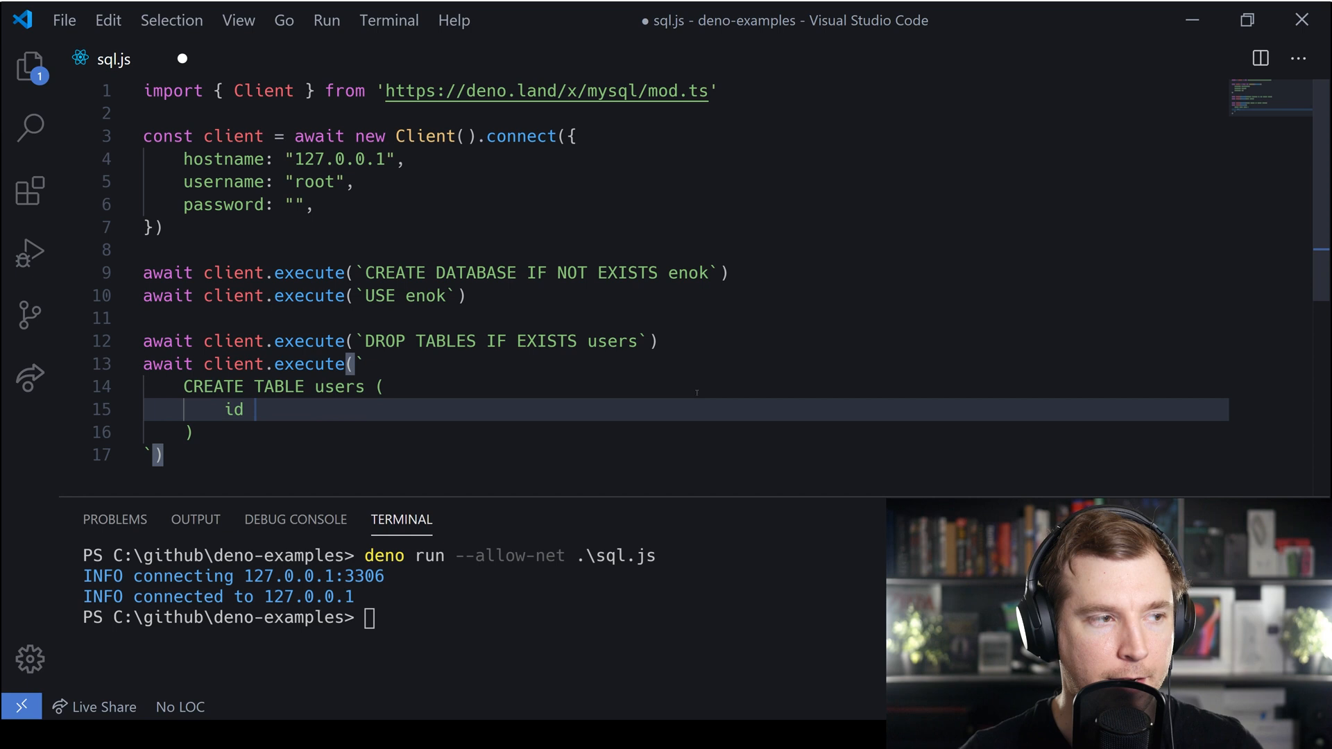
{"action": "type", "text": "int(1)"}
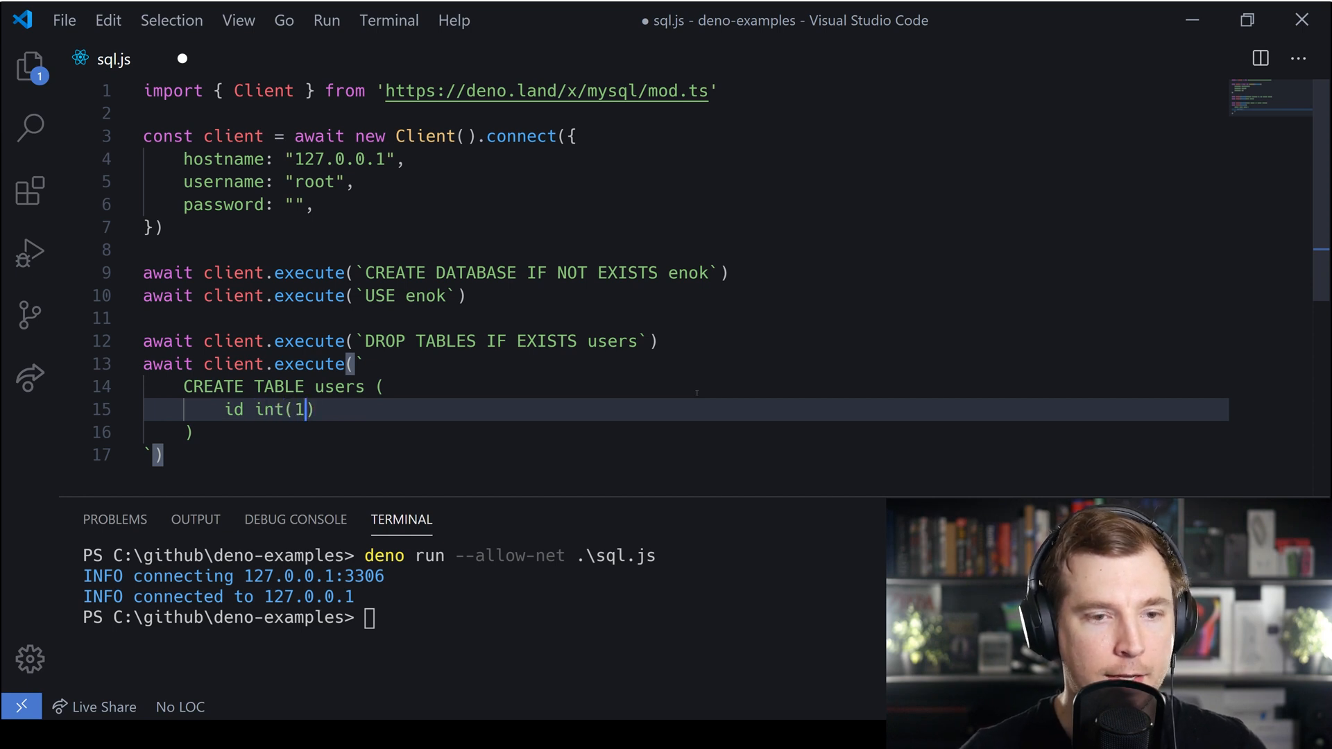
{"action": "type", "text": "1) NOT"}
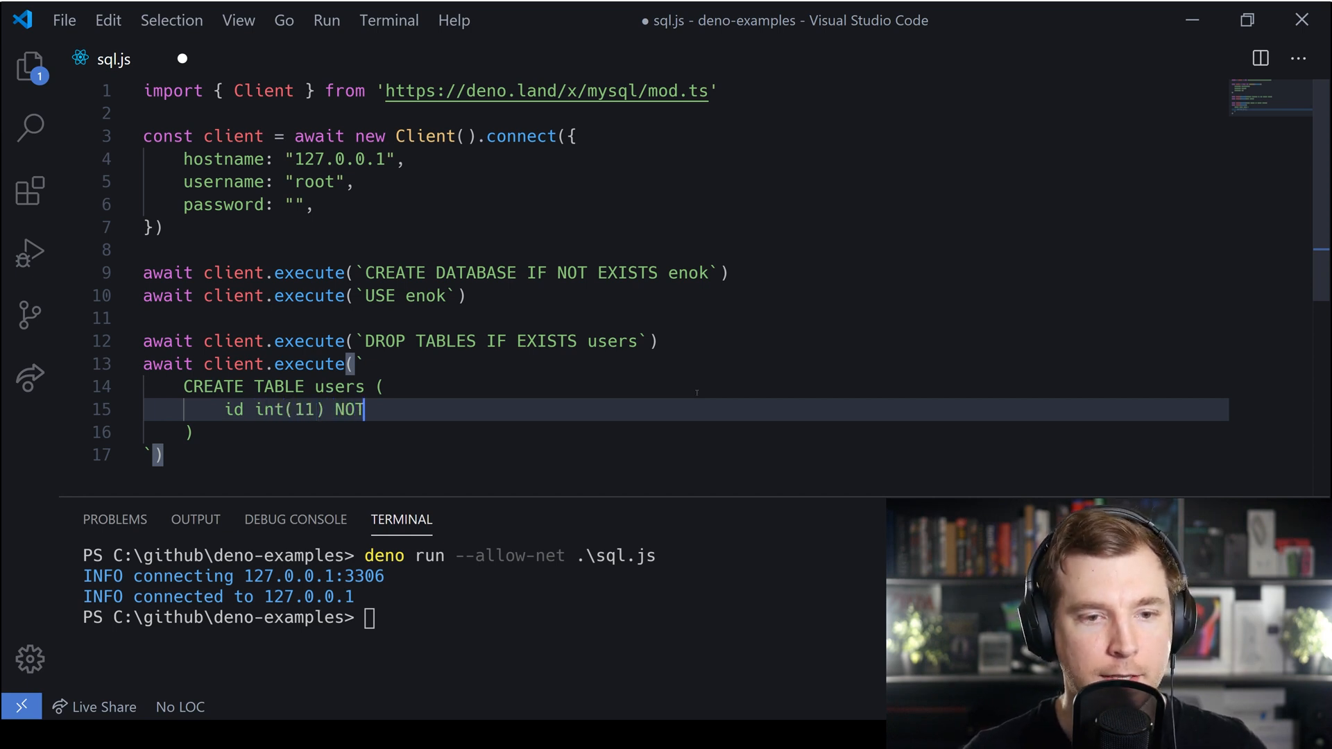
{"action": "type", "text": "NULL AUT"}
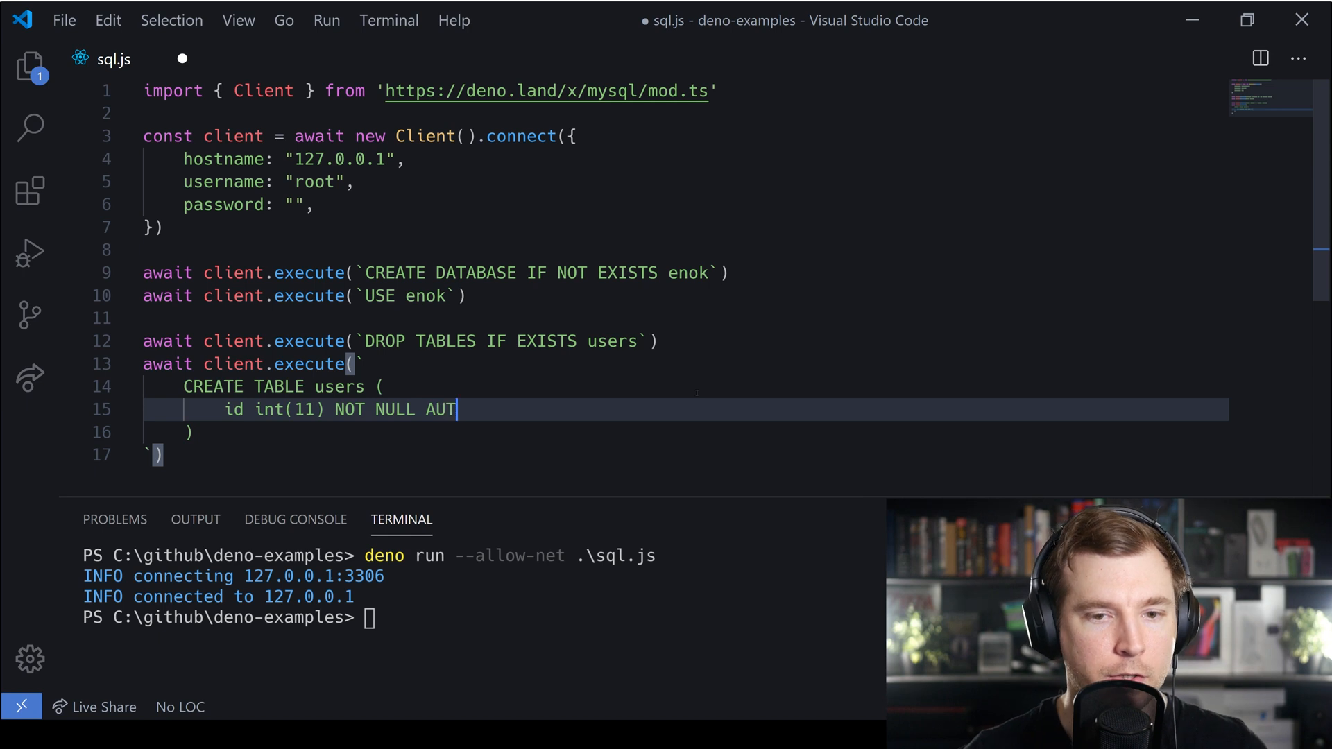
{"action": "type", "text": "O_INC"}
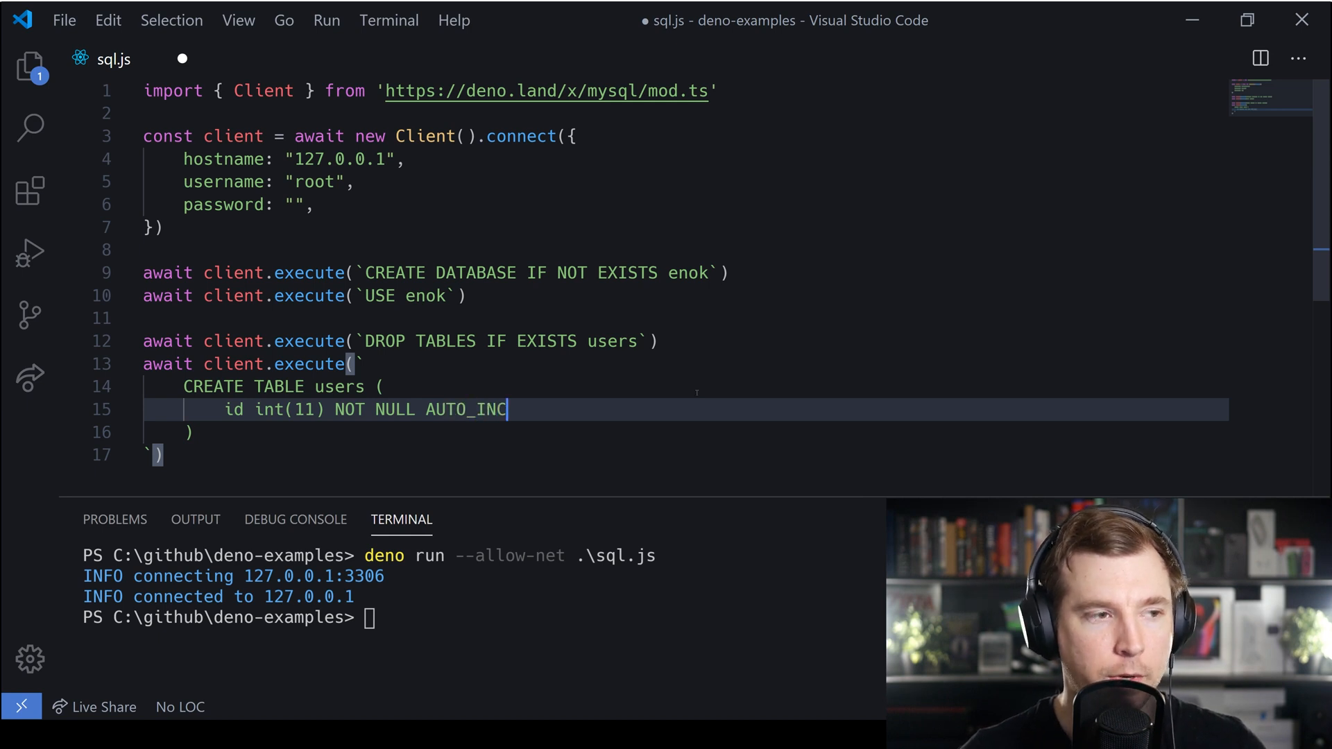
{"action": "type", "text": "R"}
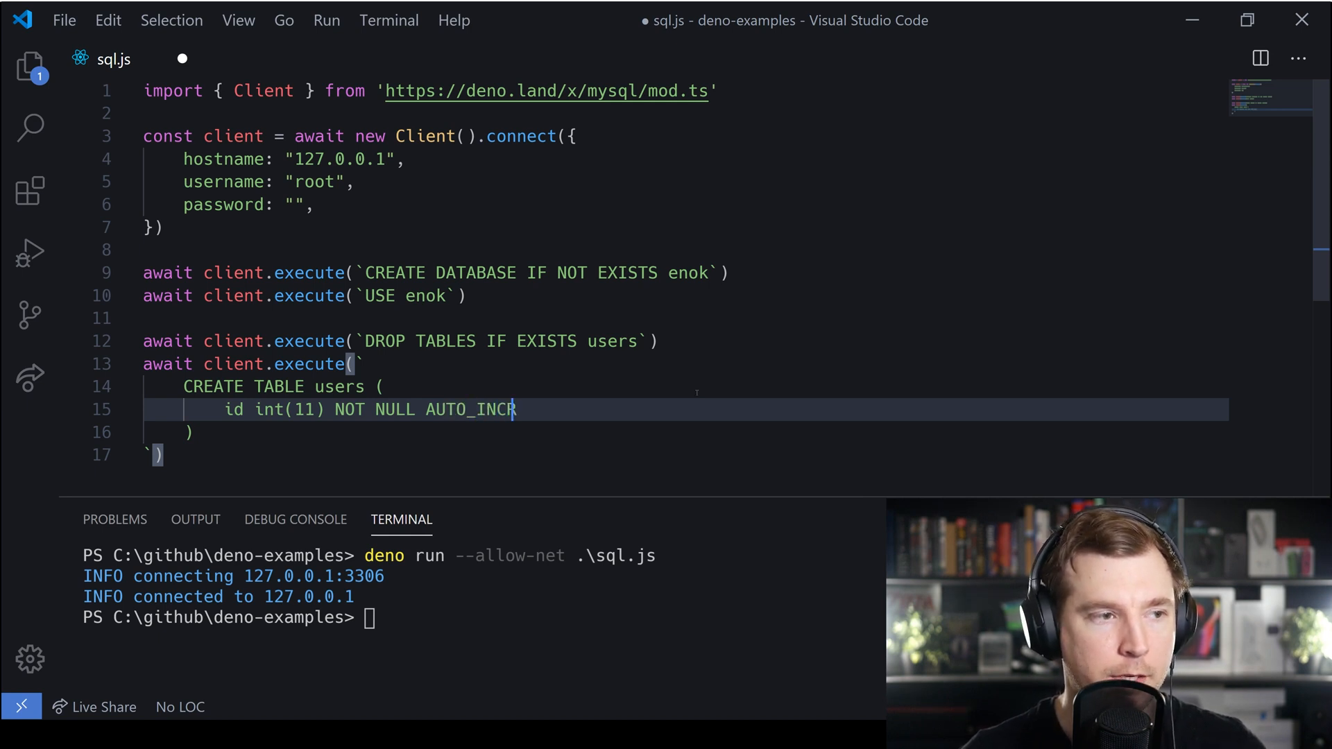
{"action": "type", "text": "EMET,"}
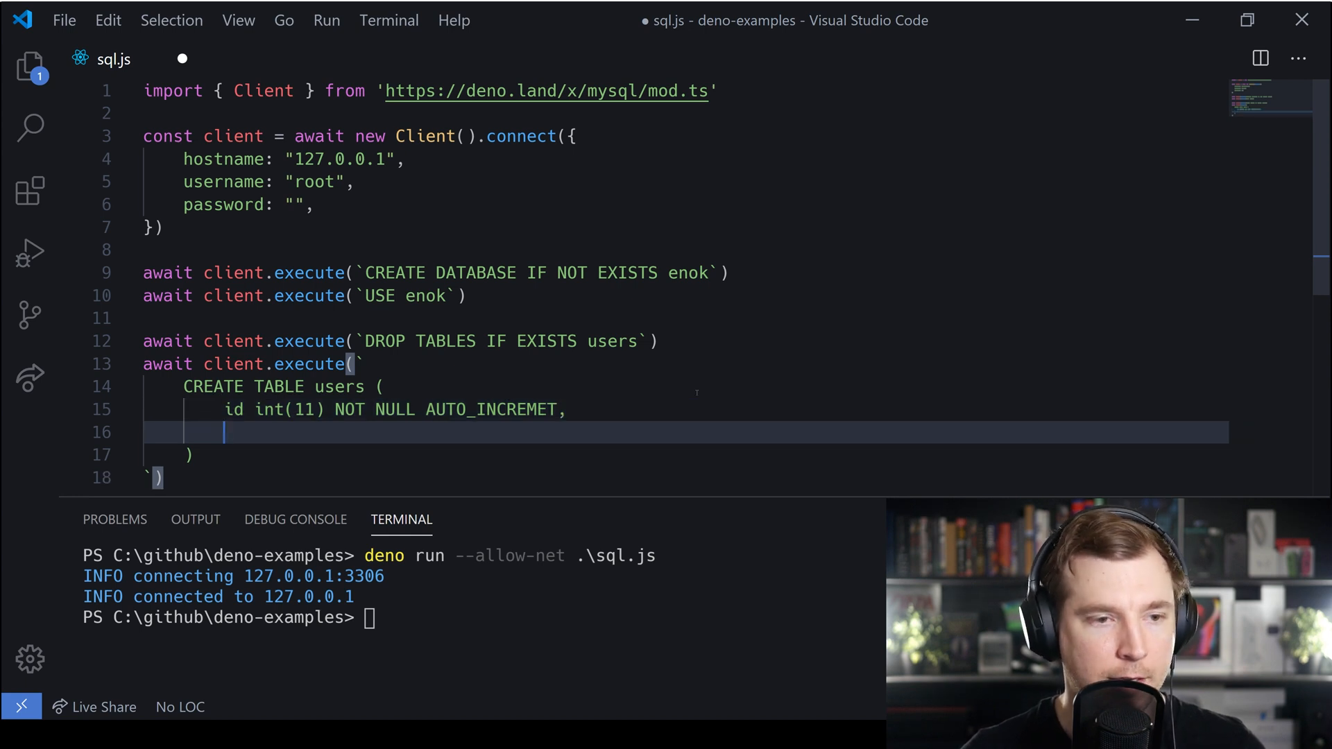
- Add name varchar(100) NOT NULL and PRIMARY KEY (id) columns
{"action": "type", "text": "name"}
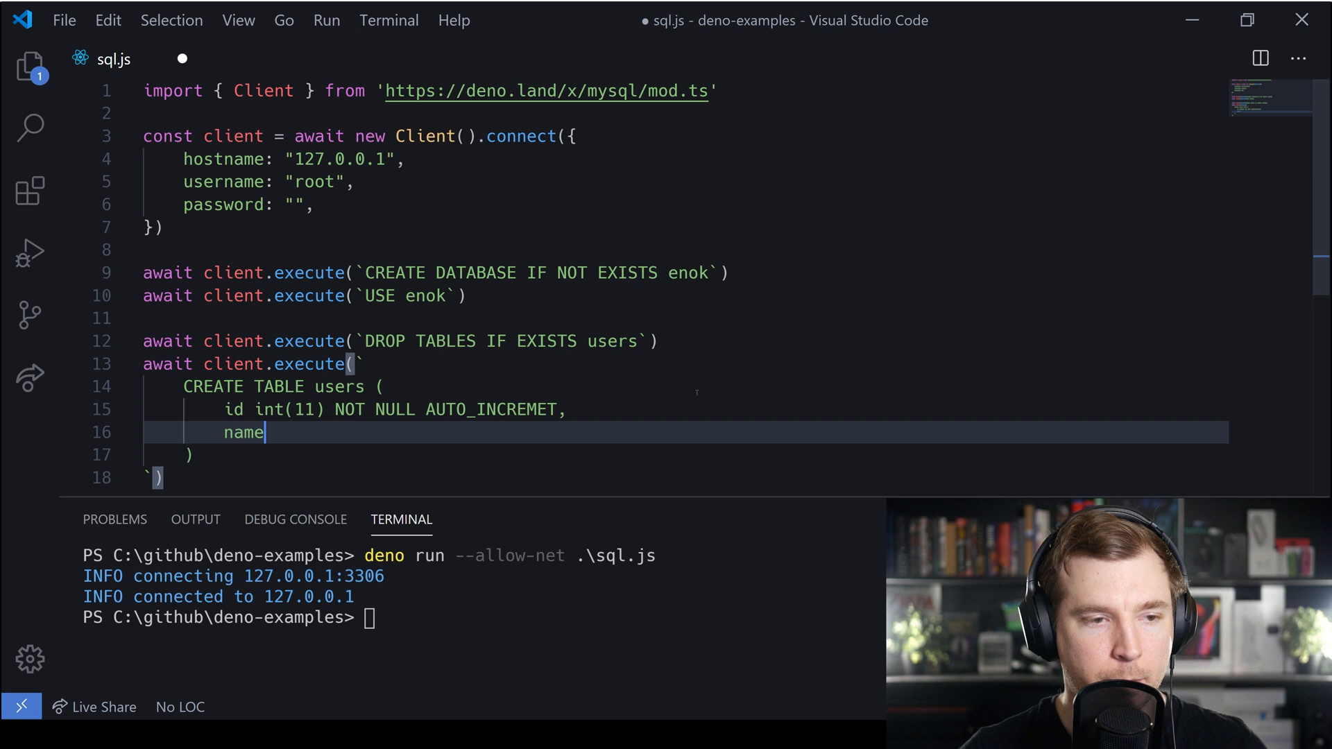
{"action": "type", "text": "var"}
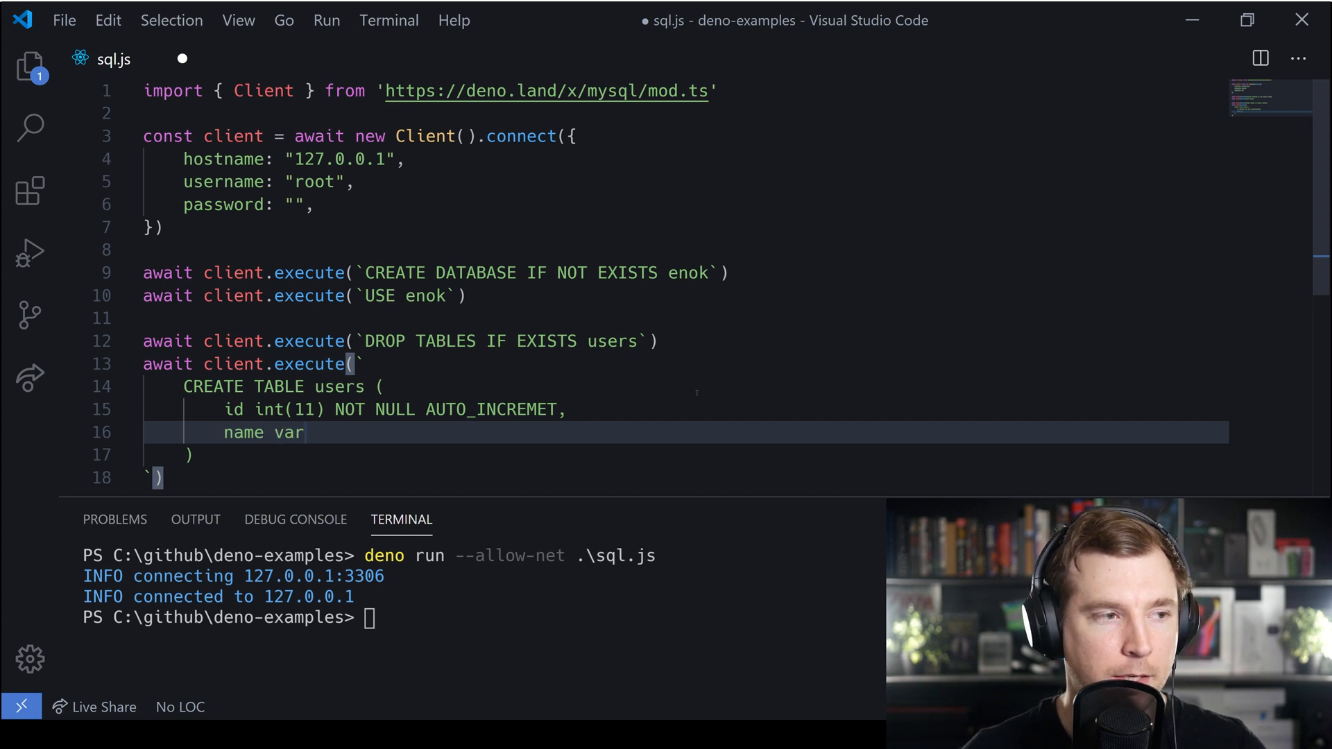
{"action": "type", "text": "ca"}
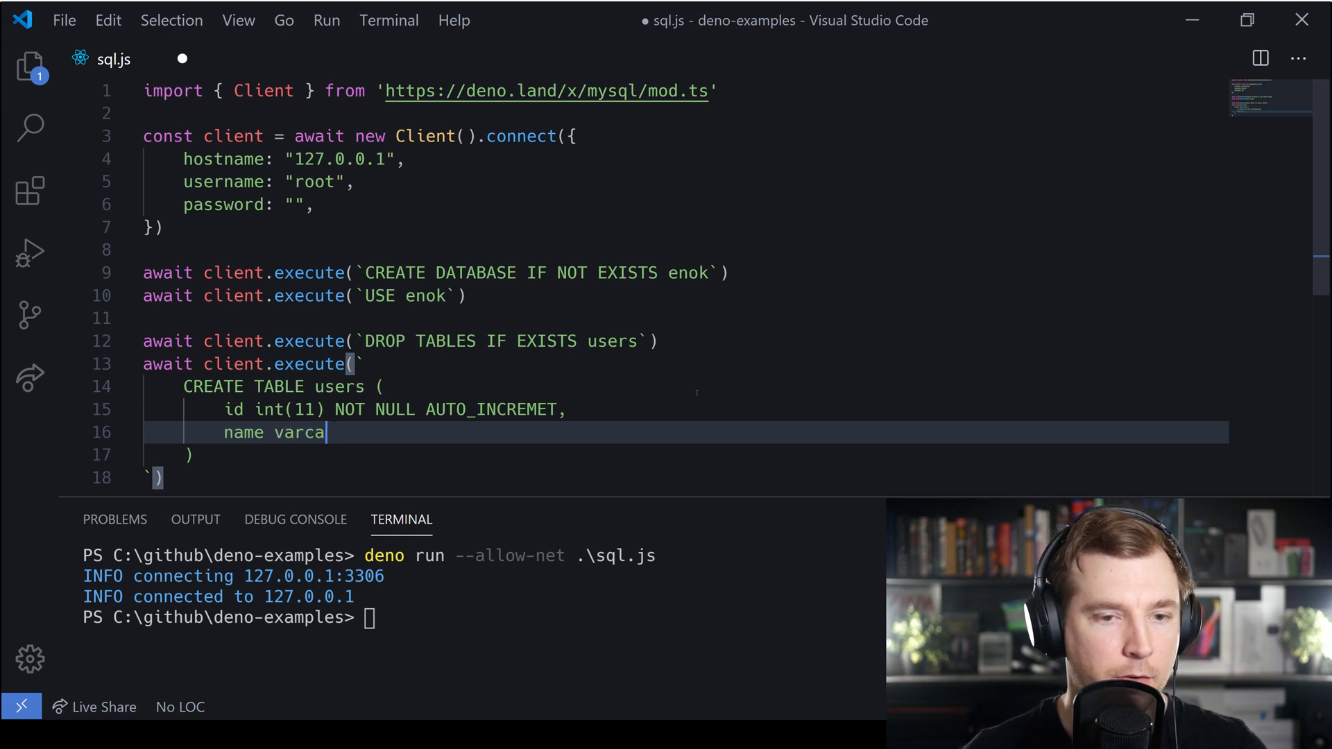
{"action": "type", "text": "char(1)"}
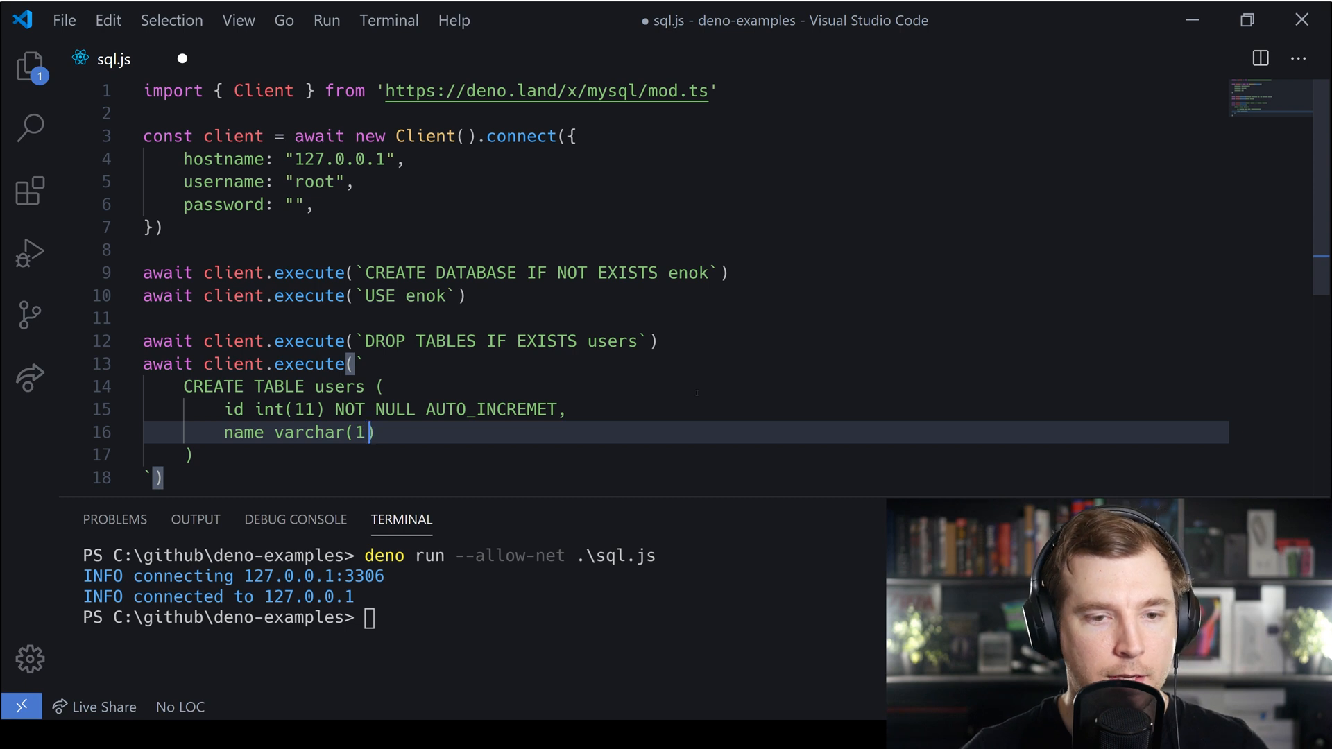
{"action": "type", "text": "00) N"}
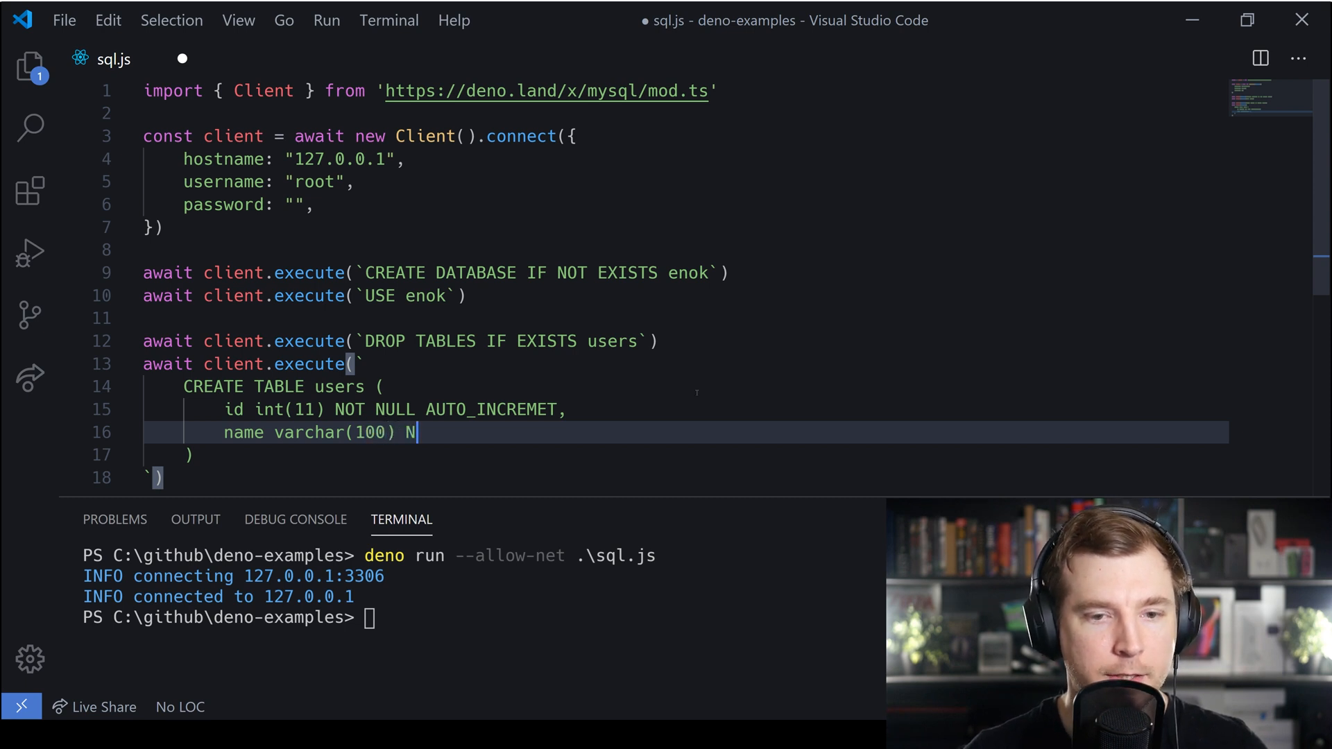
{"action": "type", "text": "OT NULL,"}
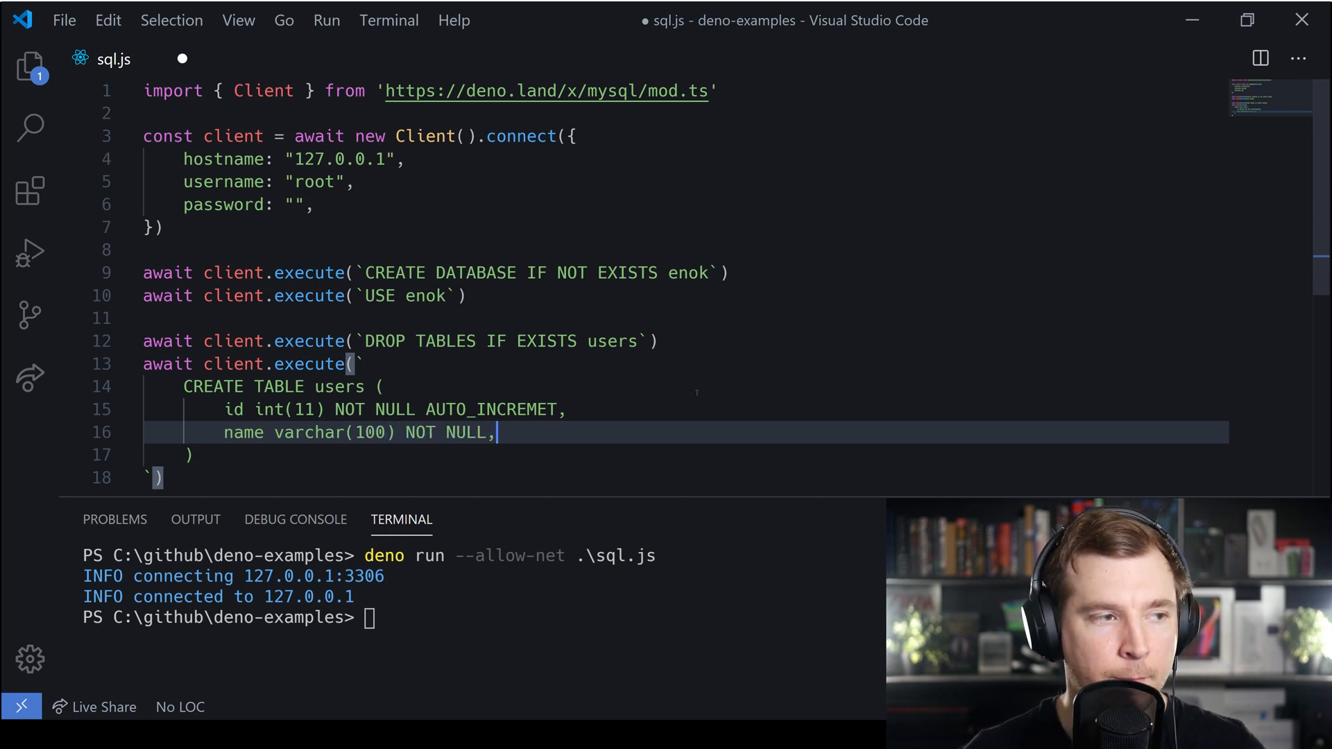
{"action": "type", "text": "PR"}
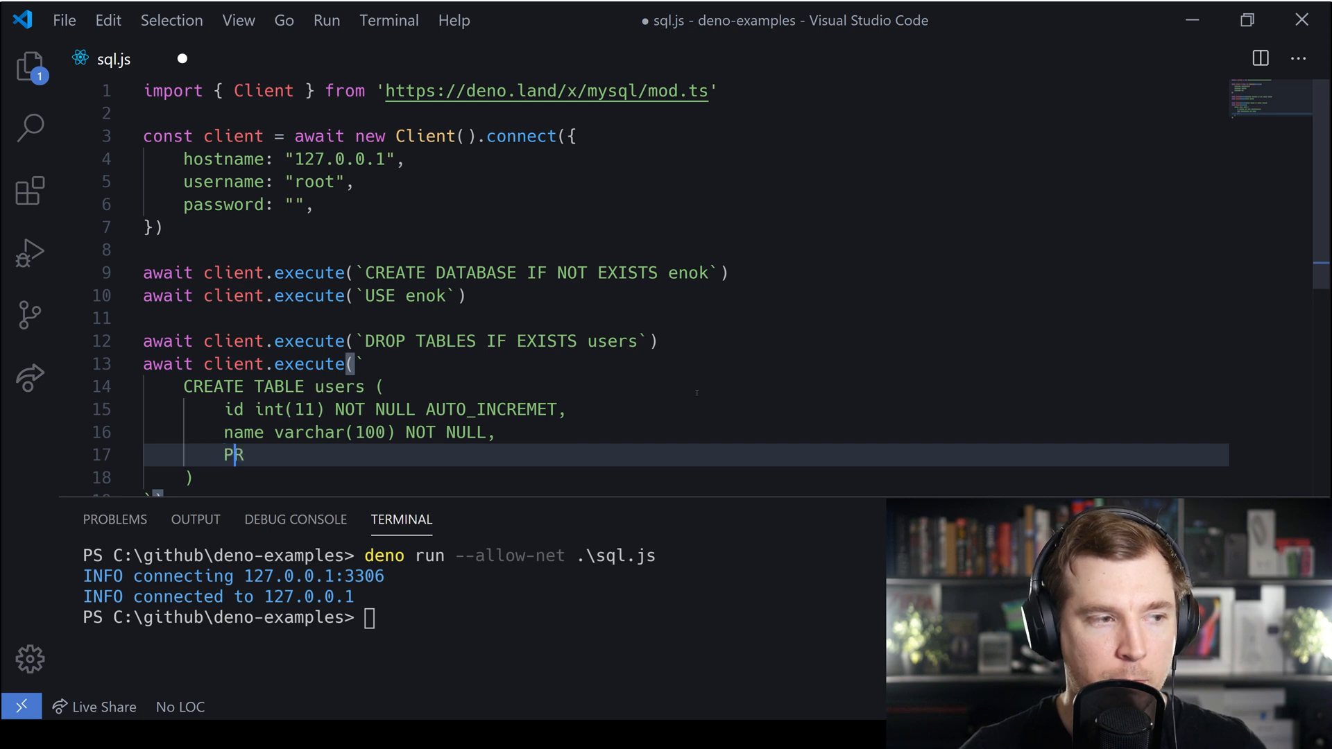
{"action": "type", "text": "IMARY KE"}
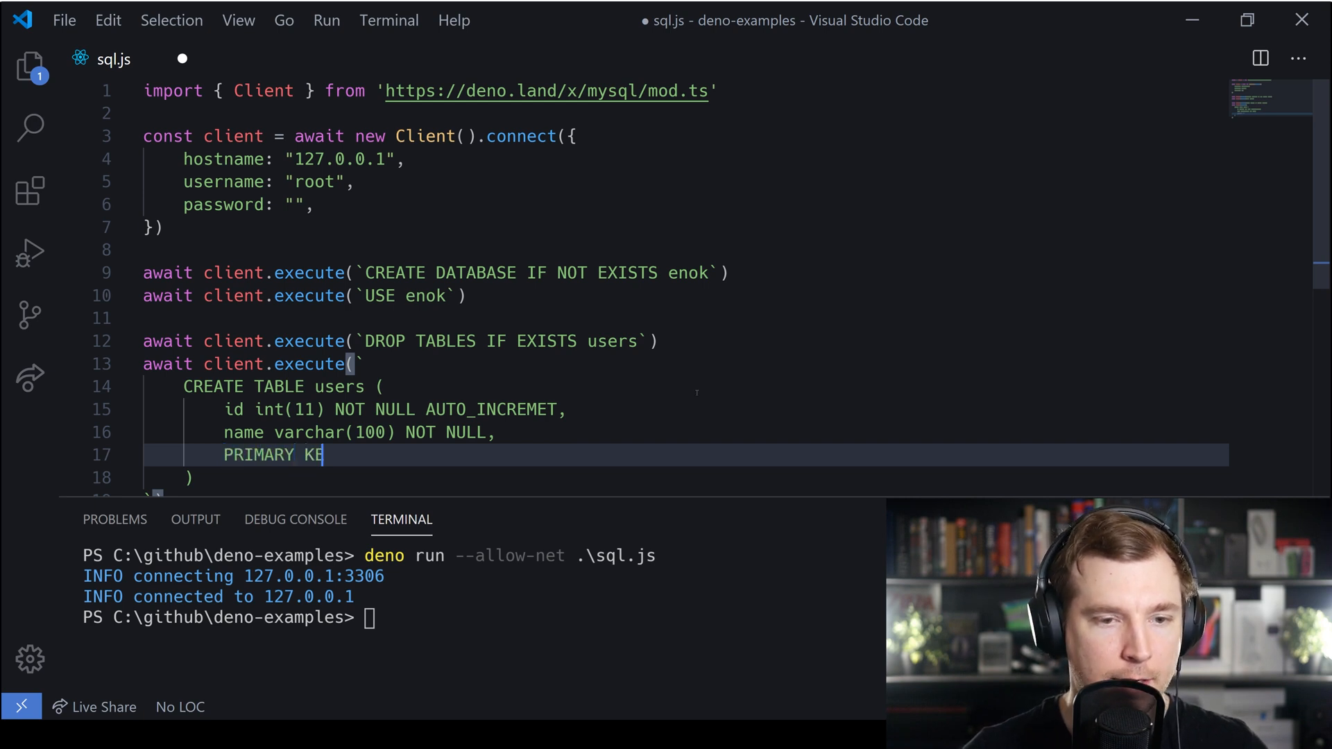
{"action": "type", "text": "Y (id)"}
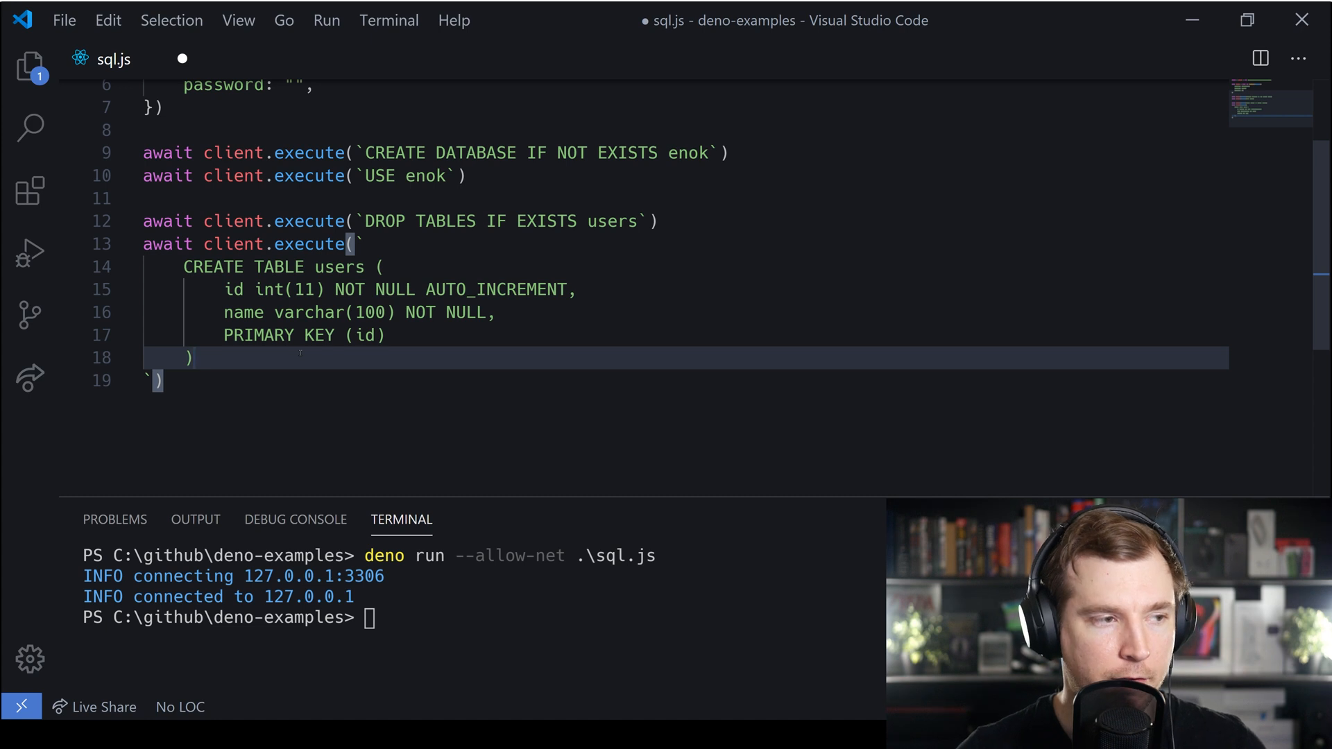
- Close the table definition with ENGINE=InnoDB DEFAULT CHARSET=utf8
{"action": "type", "text": "E"}
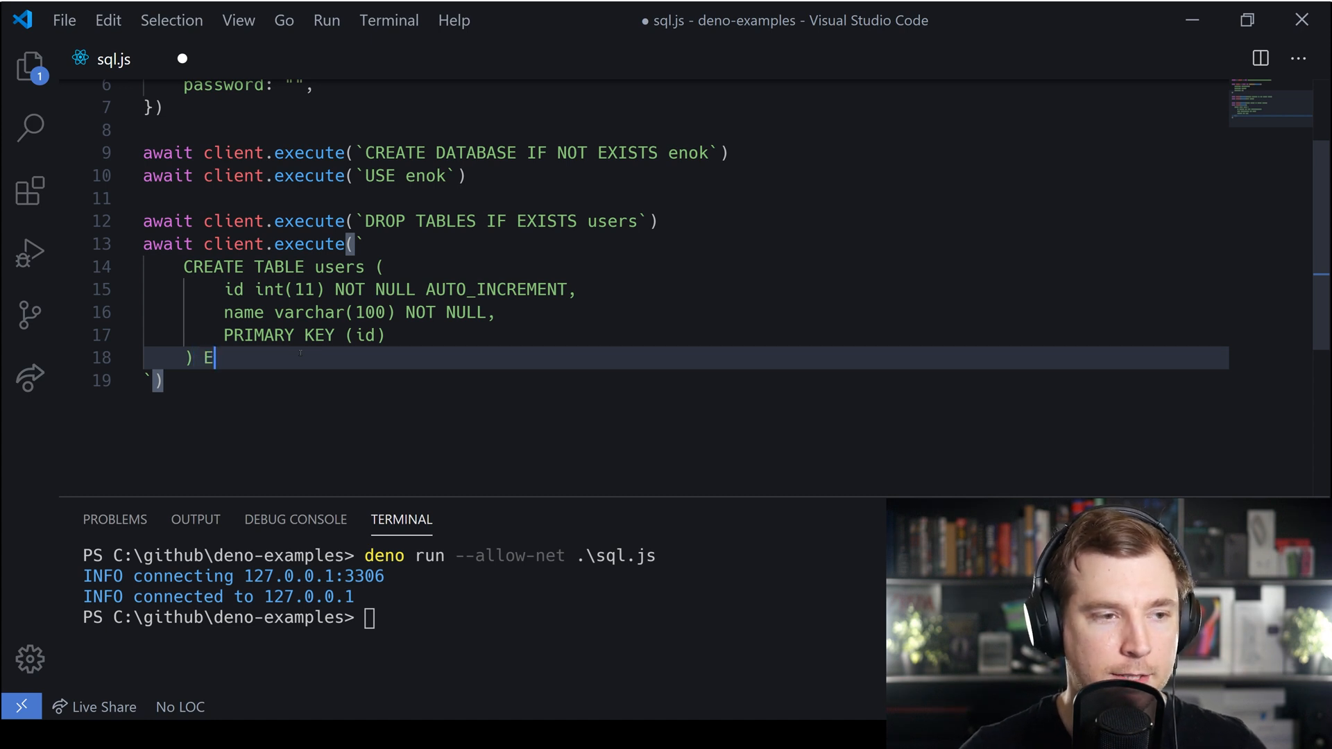
{"action": "type", "text": "NGINE"}
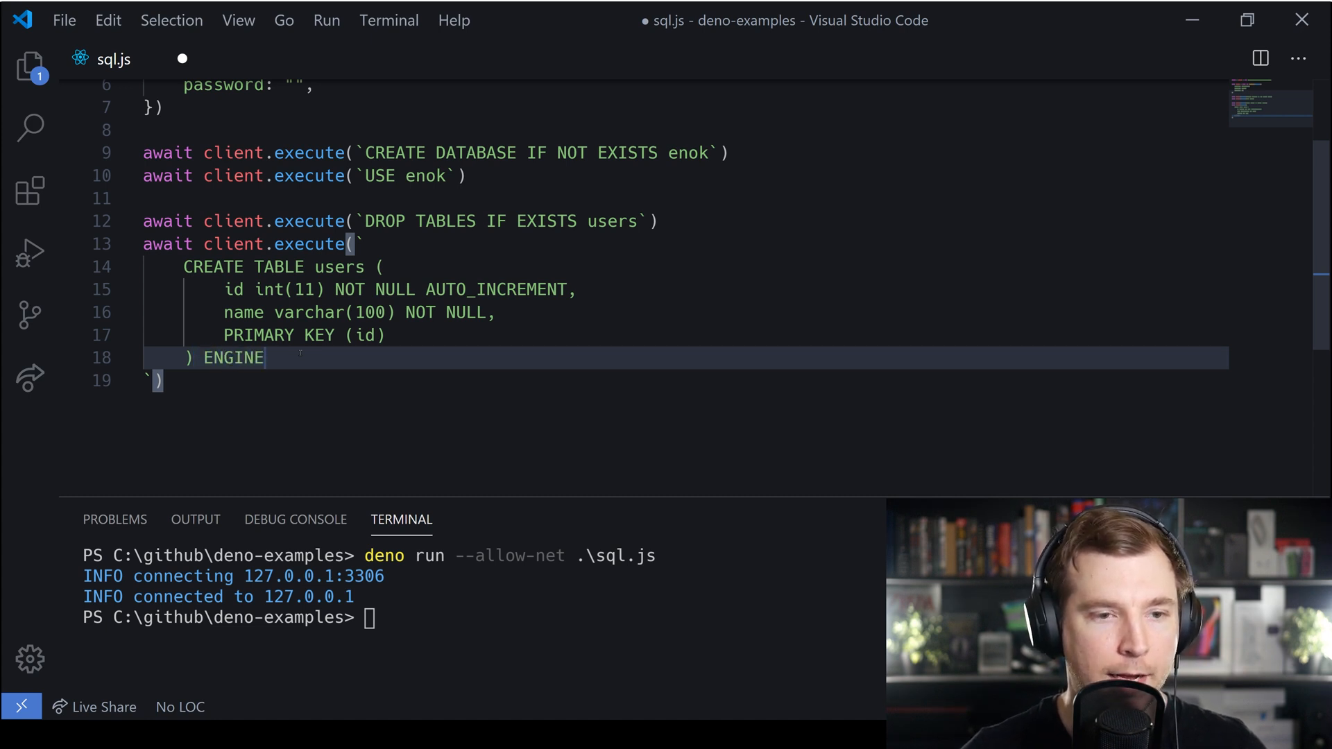
{"action": "type", "text": "=Inn"}
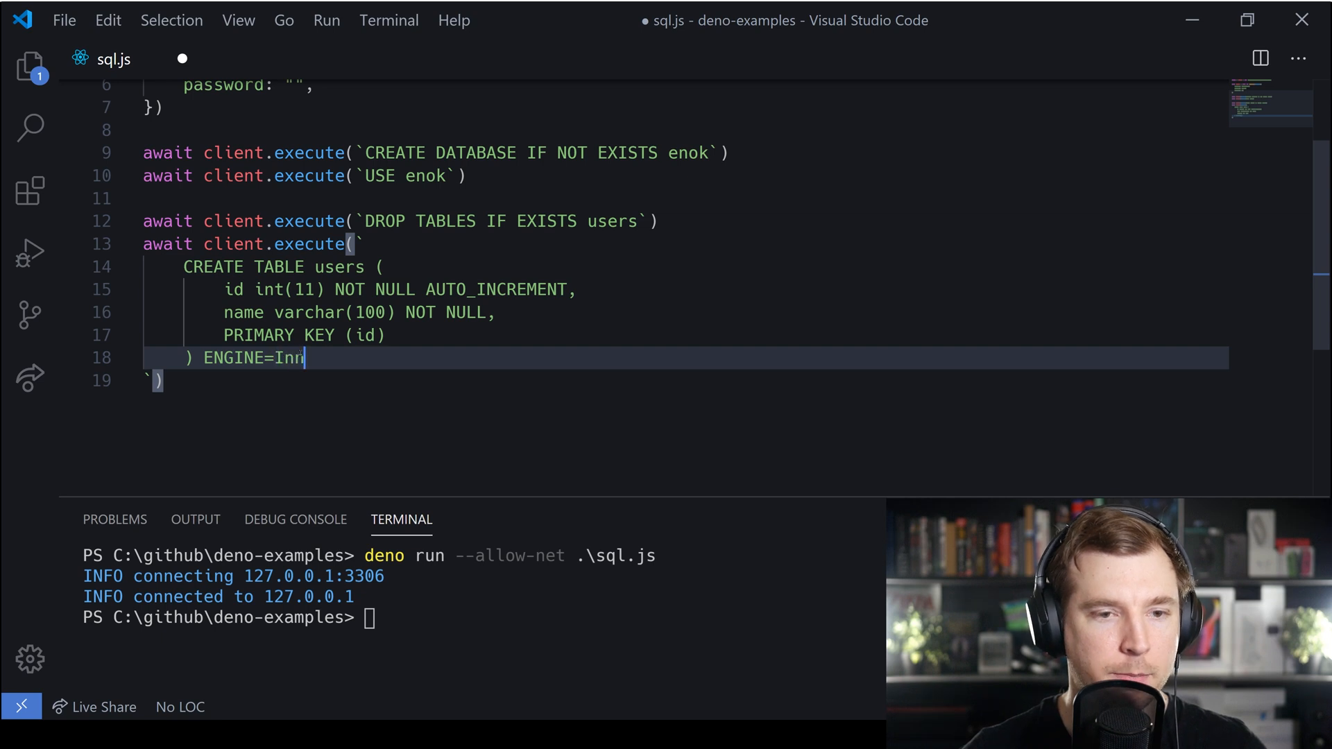
{"action": "type", "text": "oDB"}
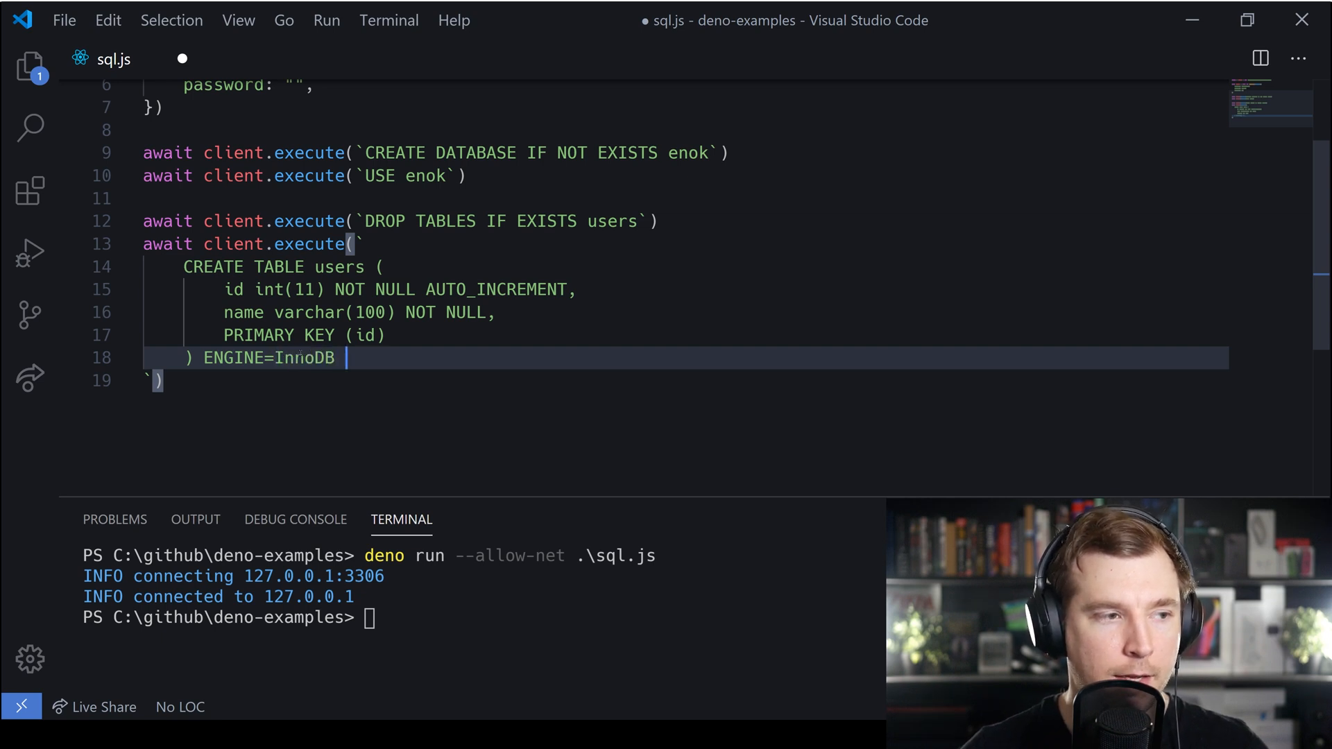
{"action": "type", "text": "DEFAULT CH"}
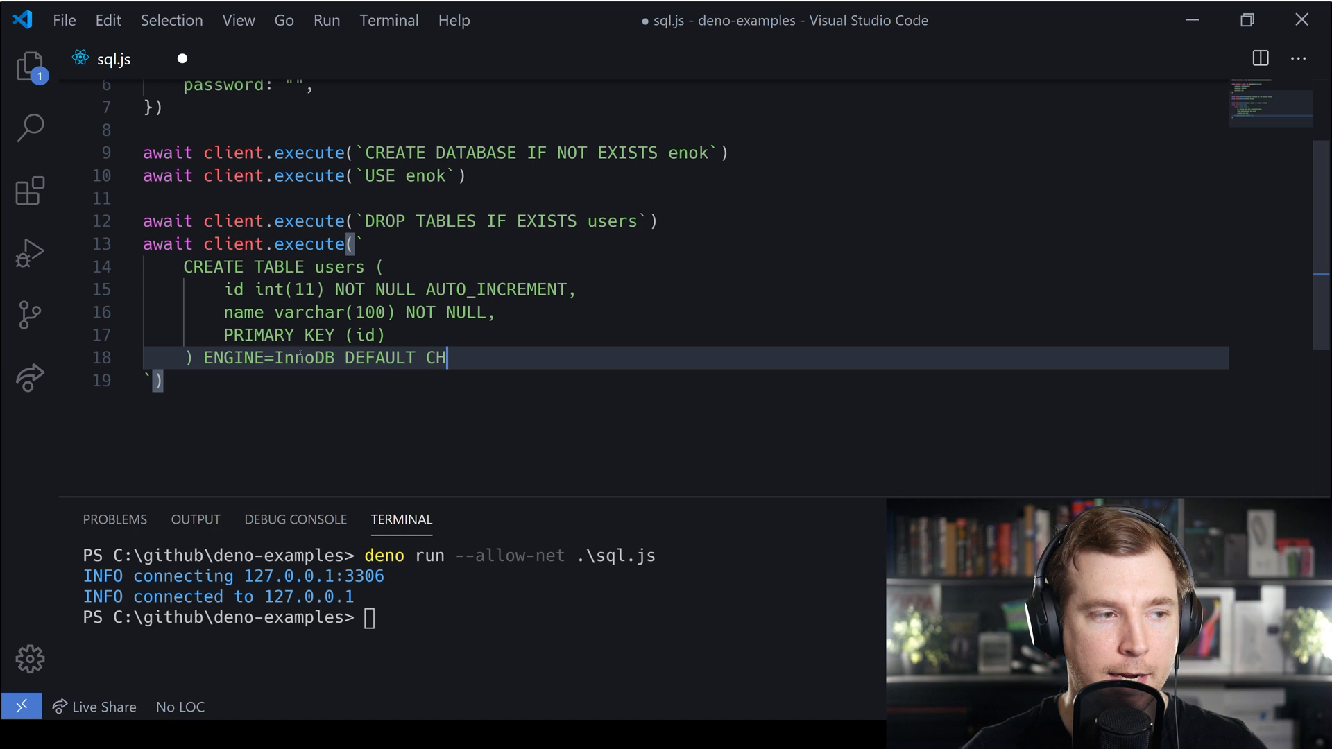
{"action": "type", "text": "ARSET=u"}
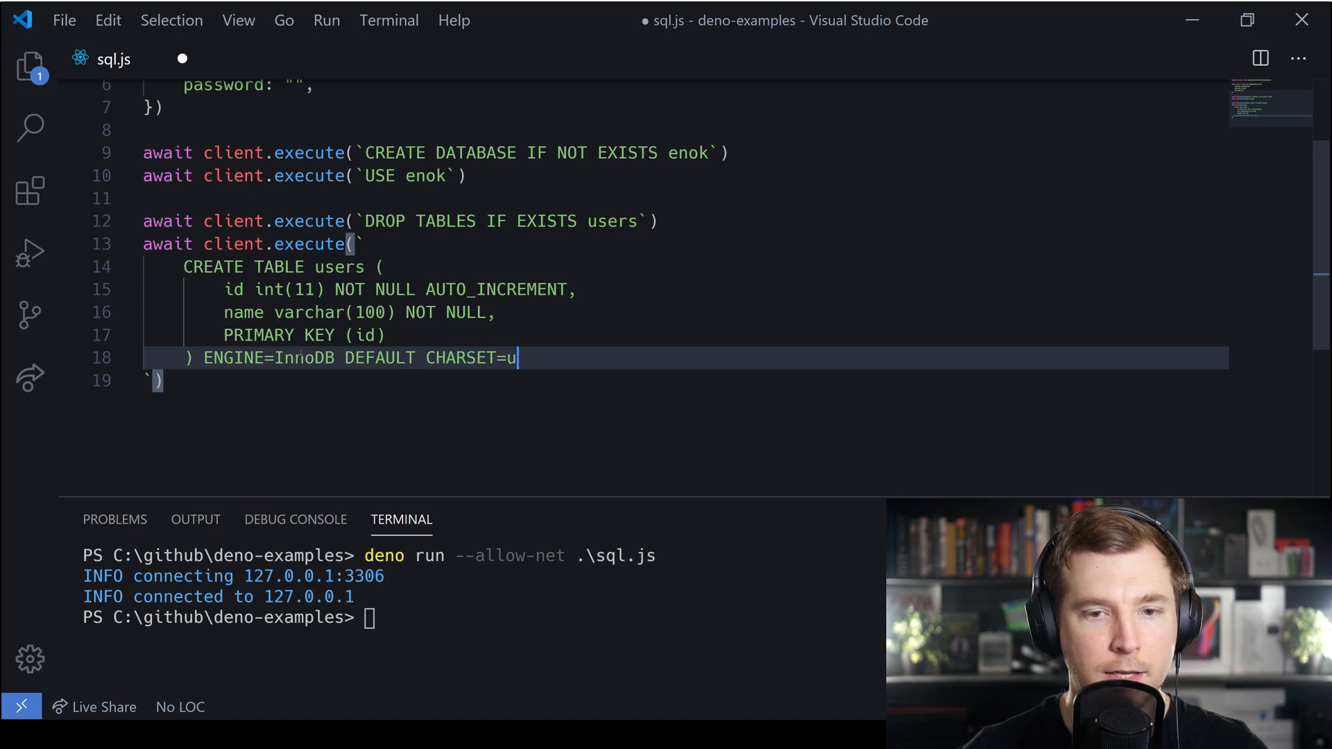
{"action": "type", "text": "tf8l"}
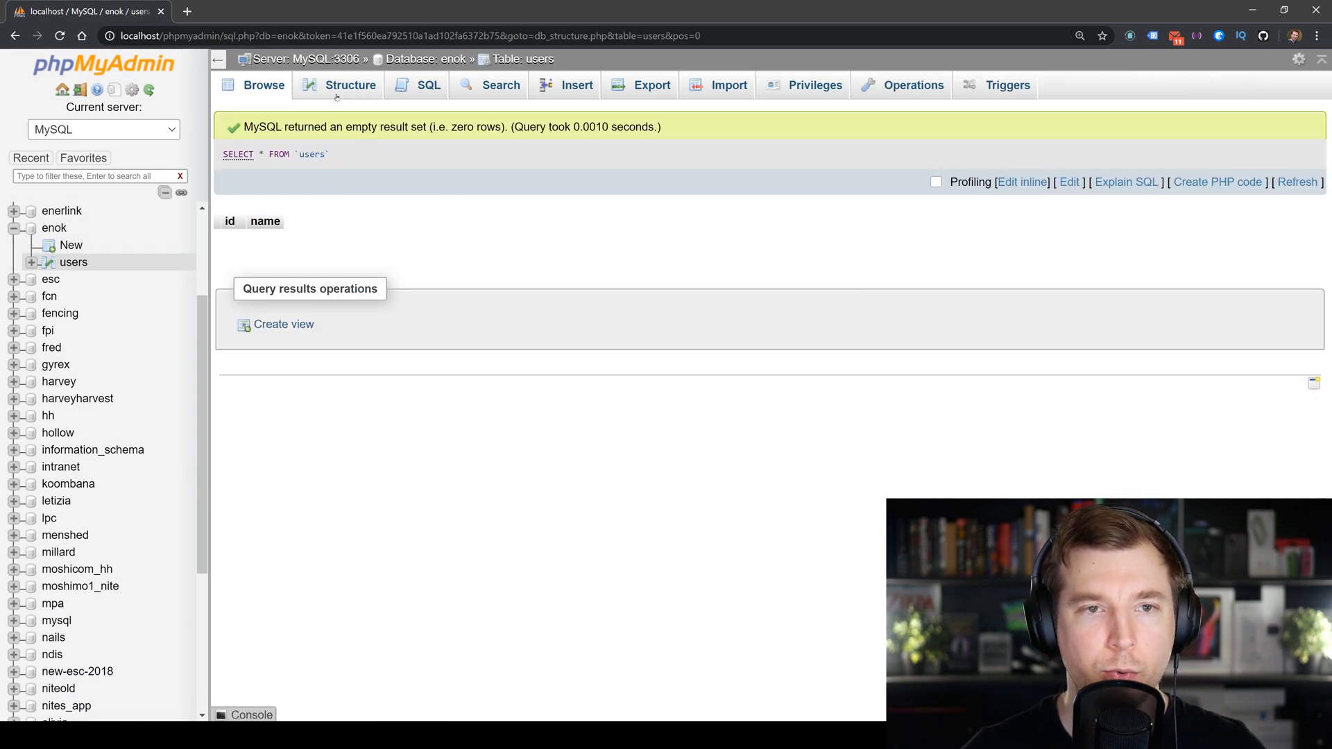
- Select the users table of the enok database in phpMyAdmin to browse its empty rows
{"action": "left_click", "coordinate": [350, 84]}
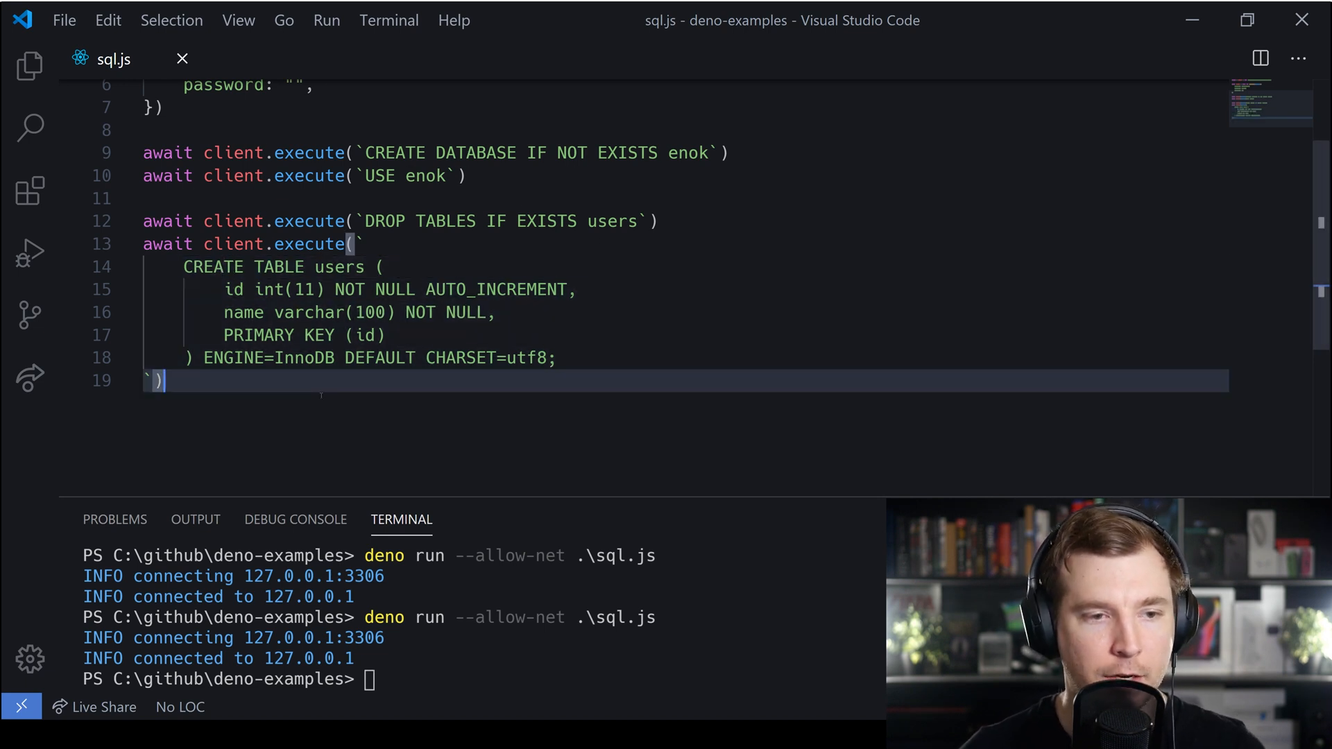
{"action": "key", "text": "Enter"}
{"action": "type", "text": "let"}
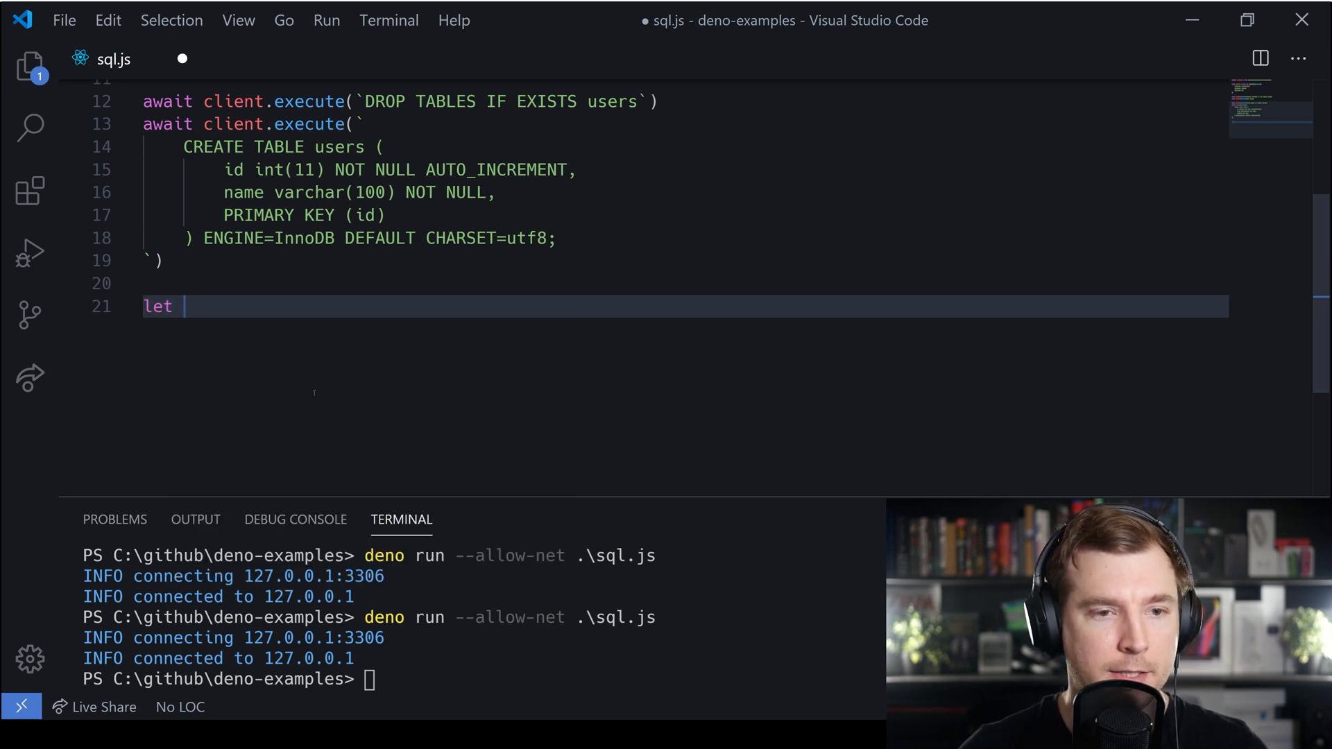
- Add let result = await client.execute(`INSERT INTO users(name) values(?)`, ["adrian"])
{"action": "type", "text": "result"}
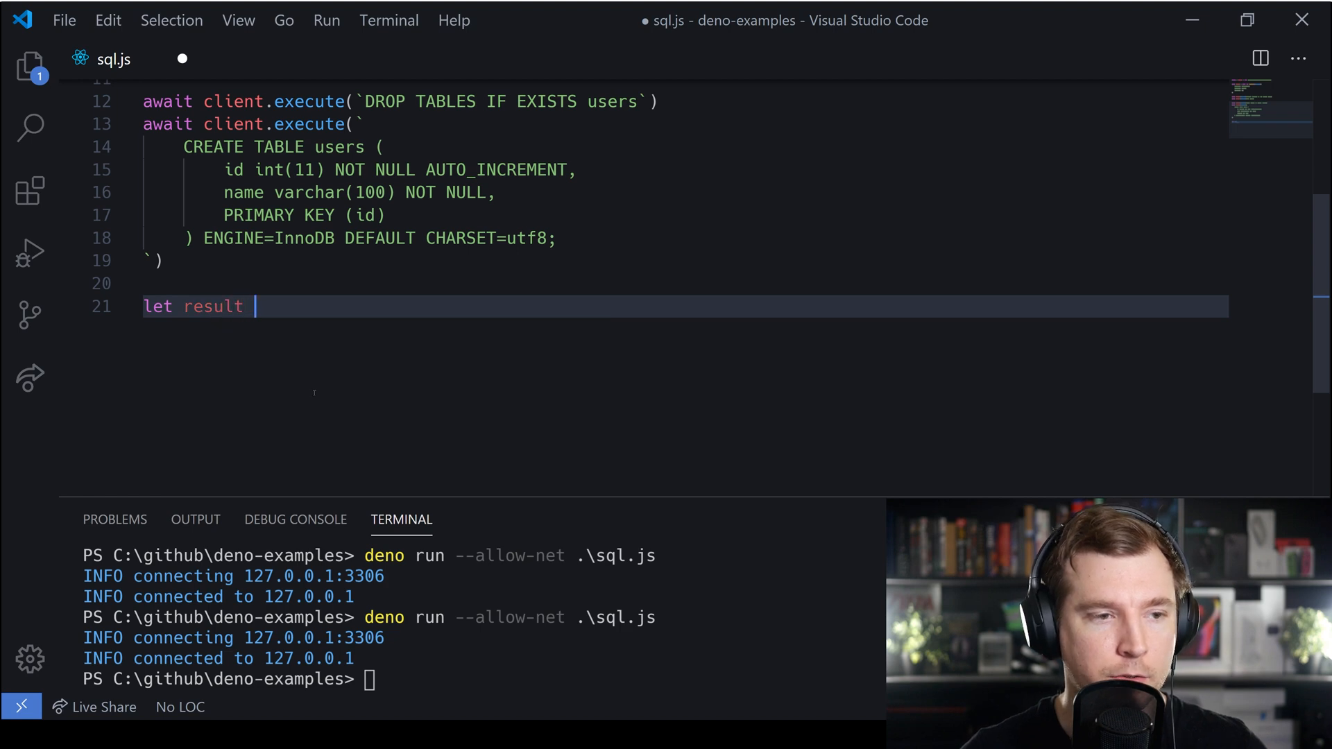
{"action": "type", "text": "= await"}
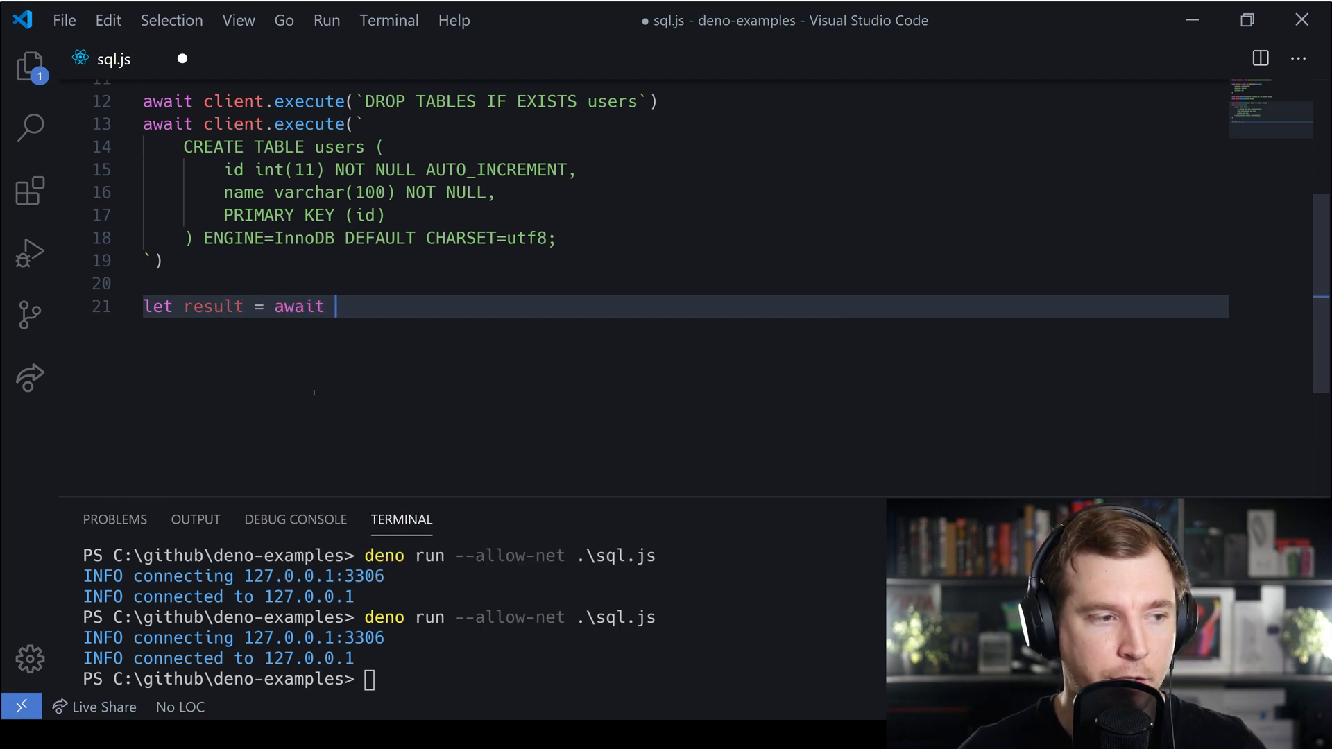
{"action": "type", "text": "client.execute"}
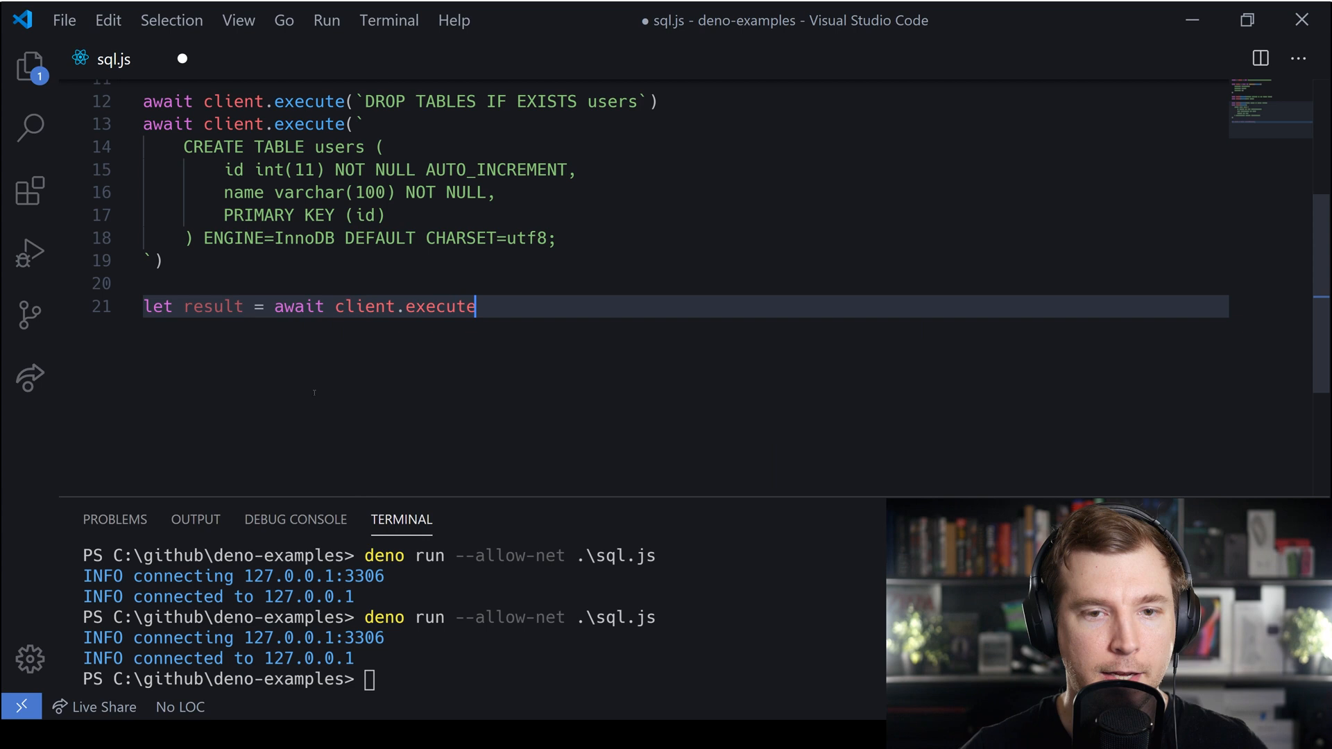
{"action": "type", "text": "(`"}
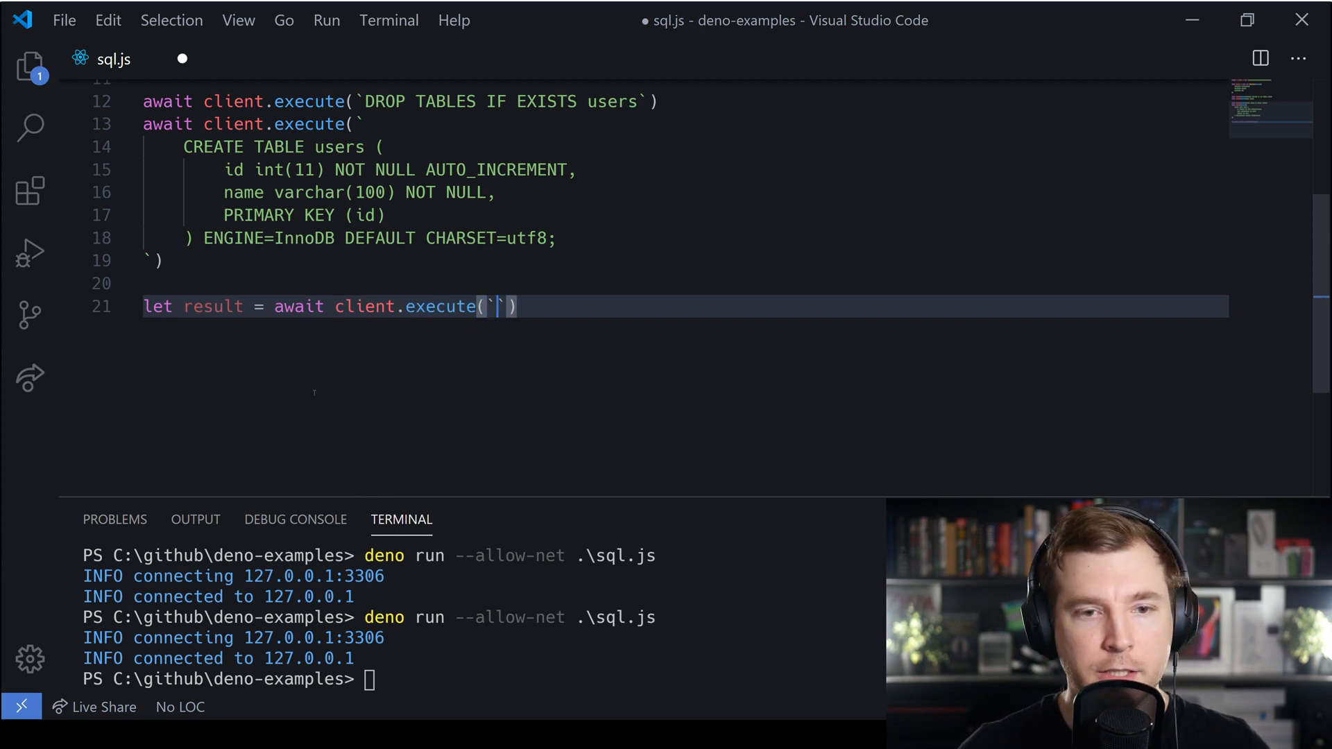
{"action": "type", "text": "IN"}
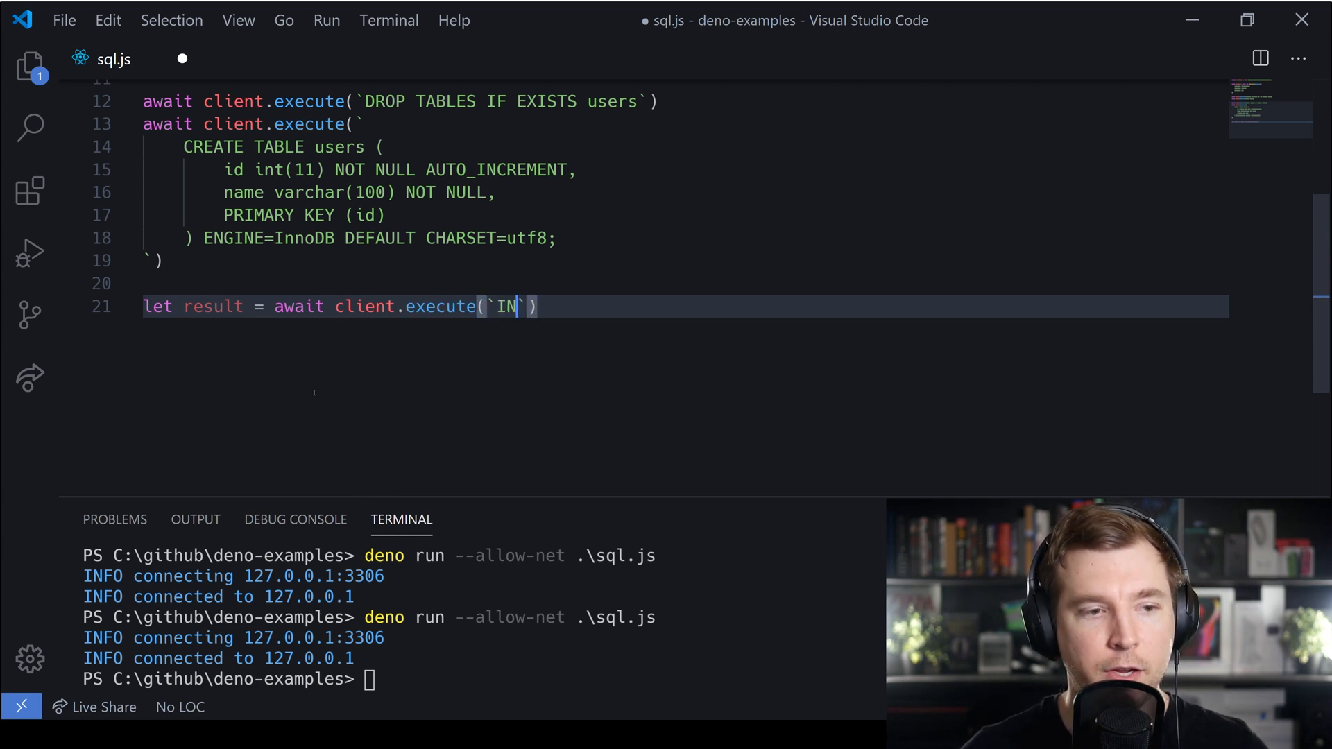
{"action": "type", "text": "SERT"}
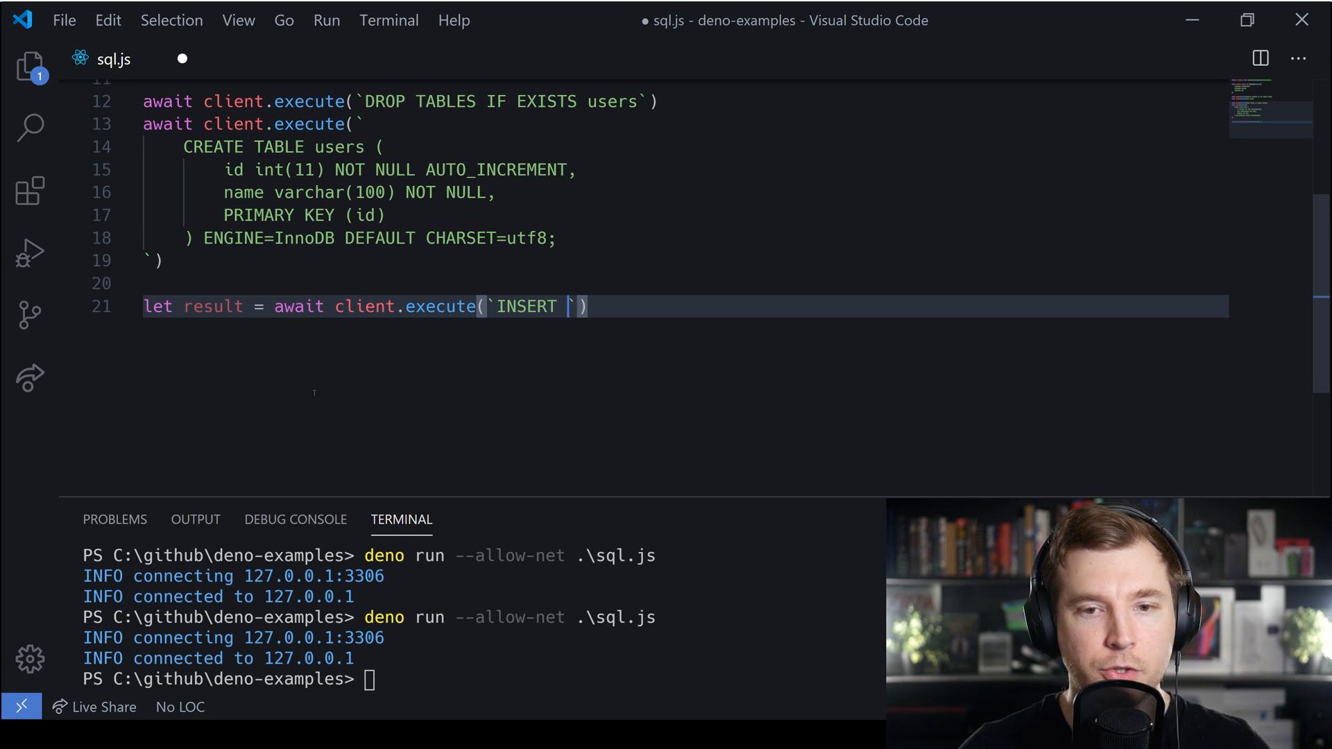
{"action": "type", "text": "INTO"}
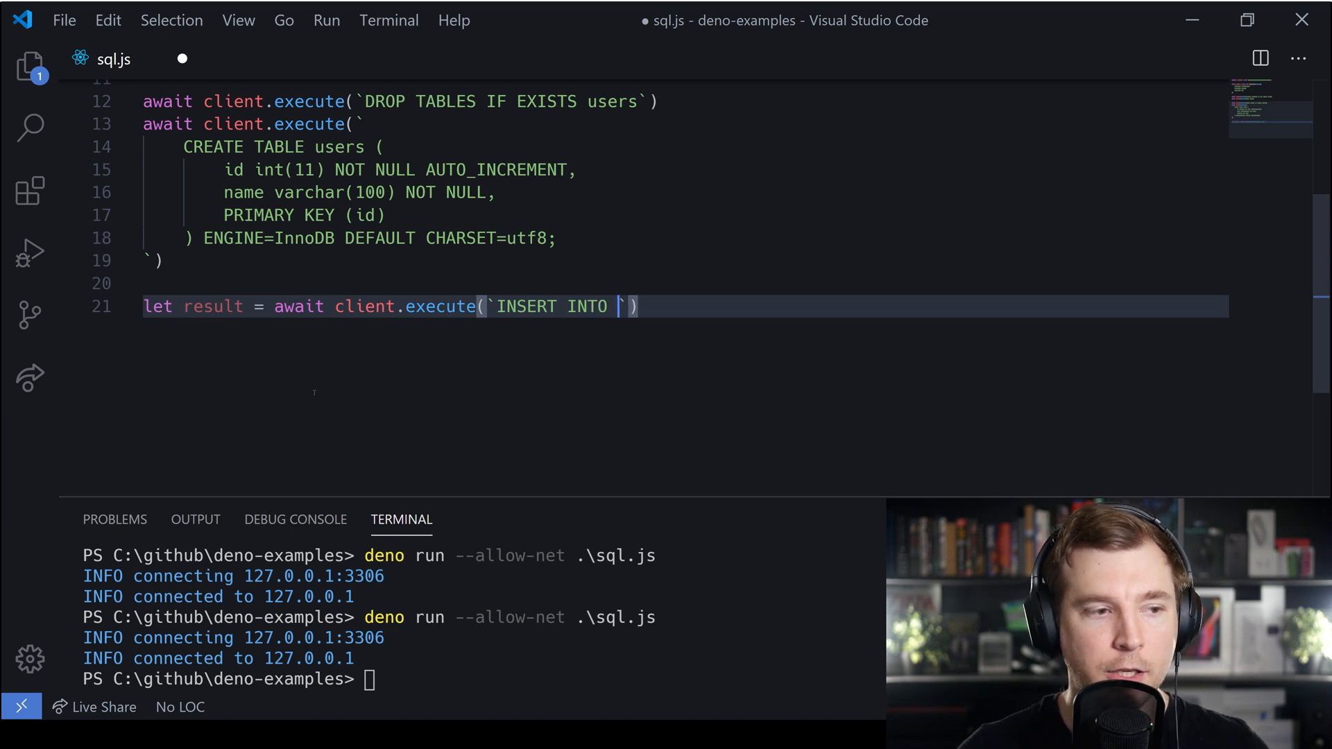
{"action": "type", "text": "users(n"}
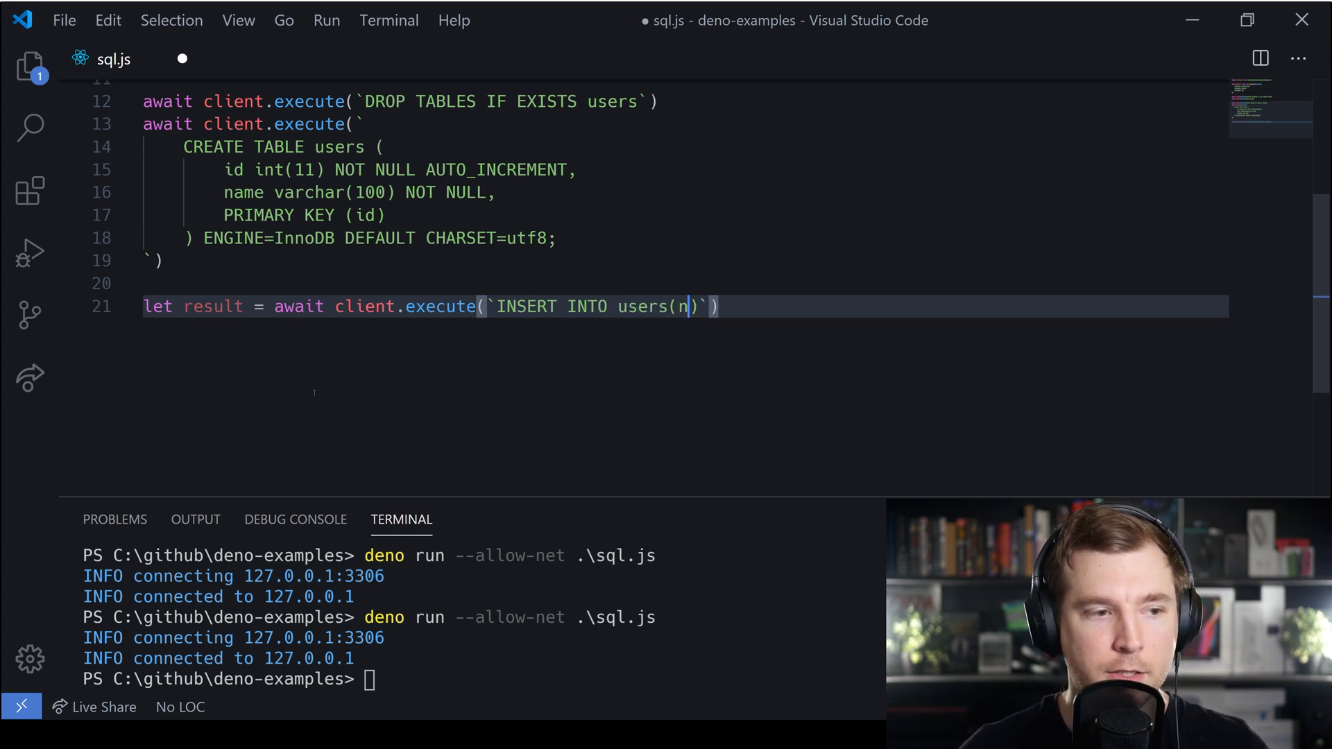
{"action": "type", "text": "ame"}
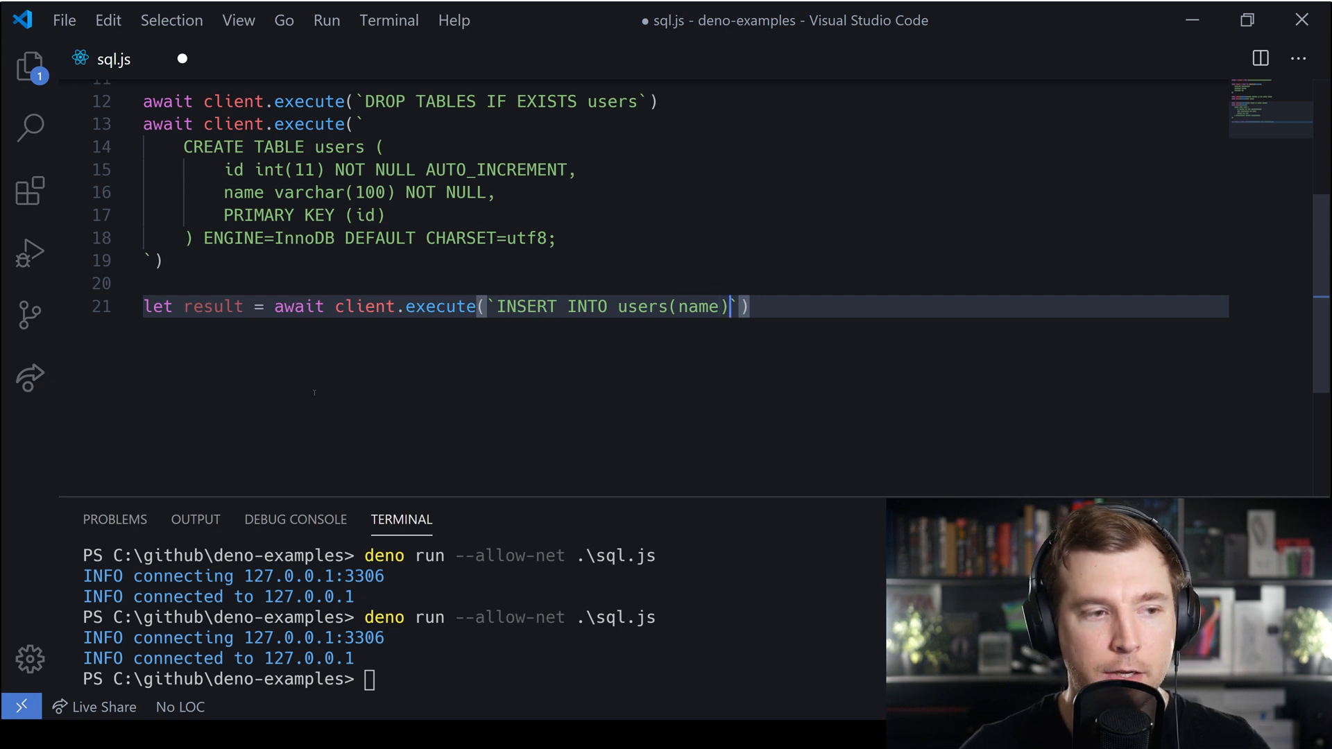
{"action": "type", "text": "value()"}
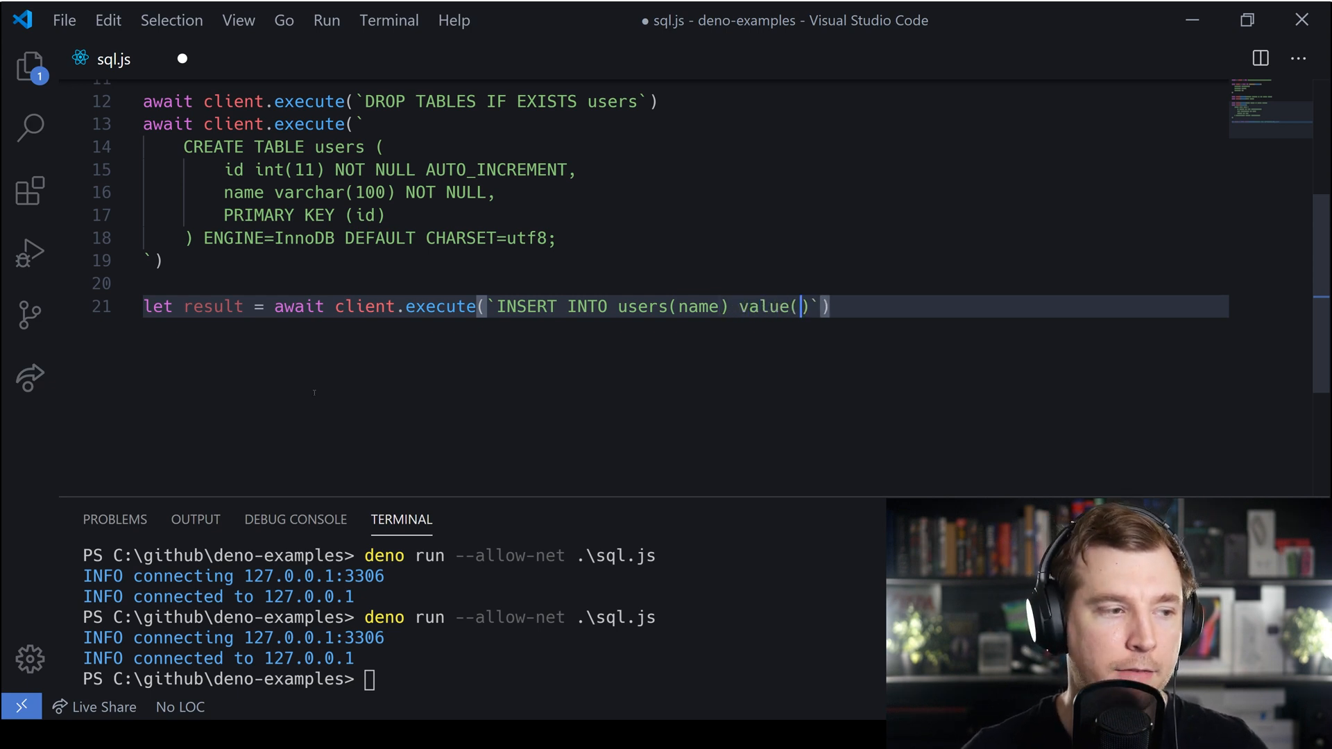
{"action": "type", "text": "?"}
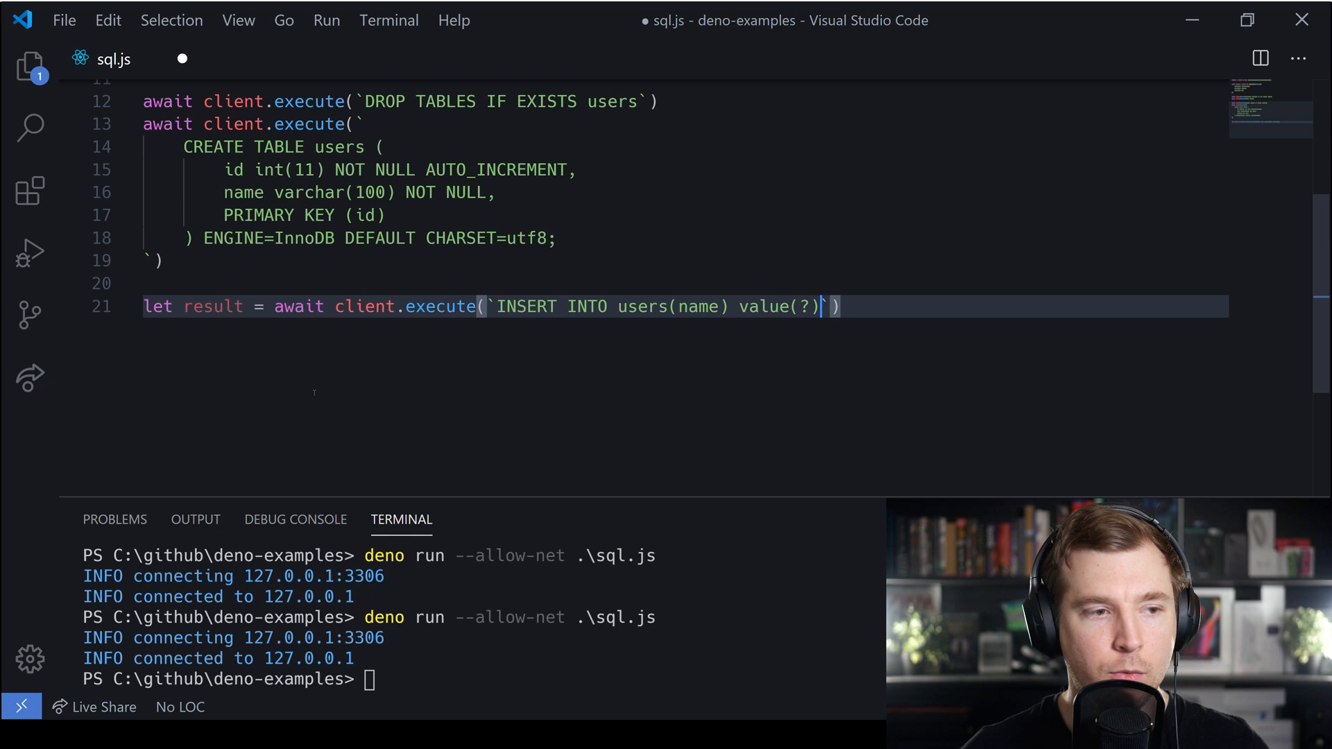
{"action": "type", "text": "`."}
{"action": "type", "text": "\""}
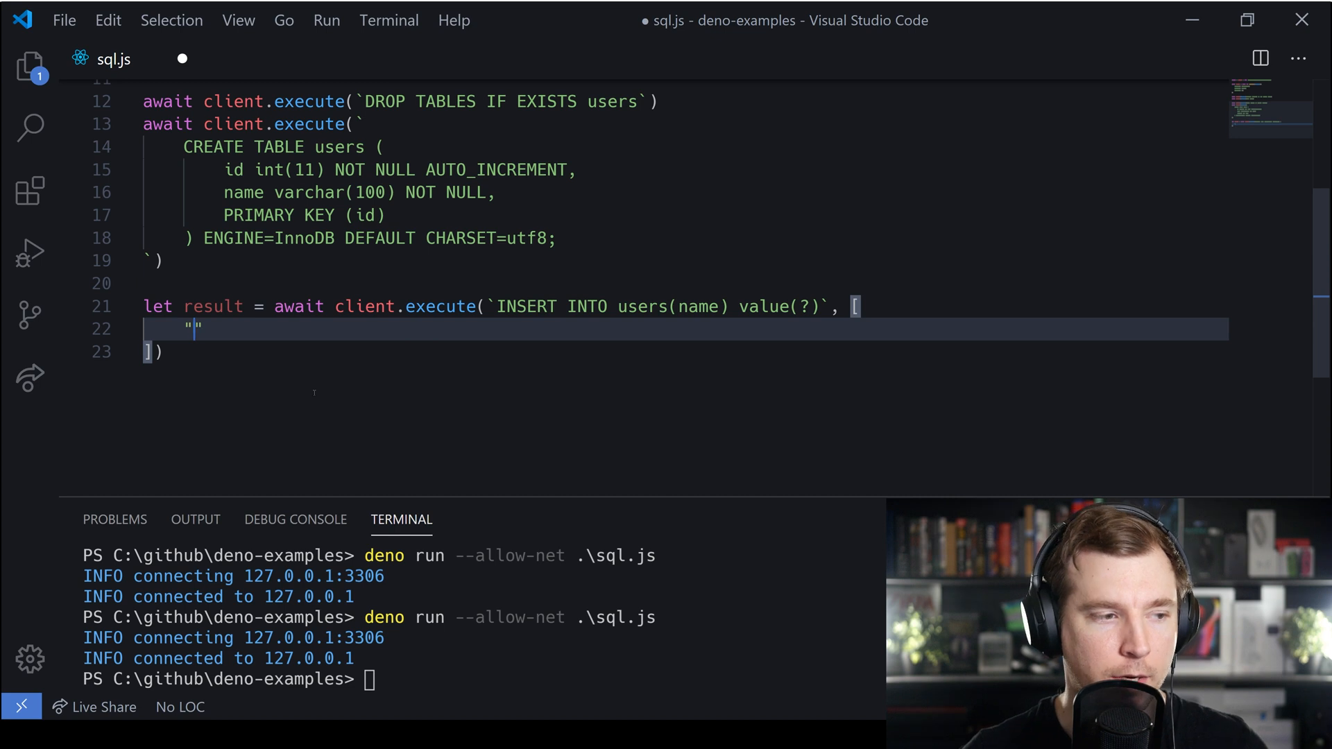
{"action": "type", "text": "adrian"}
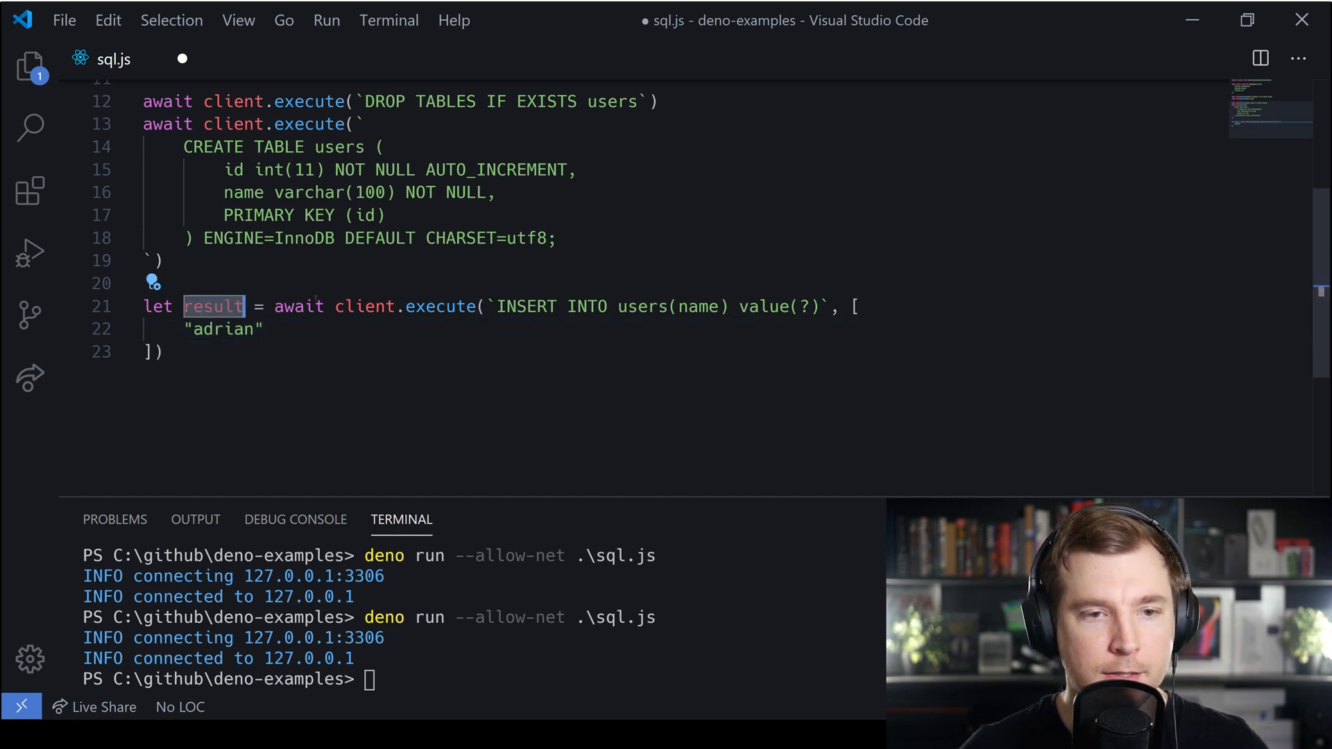
- Log the insert result with console.log(result)
{"action": "type", "text": "result"}
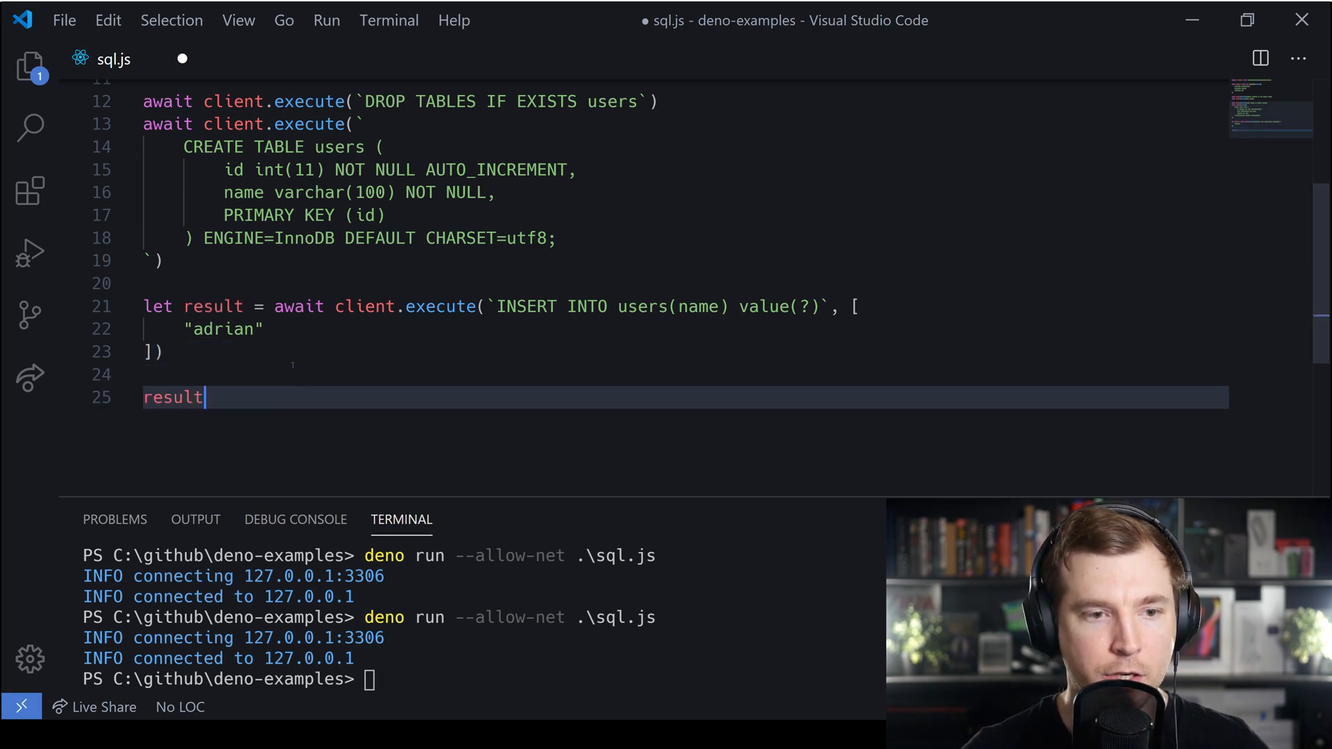
{"action": "type", "text": "console.lgo"}
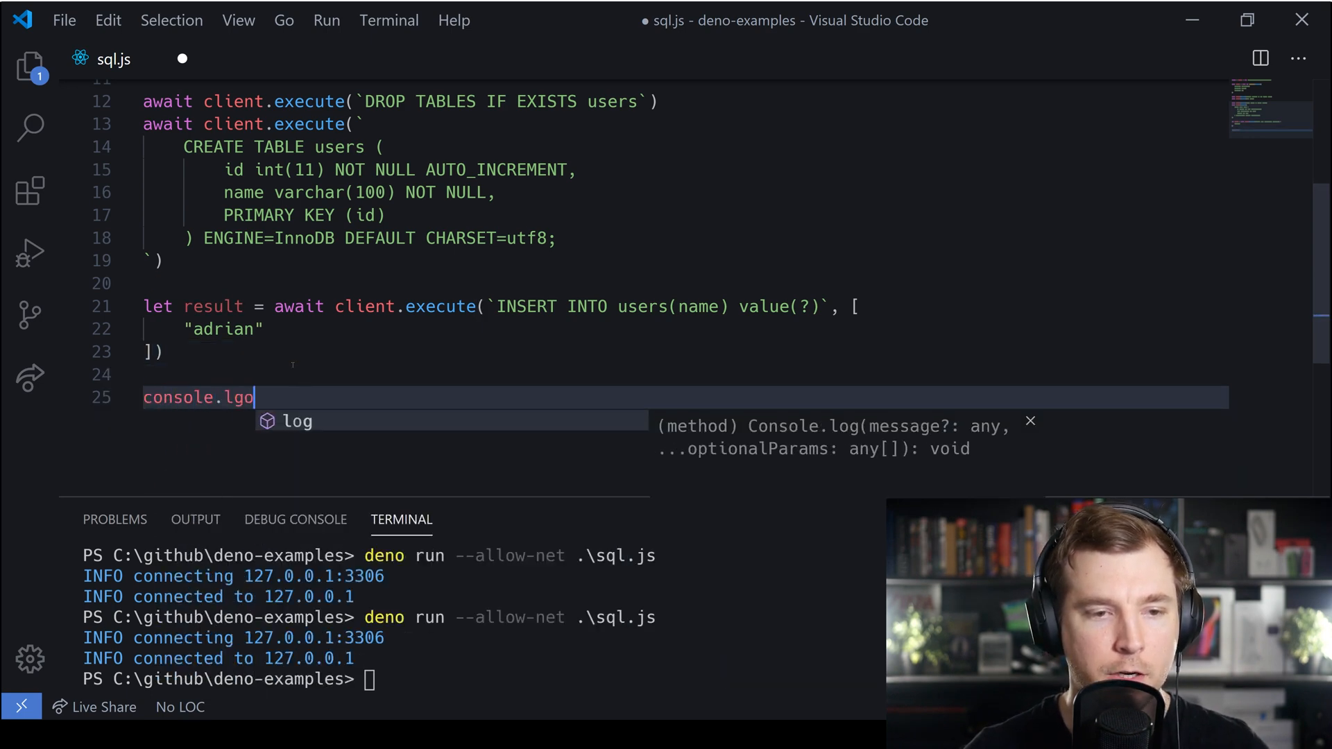
{"action": "type", "text": "(result);;"}
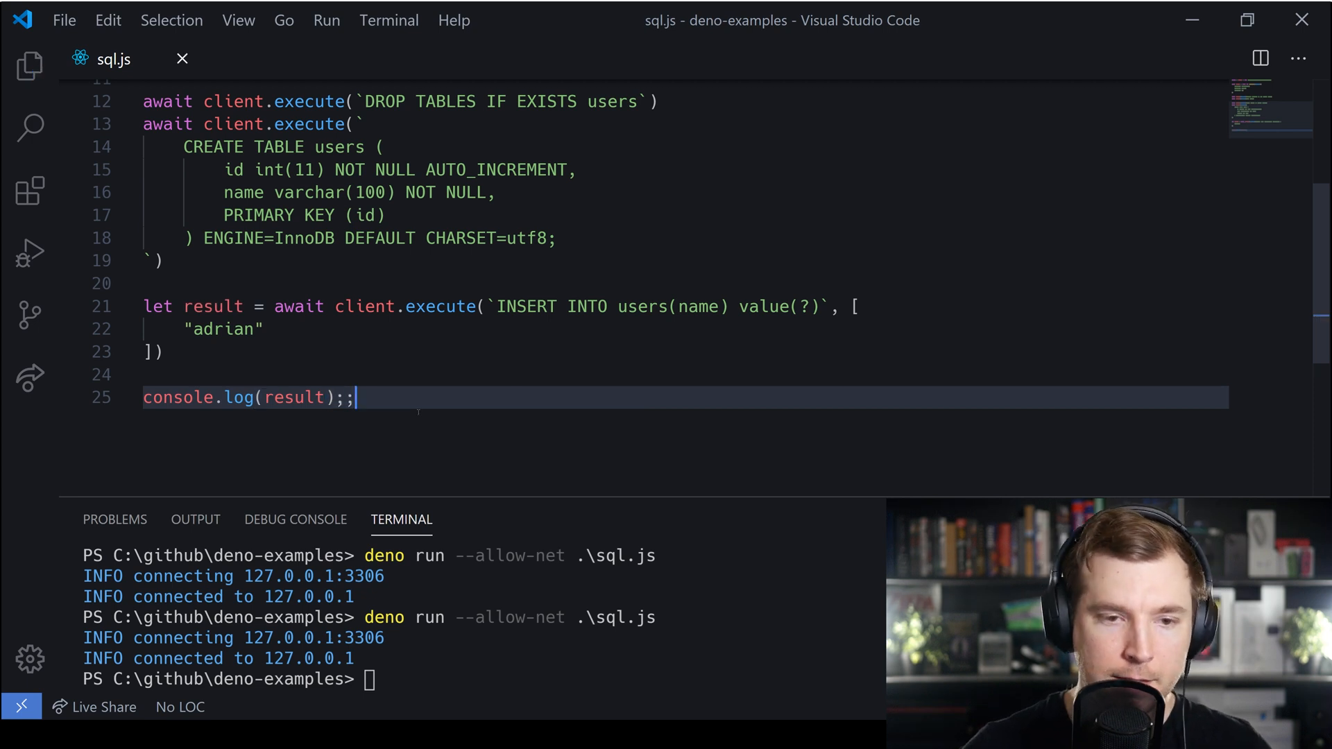
{"action": "key", "text": "Backspace"}
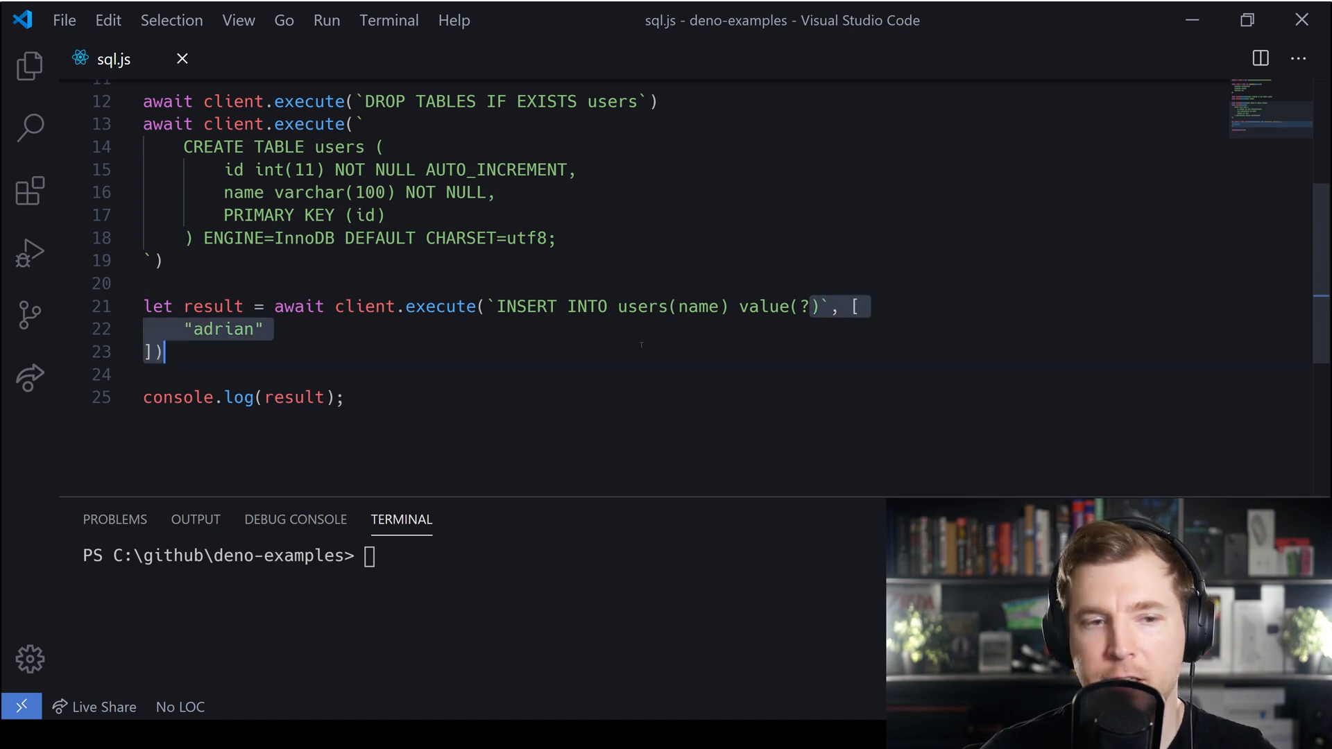
- Replace the ? placeholder and parameter array with "adrian" inside value(), then clear the terminal with cls
{"action": "key", "text": "Backspace"}
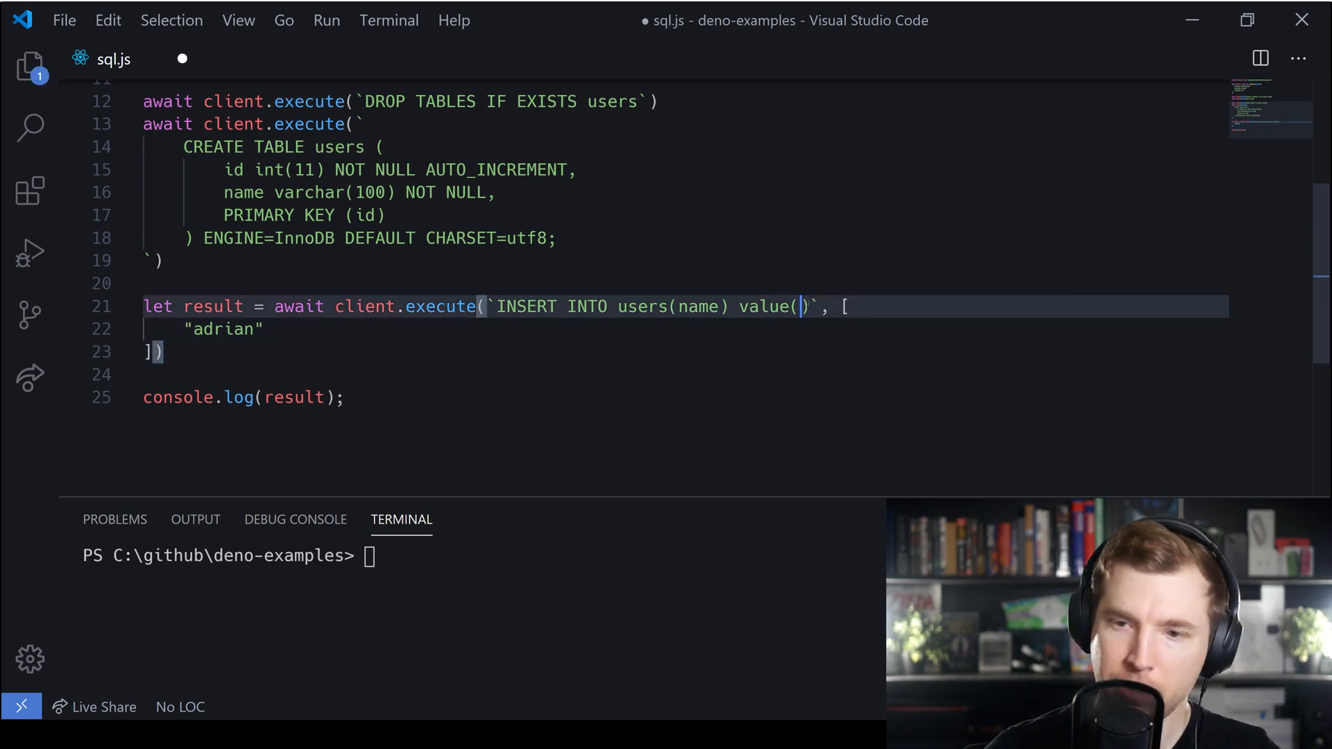
{"action": "type", "text": "\"adrian\""}
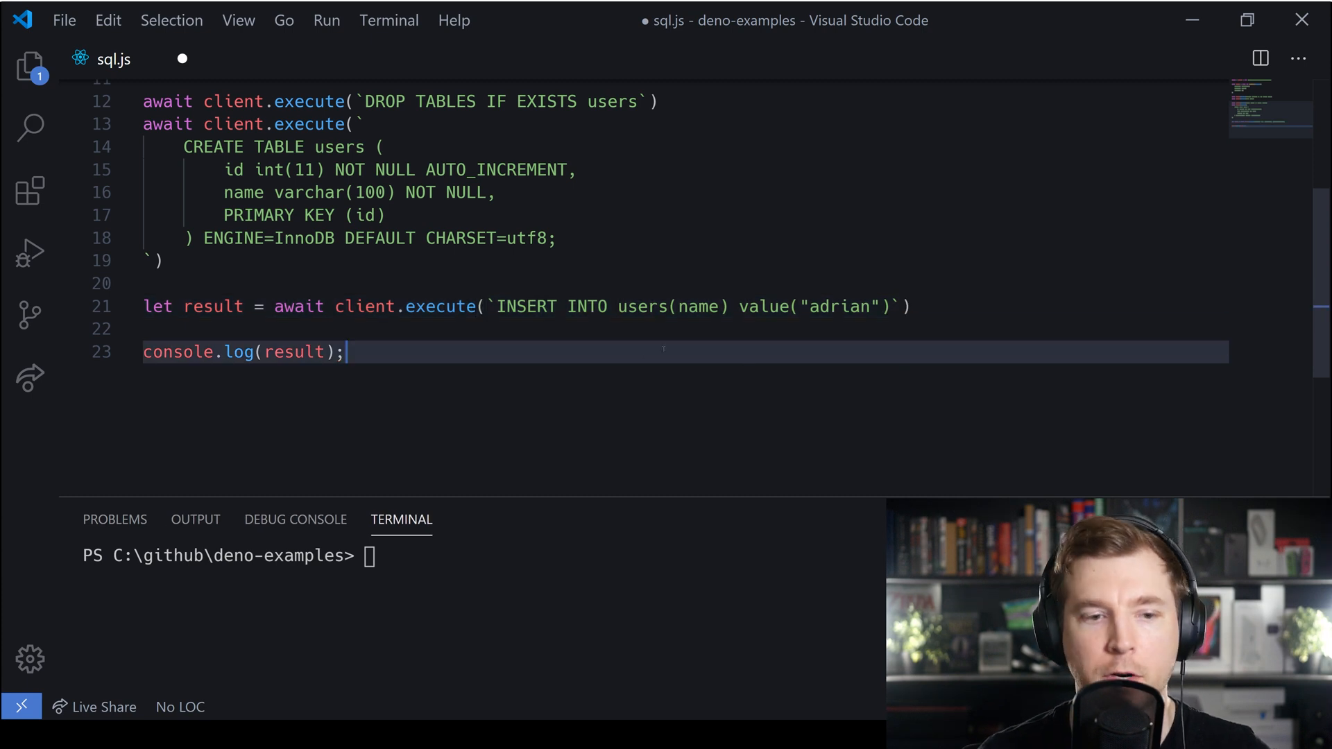
{"action": "type", "text": "cls"}
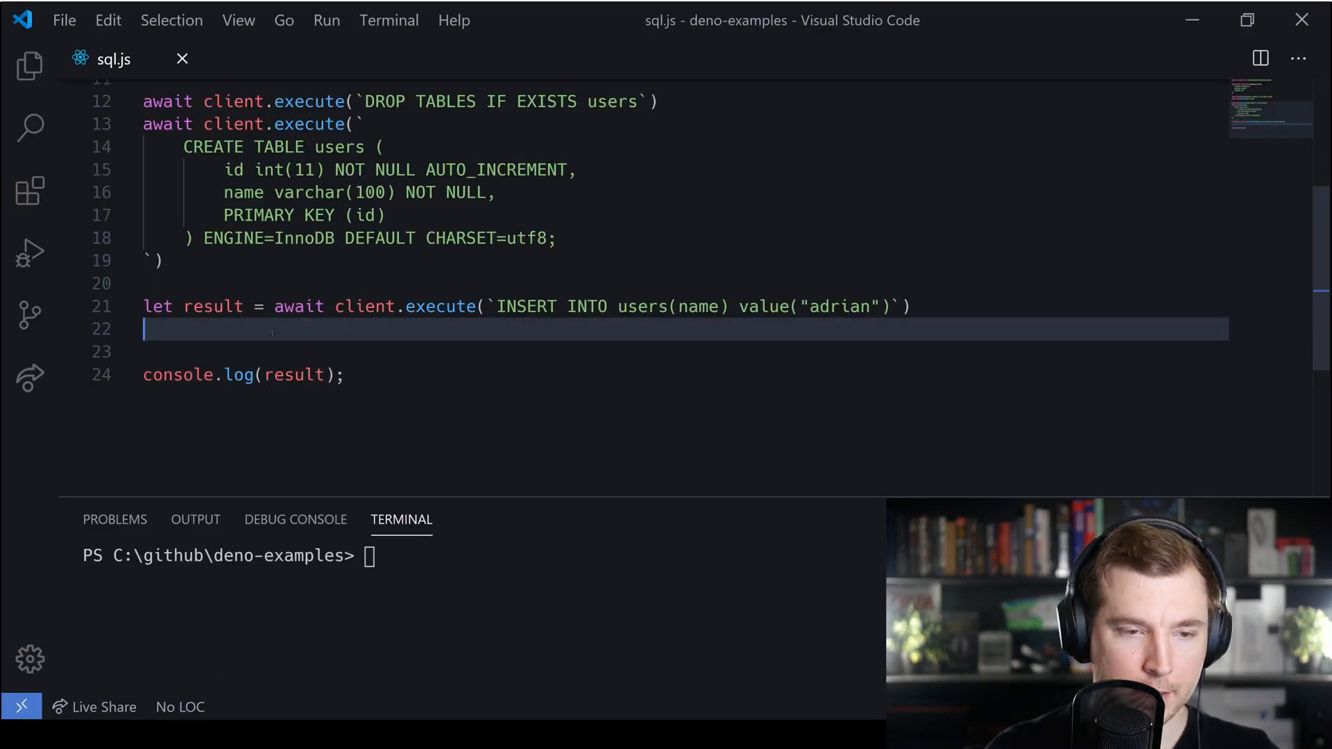
- Add let update = await client.execute(`UPDATE users SET name = "Adrian Twarog" WHERE id = 1`) and save
{"action": "type", "text": "let update = awa"}
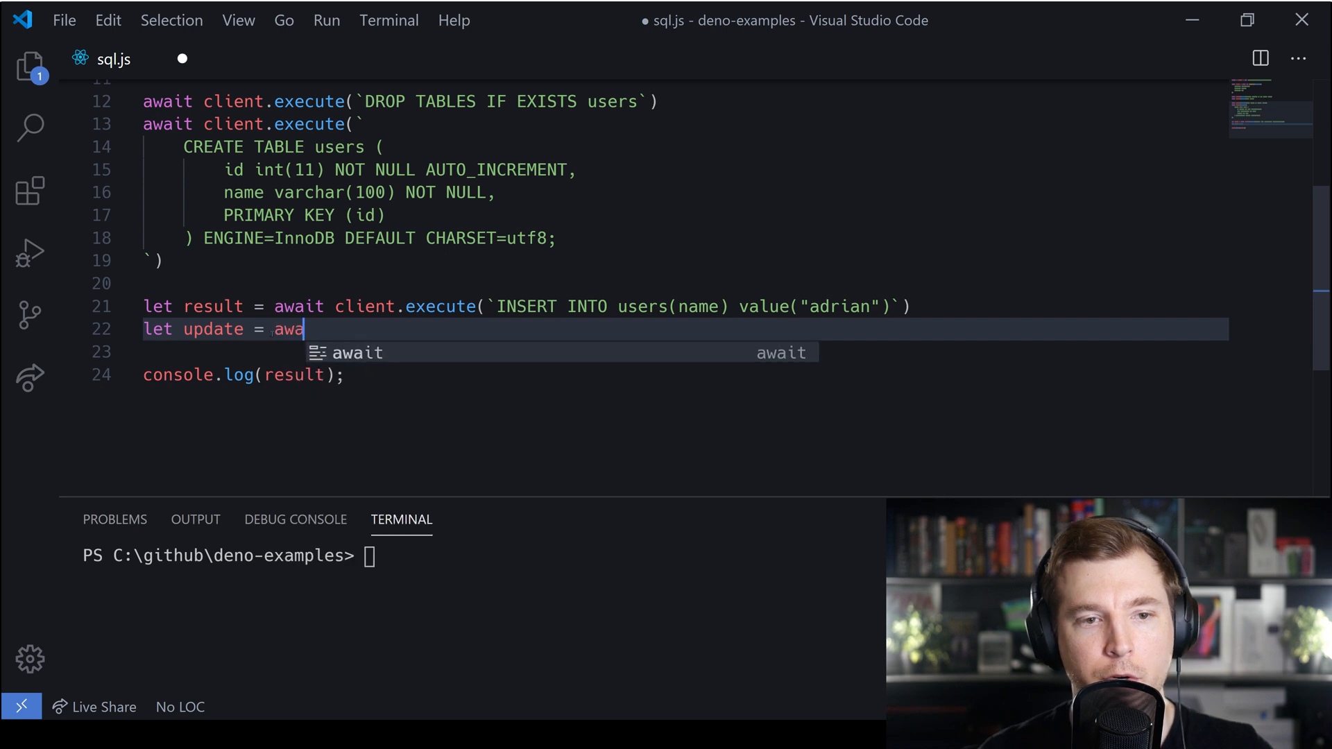
{"action": "type", "text": "it client"}
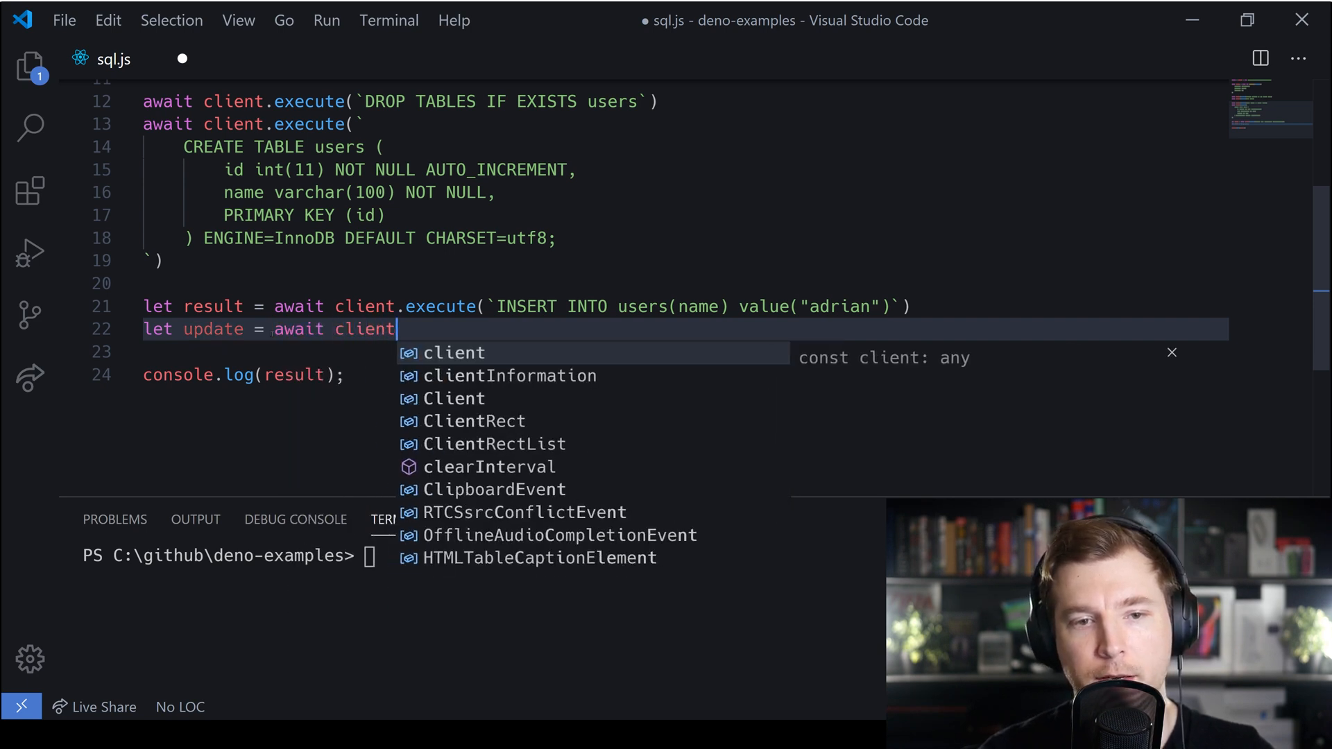
{"action": "type", "text": ".execute(`"}
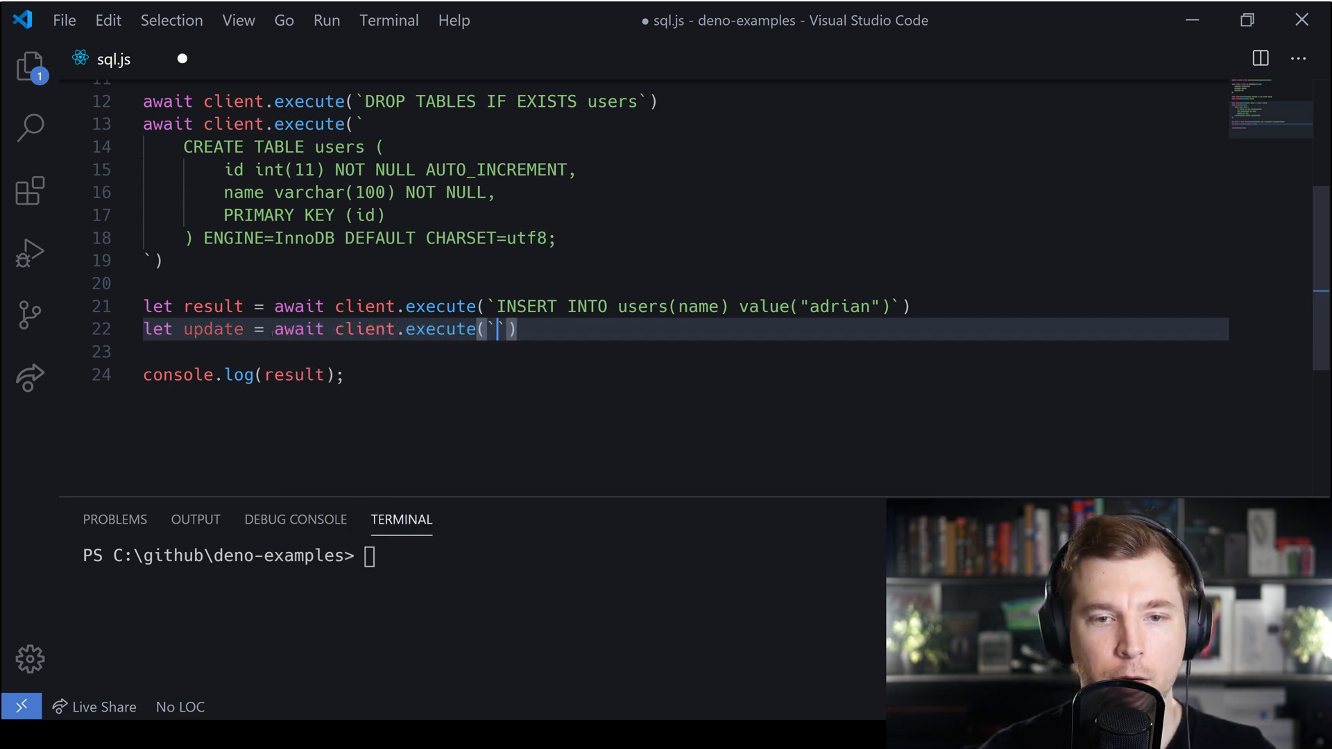
{"action": "type", "text": "UP"}
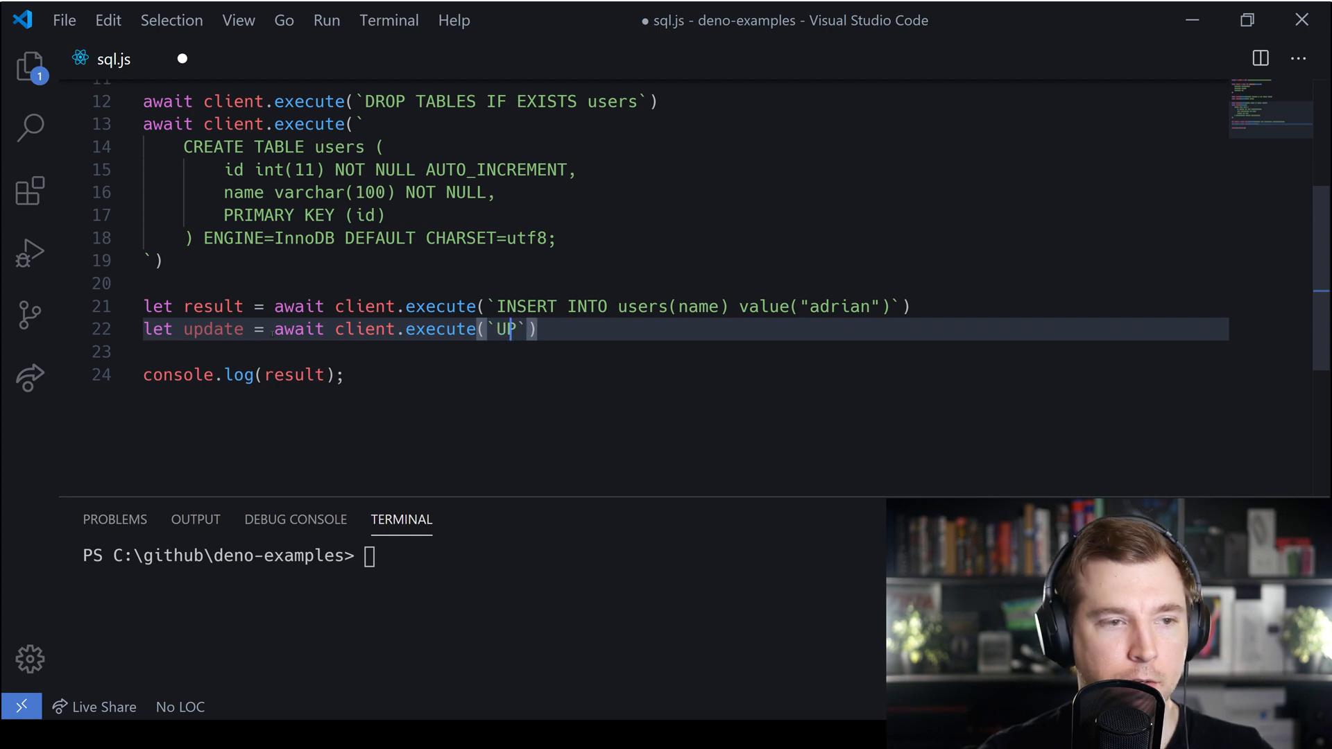
{"action": "type", "text": "DATE"}
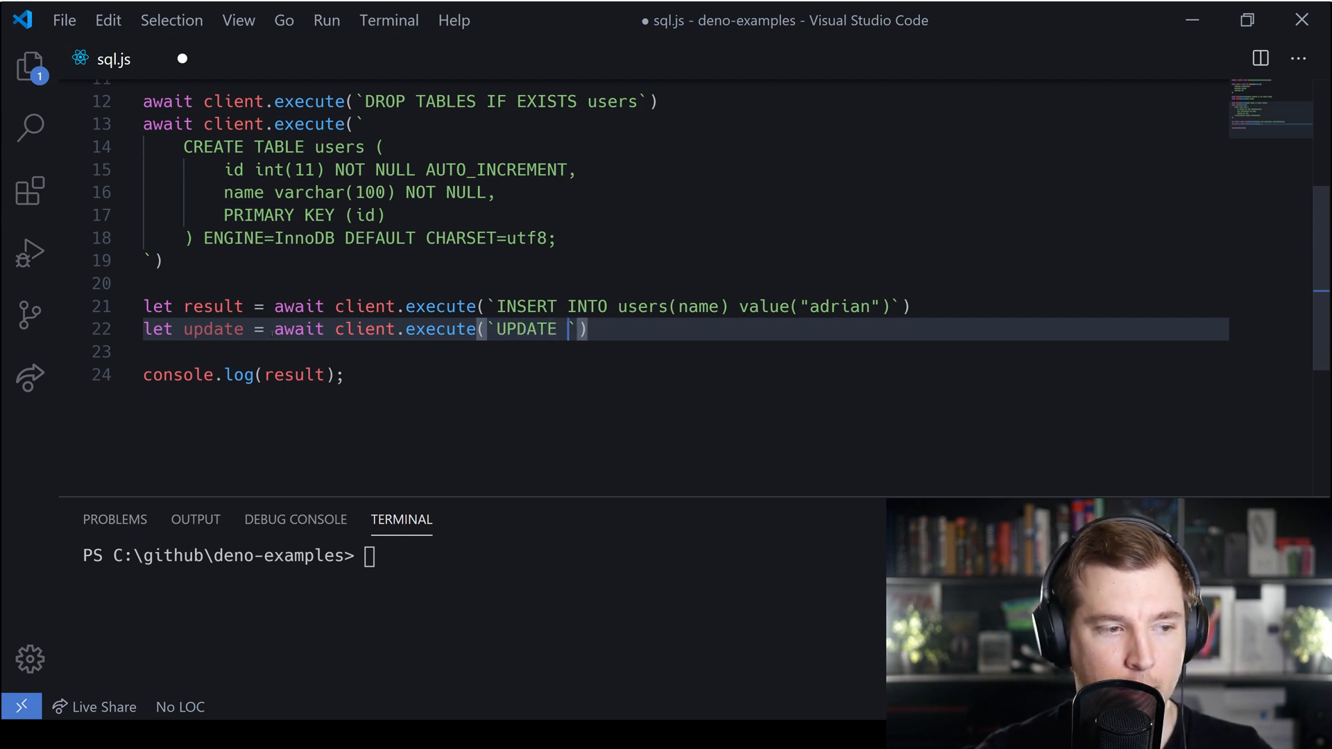
{"action": "type", "text": "users"}
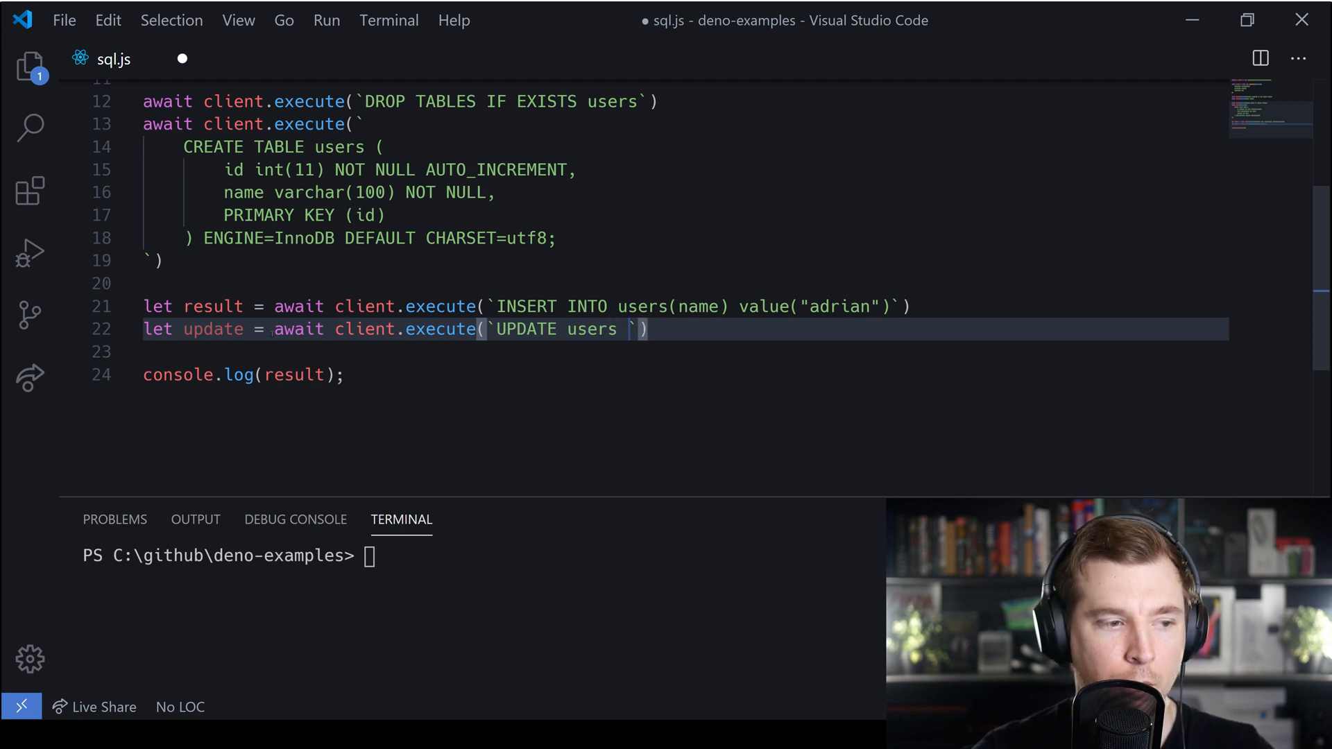
{"action": "type", "text": "SET"}
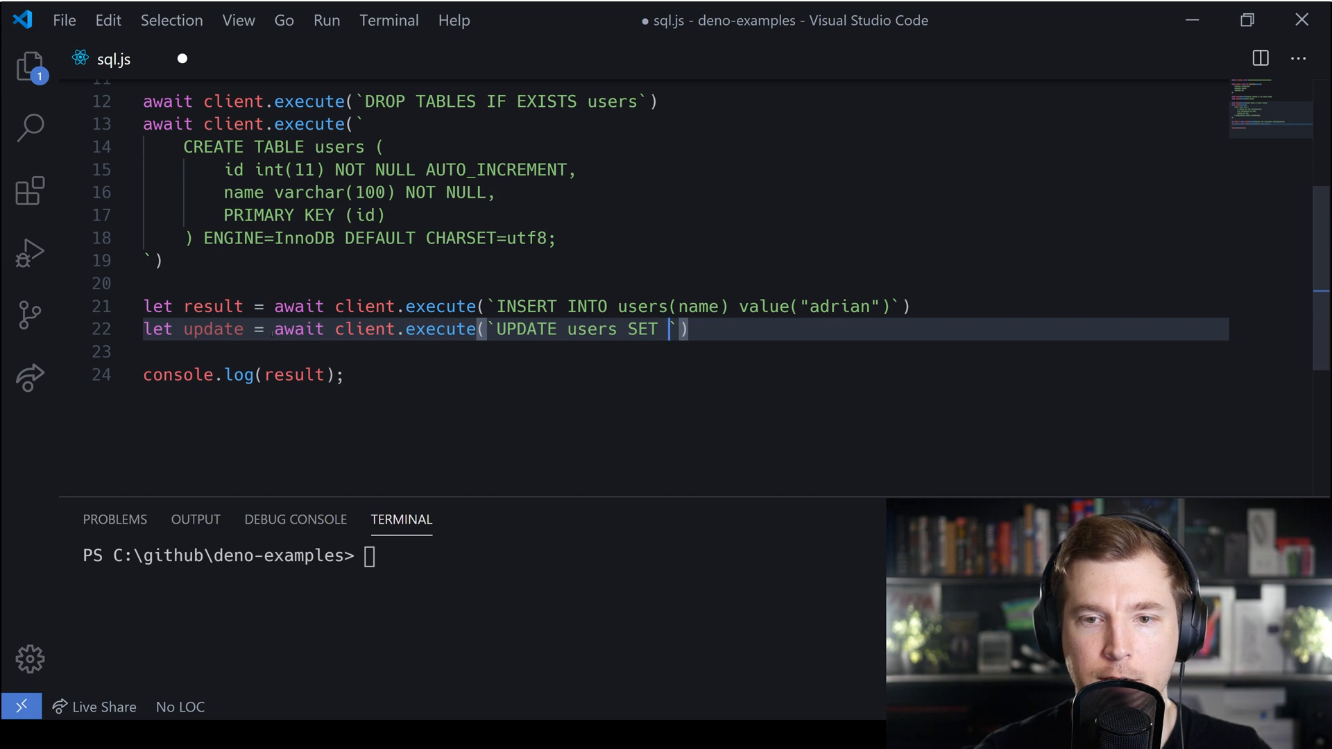
{"action": "type", "text": "name = \"A"}
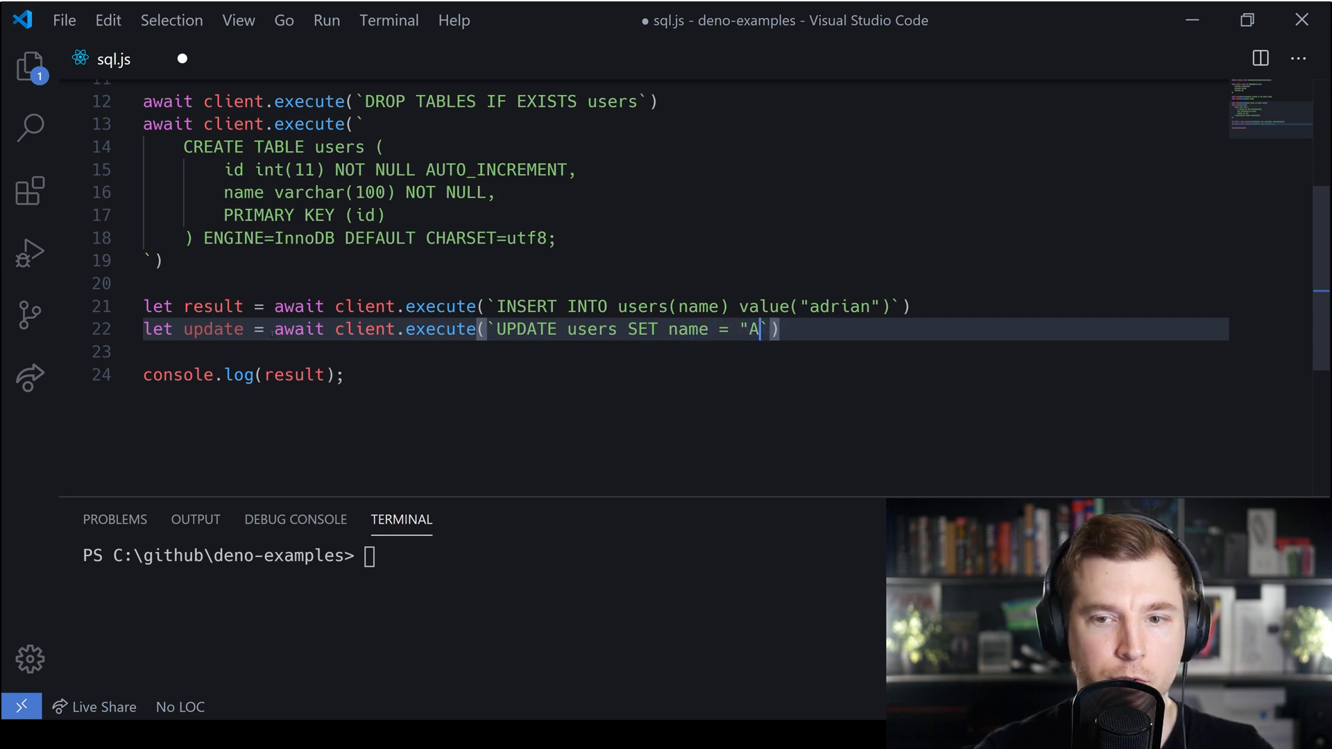
{"action": "type", "text": "drian Twarog"}
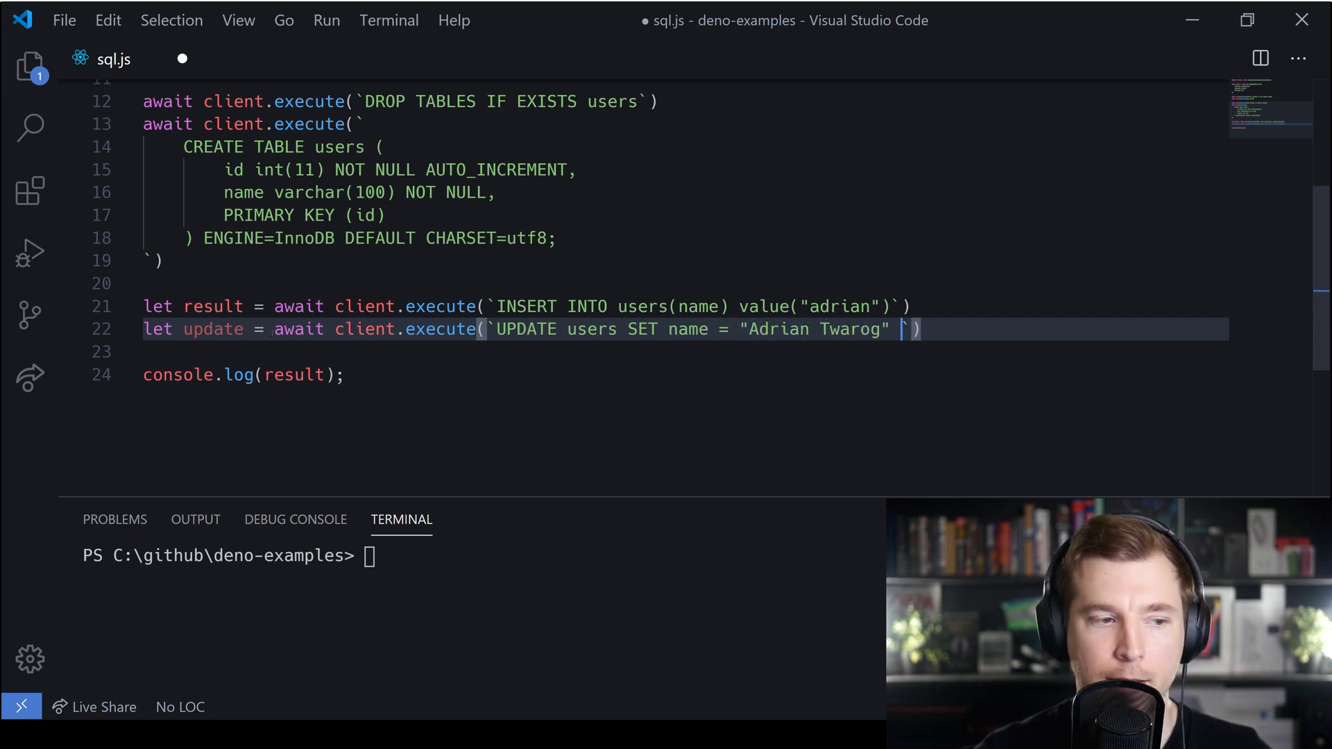
{"action": "type", "text": "WHERE"}
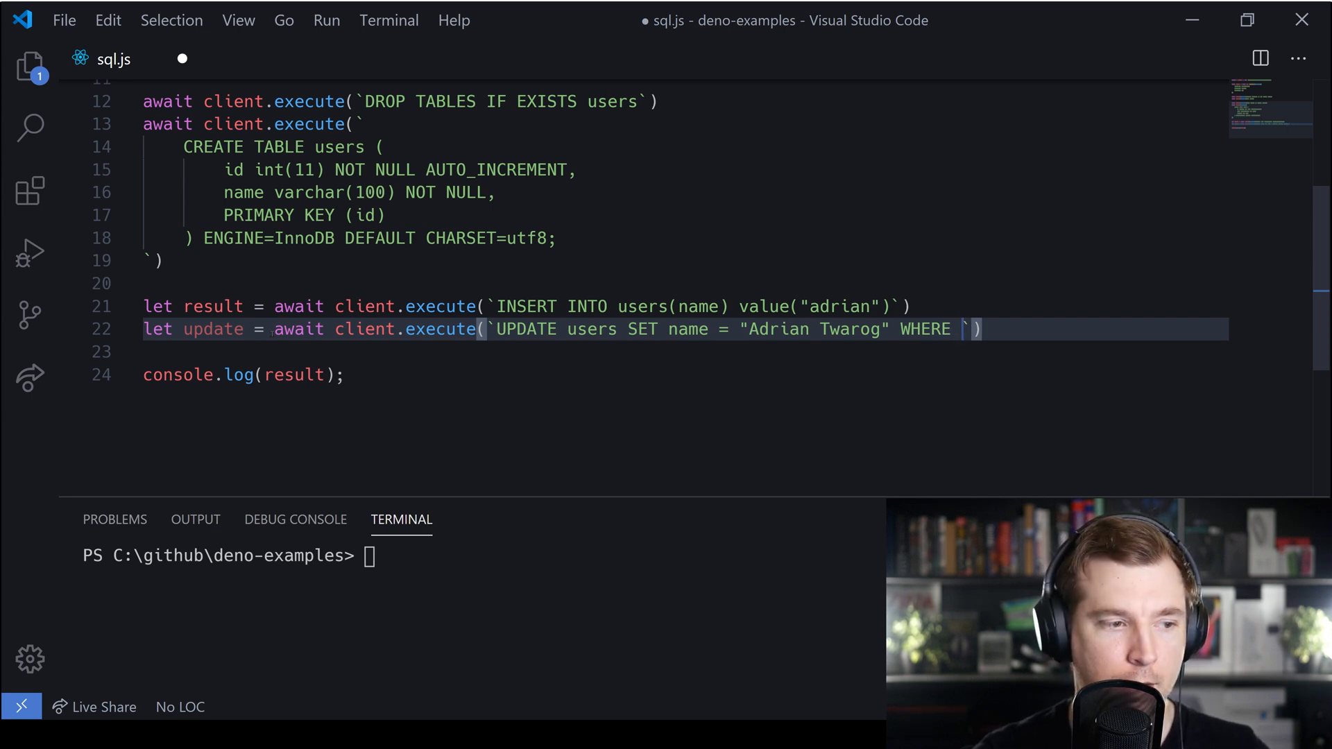
{"action": "type", "text": "id = 1"}
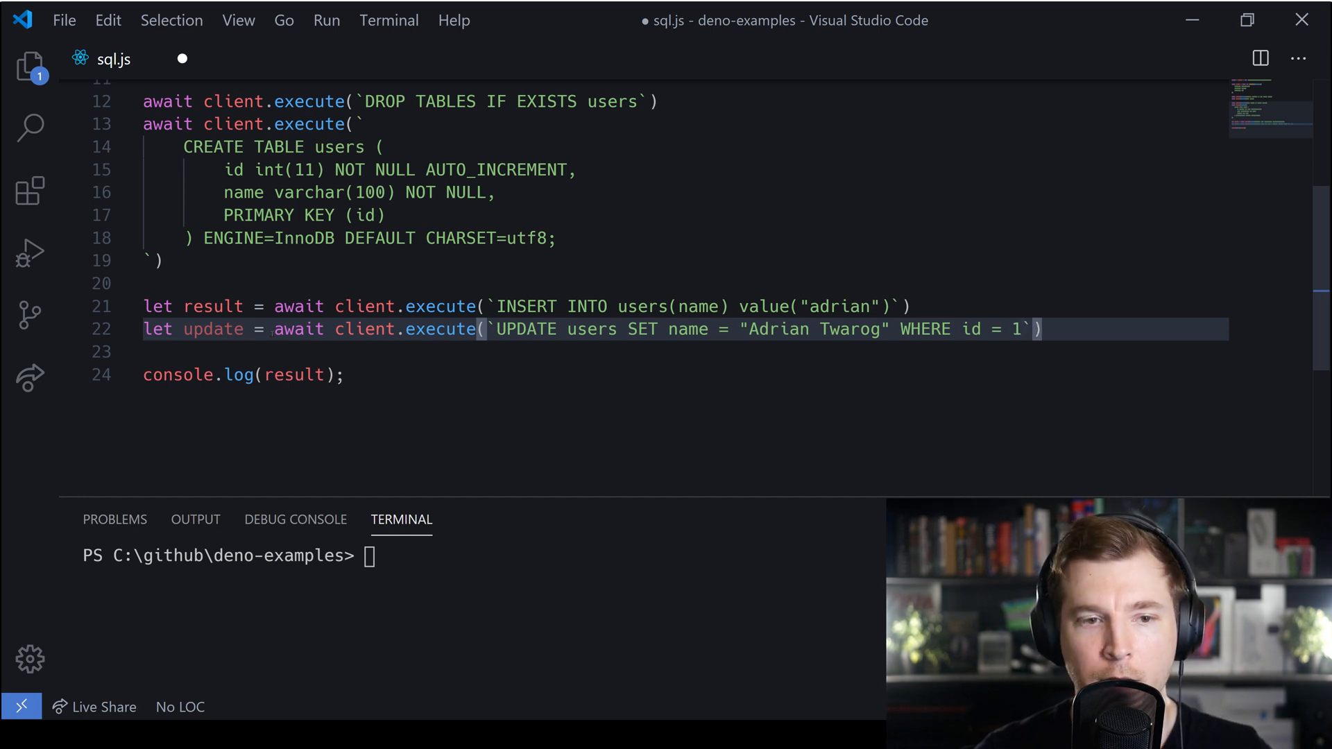
{"action": "key", "text": "ctrl+s"}
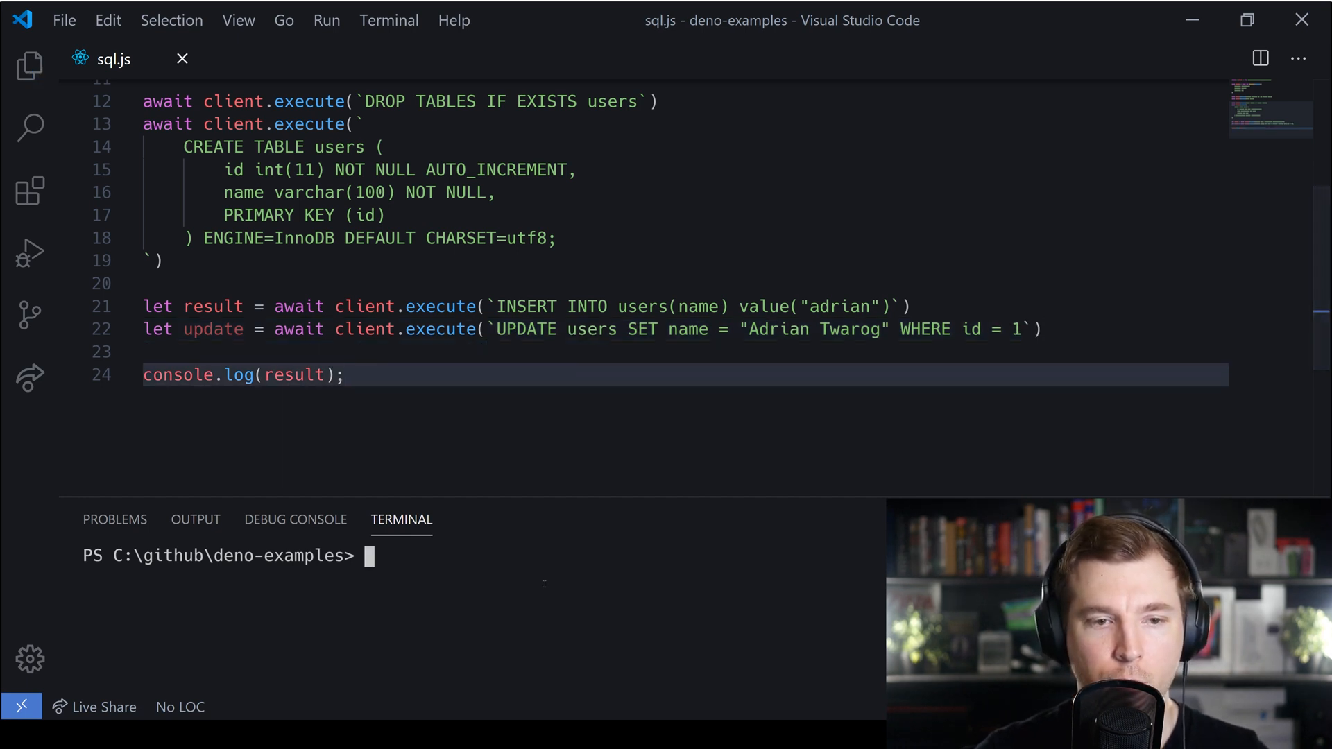
{"action": "key", "text": "Enter"}
{"action": "type", "text": "let de"}
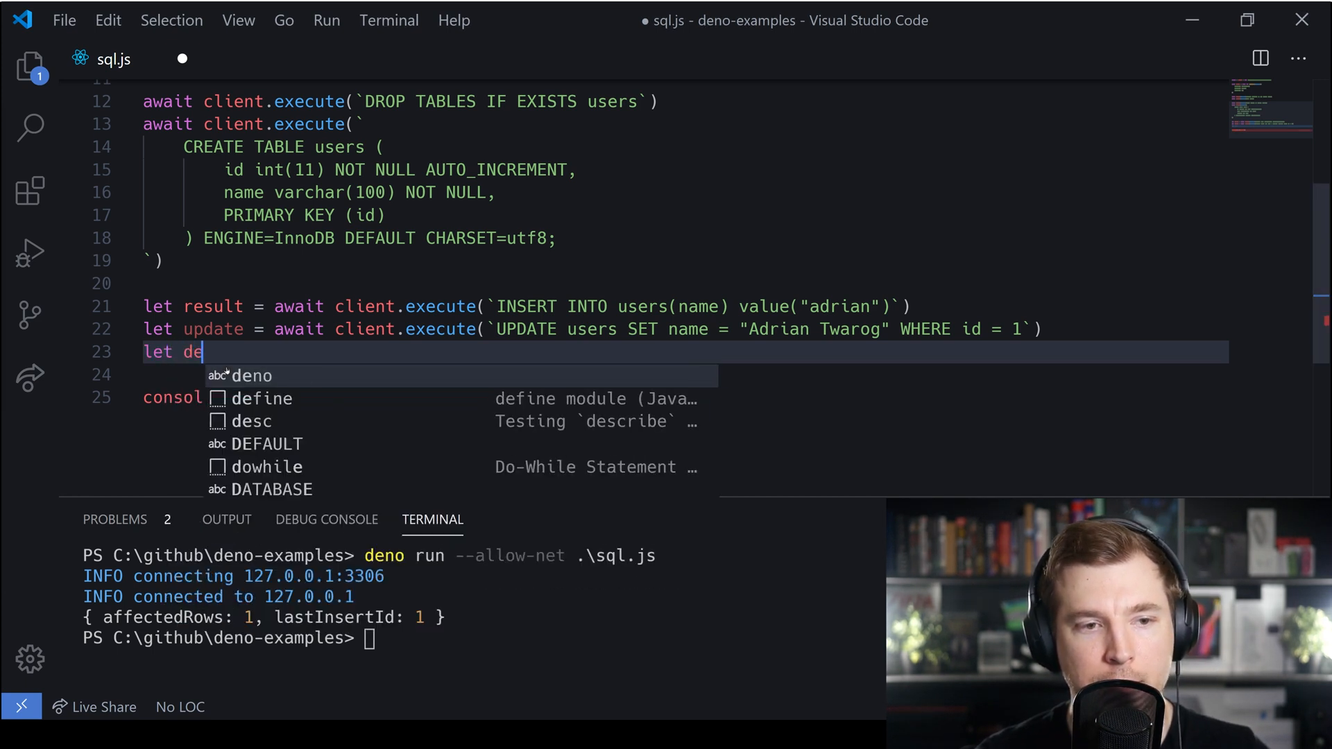
- Add let detele = await client.execute(`DELETE FROM users WHERE id = 1`) and save
{"action": "type", "text": "tele = await"}
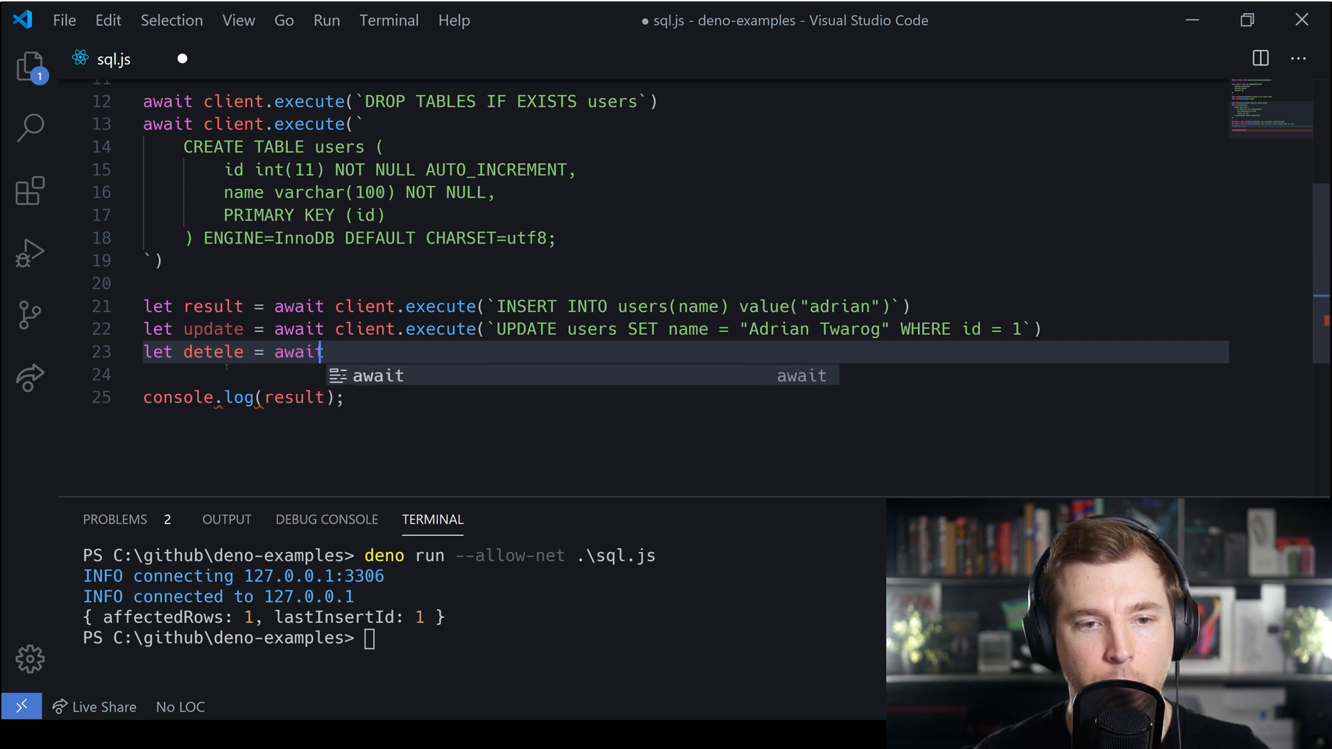
{"action": "type", "text": "client.execute"}
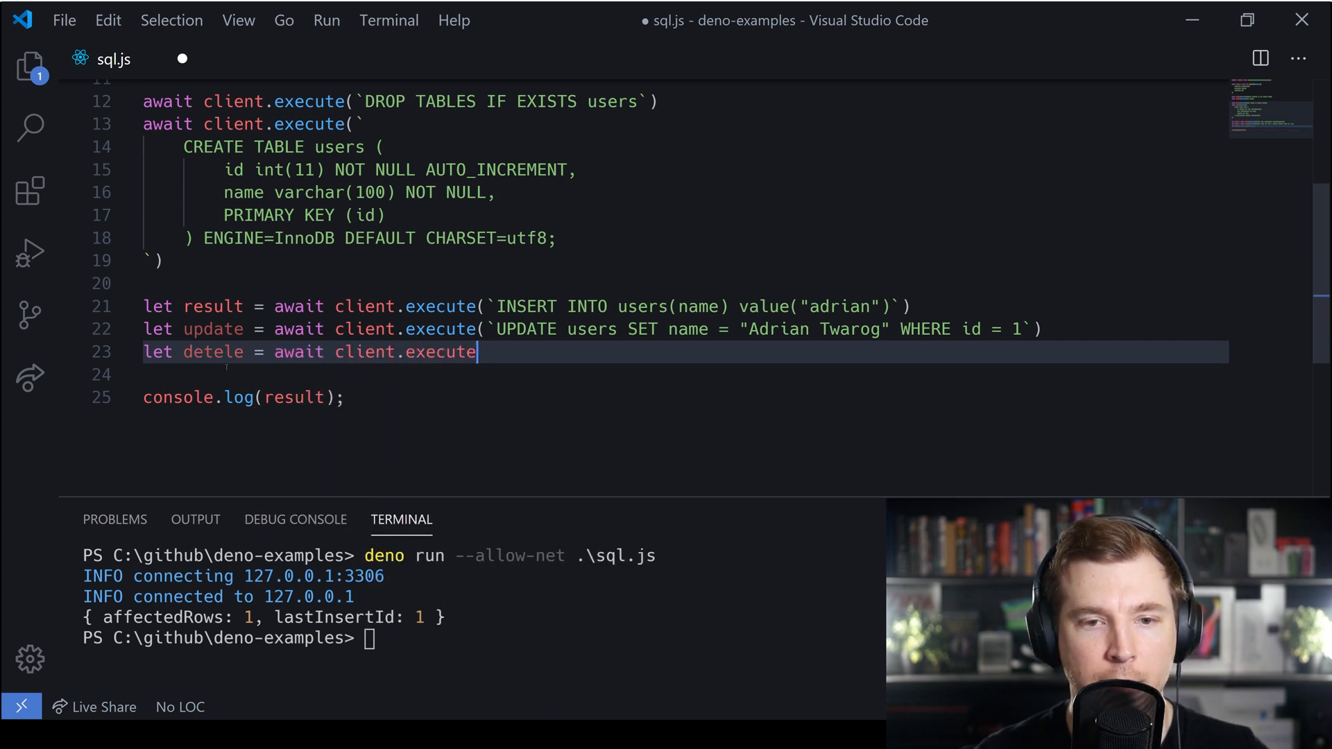
{"action": "type", "text": "(`DE"}
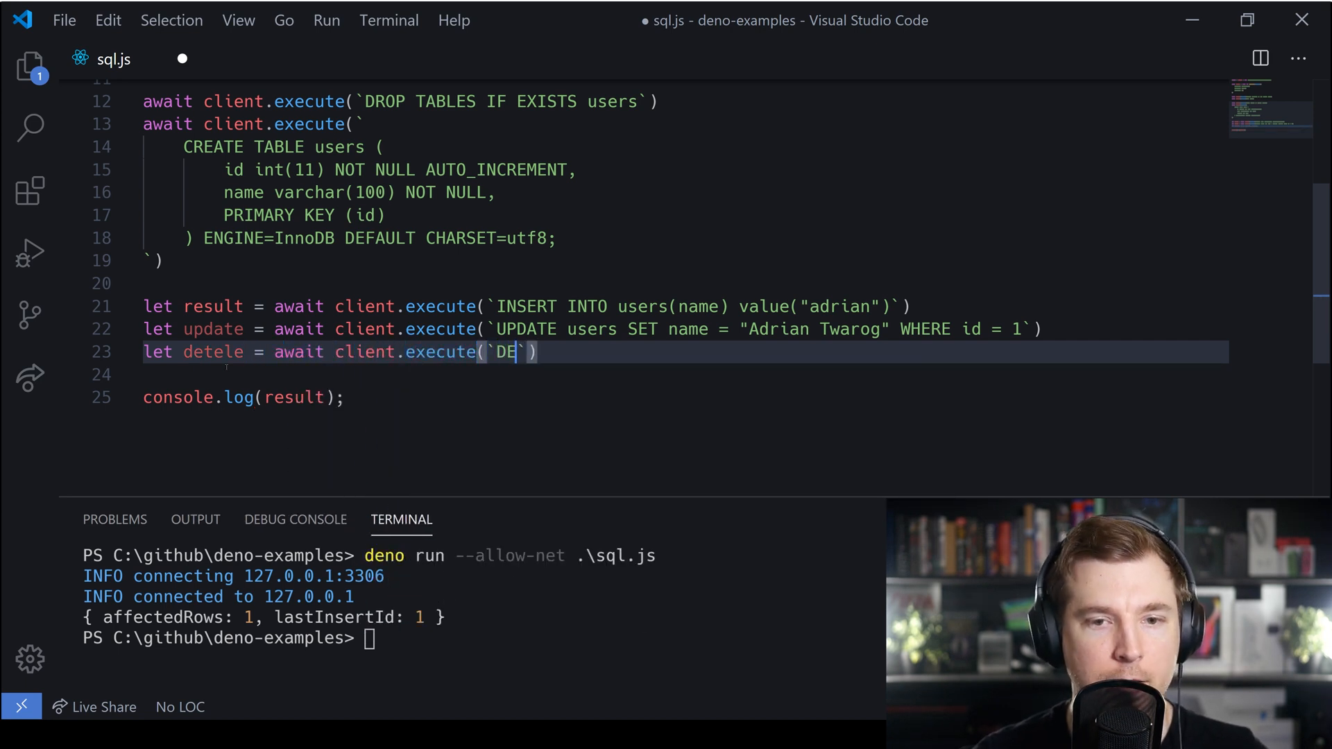
{"action": "type", "text": "LTE FROM users"}
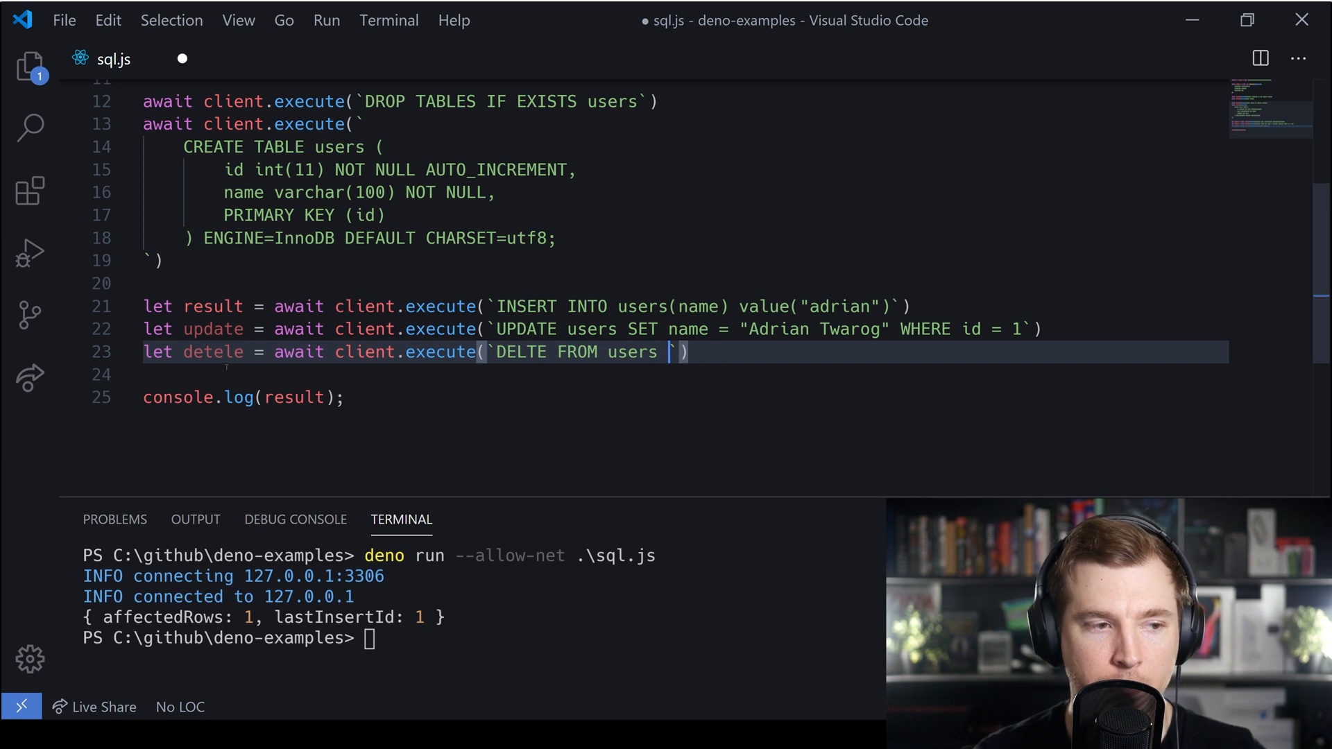
{"action": "type", "text": "WHERE"}
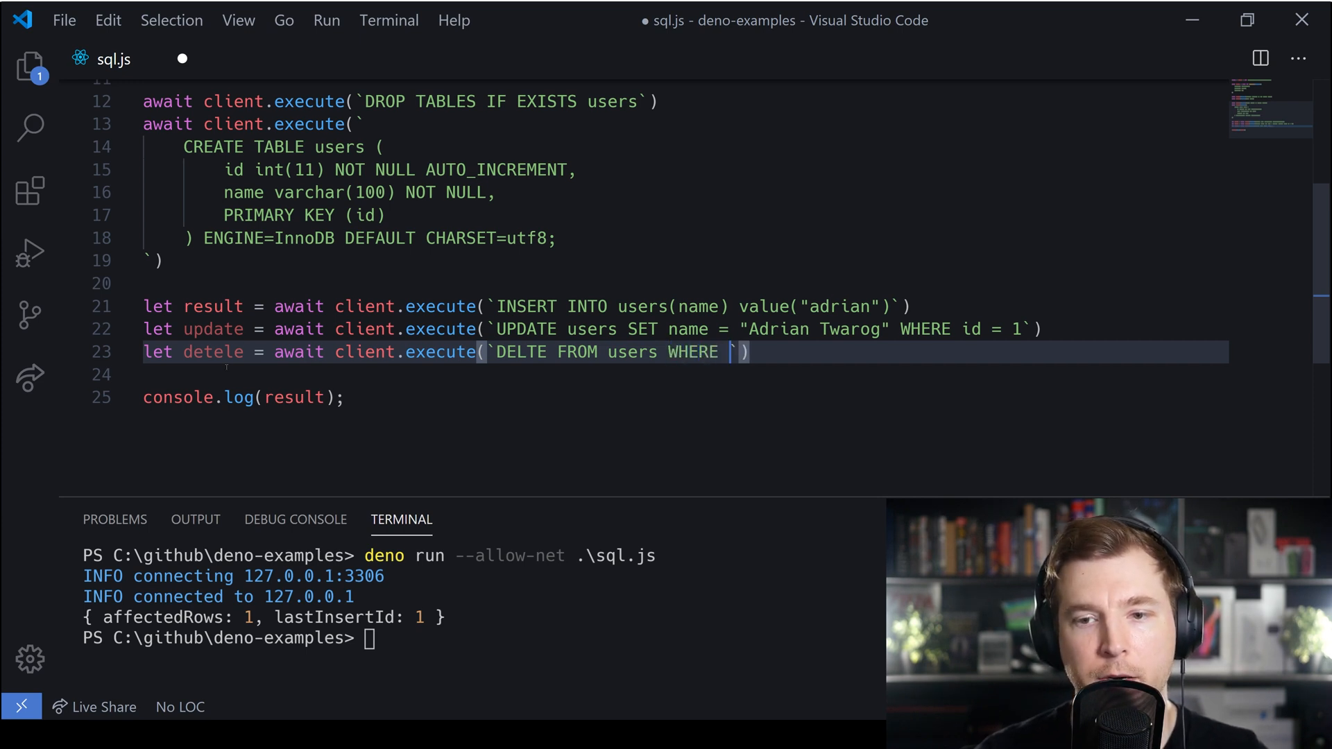
{"action": "type", "text": "id = 1"}
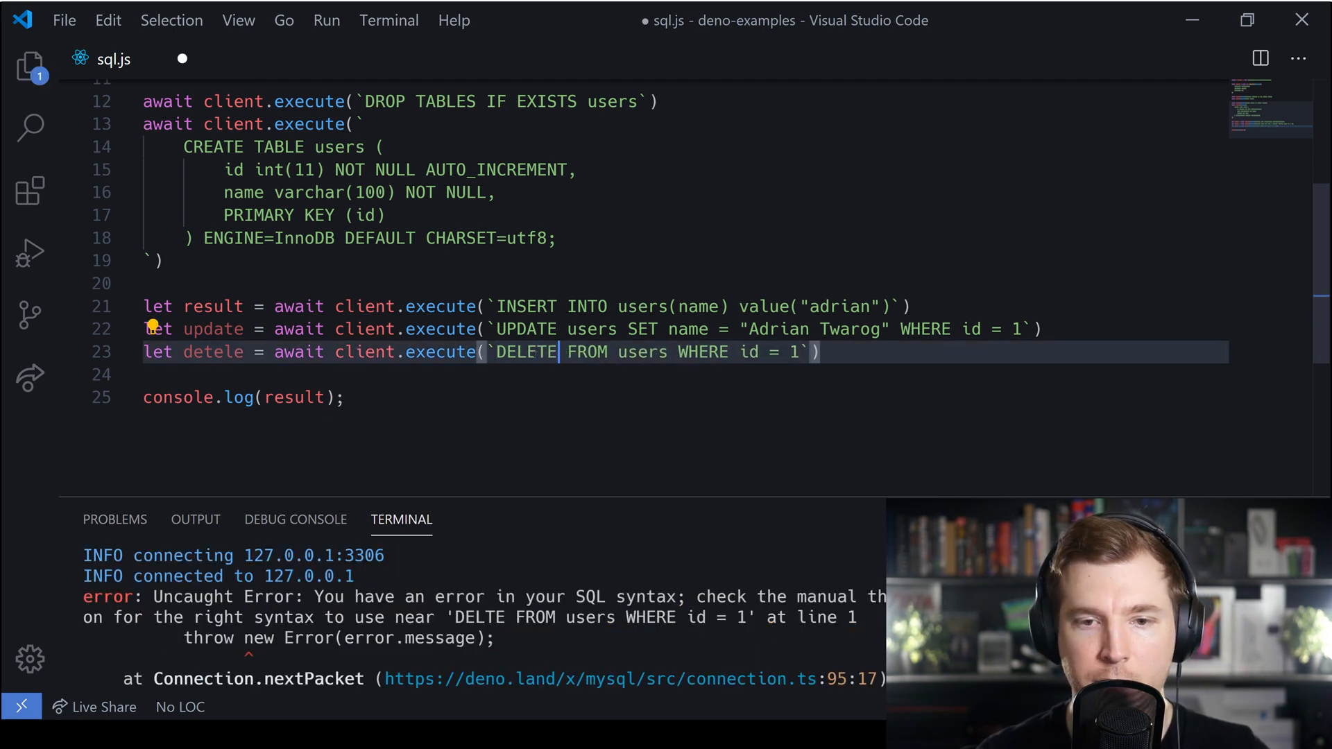
{"action": "key", "text": "ctrl+s"}
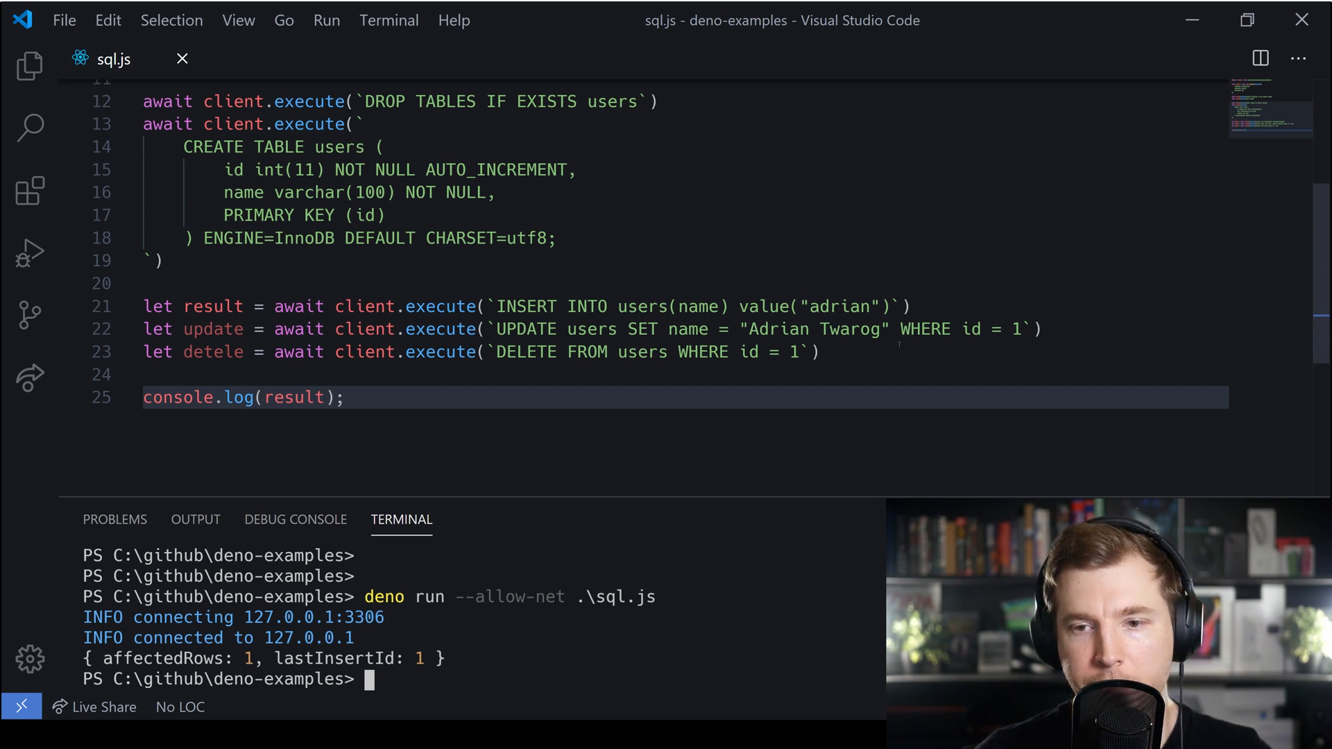
- Comment out the delete statement and start let query = await client.query("")
{"action": "key", "text": "Ctrl+/"}
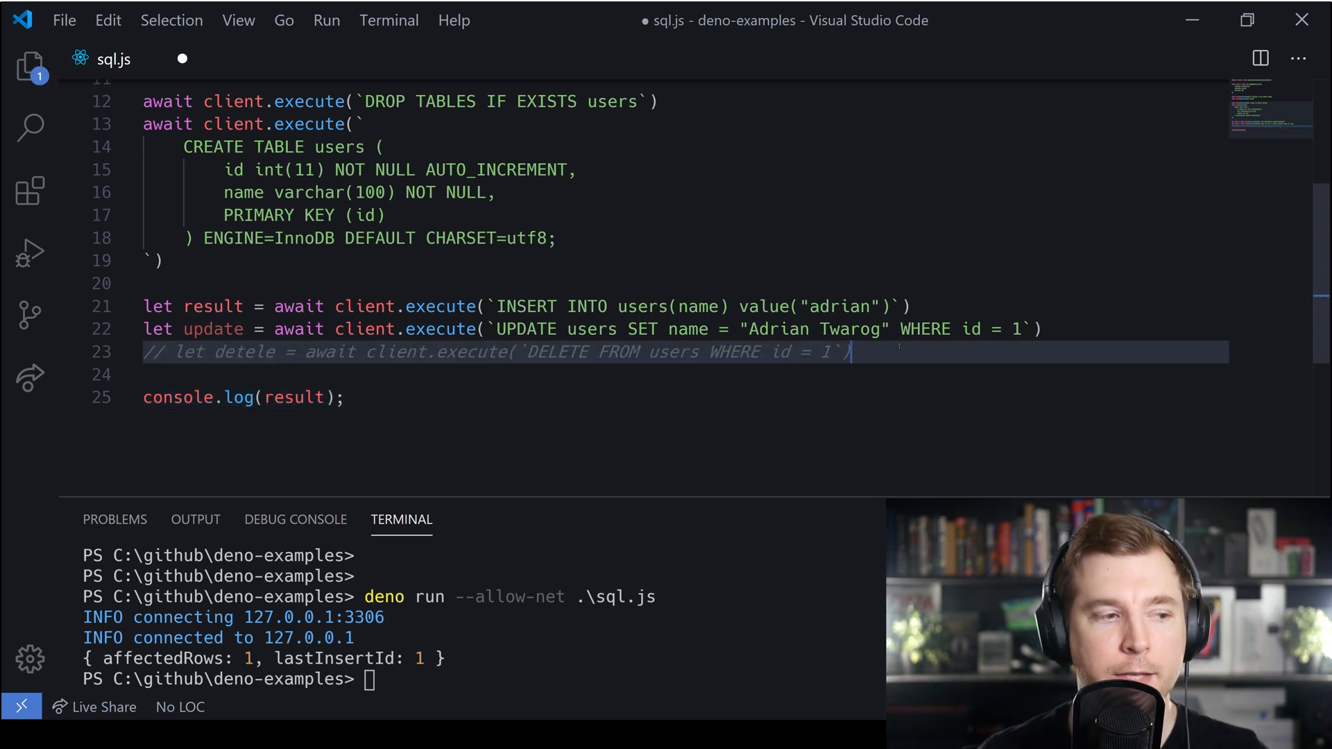
{"action": "key", "text": "Enter"}
{"action": "type", "text": "let"}
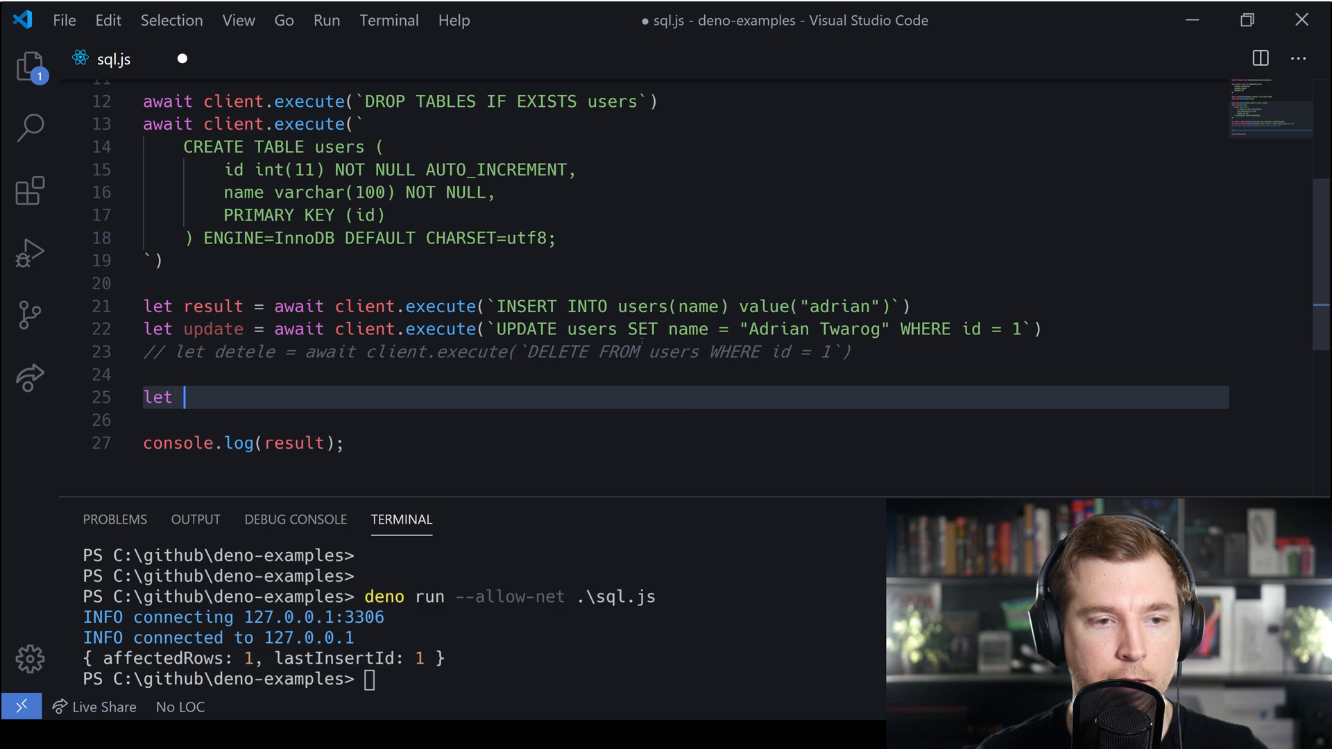
{"action": "type", "text": "query = await"}
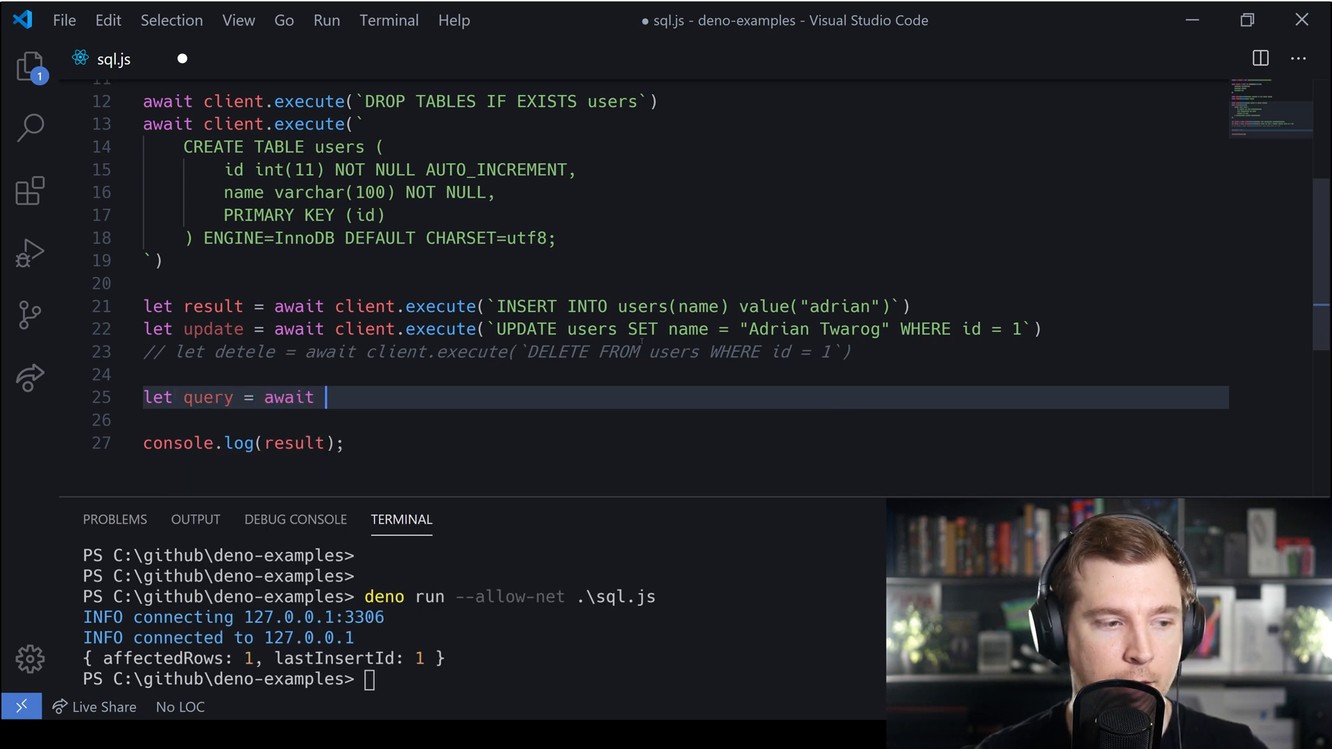
{"action": "type", "text": "client."}
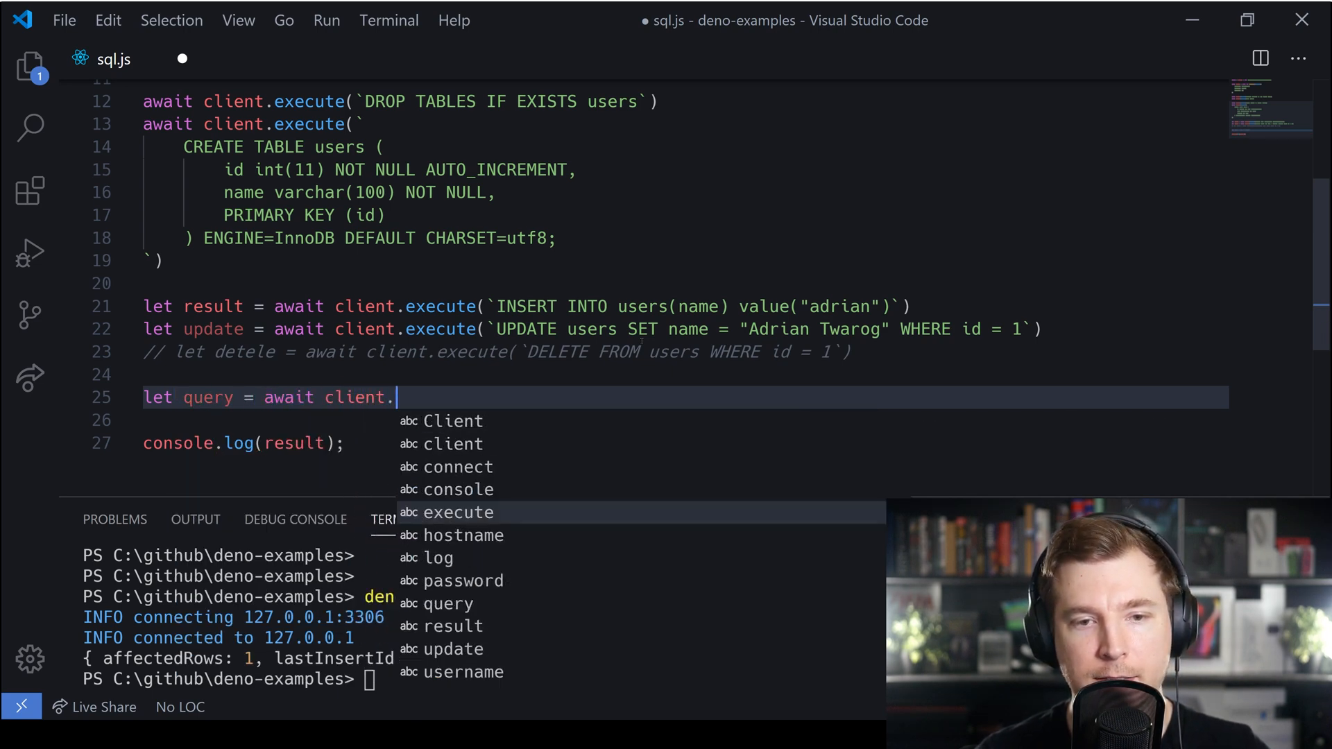
{"action": "type", "text": "query("}
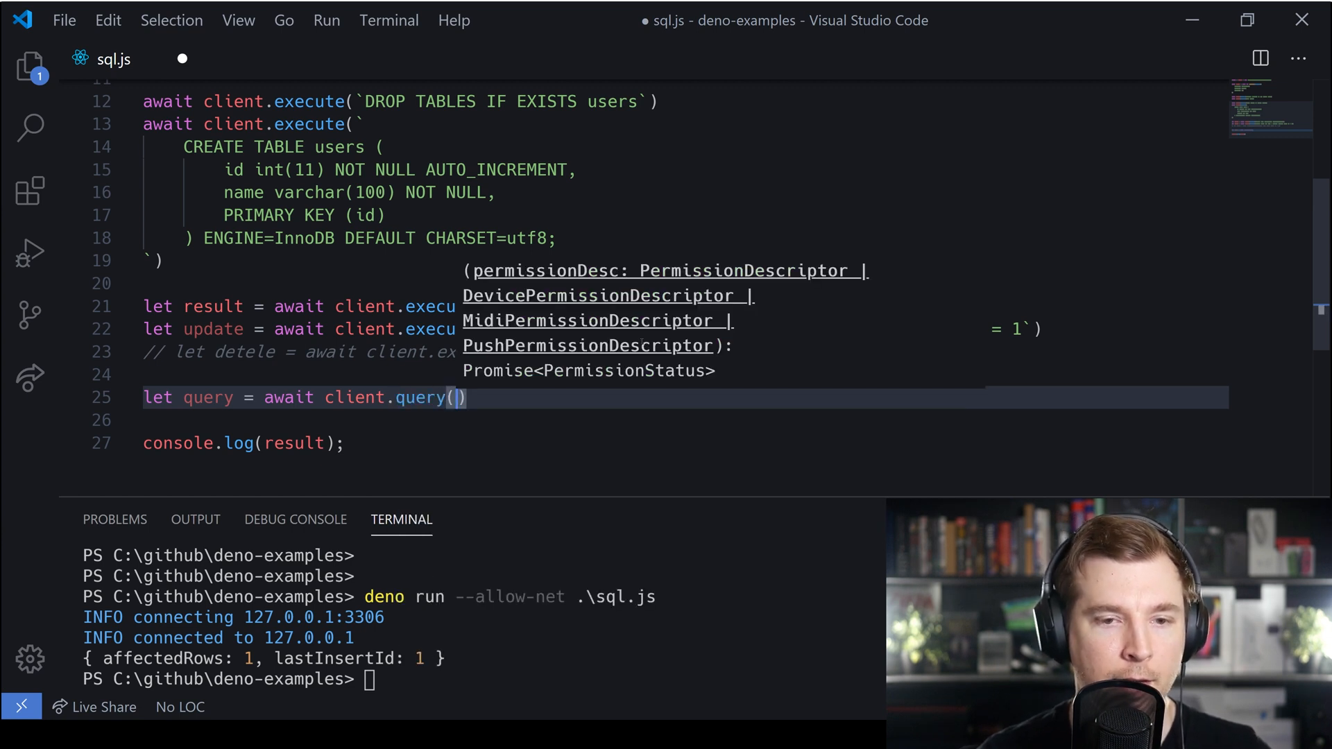
{"action": "type", "text": "\"\""}
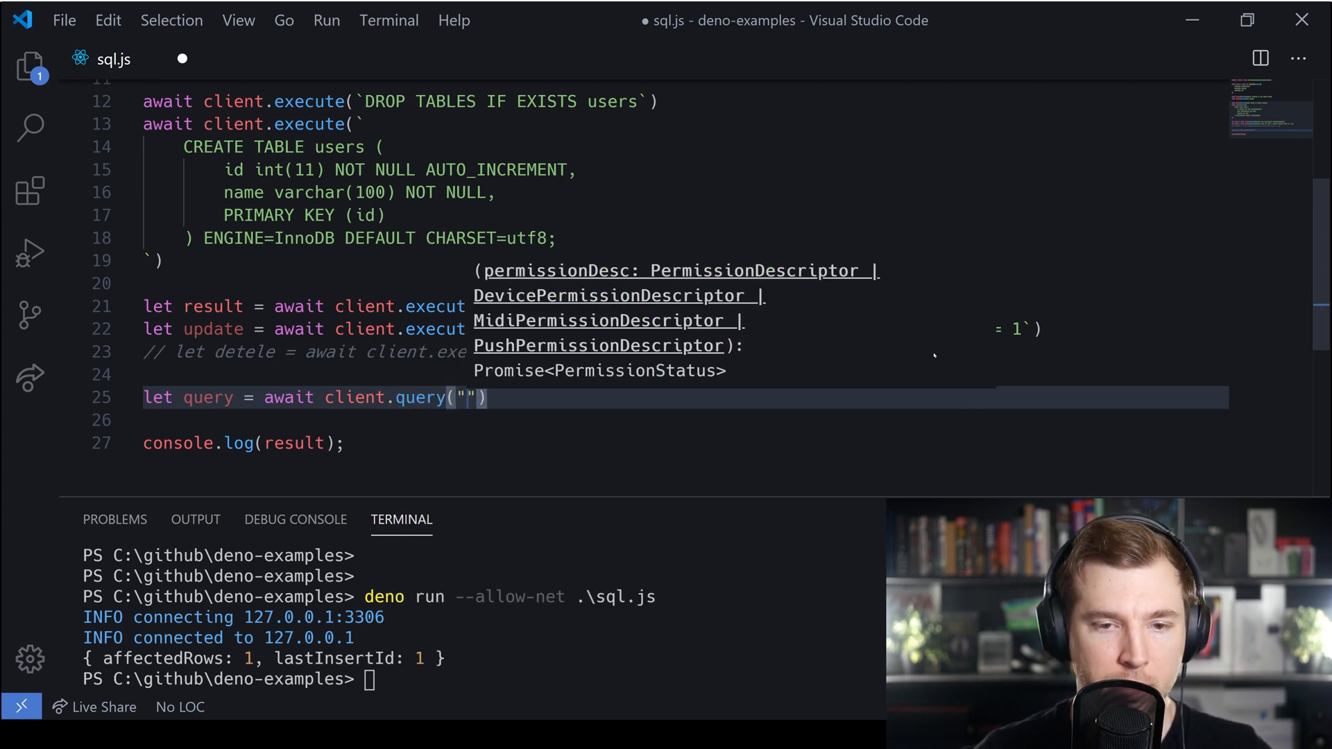
- Write the query as SELECT * FROM users WHERE id, replacing name with *
{"action": "type", "text": "SELECT"}
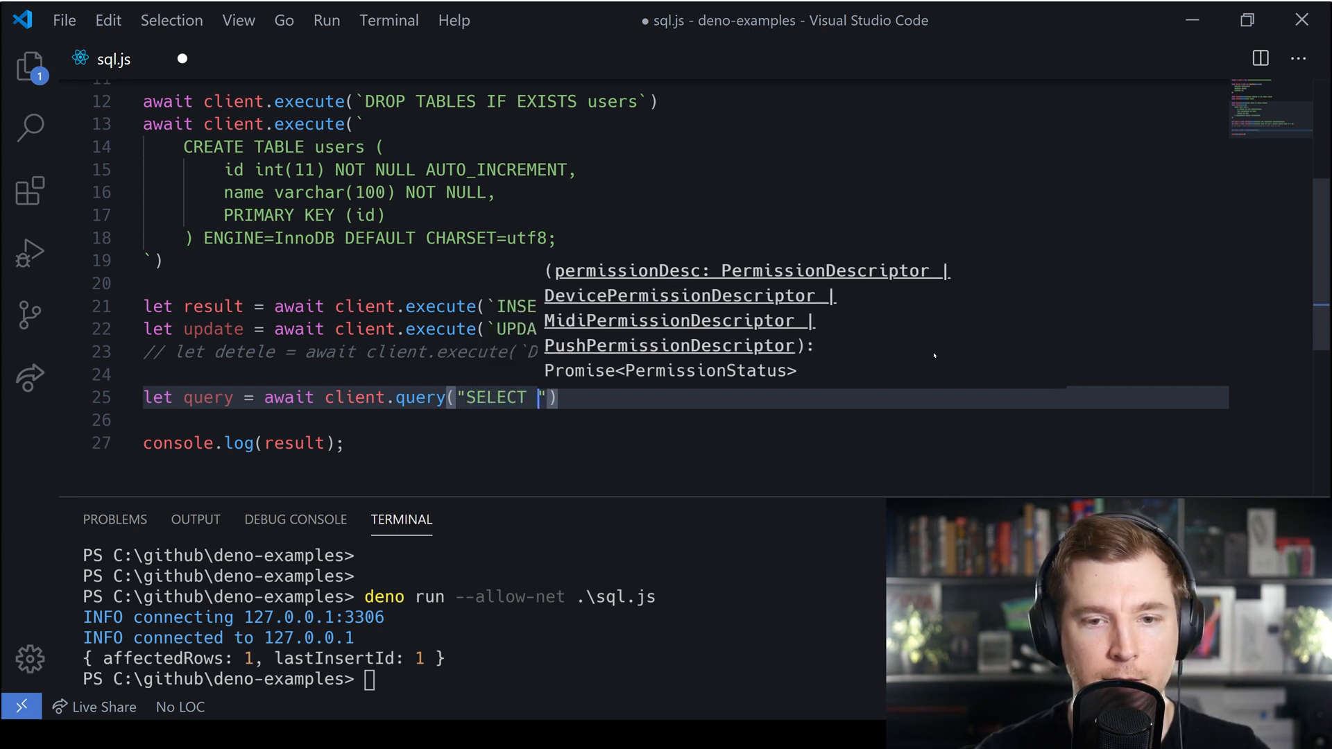
{"action": "type", "text": "name"}
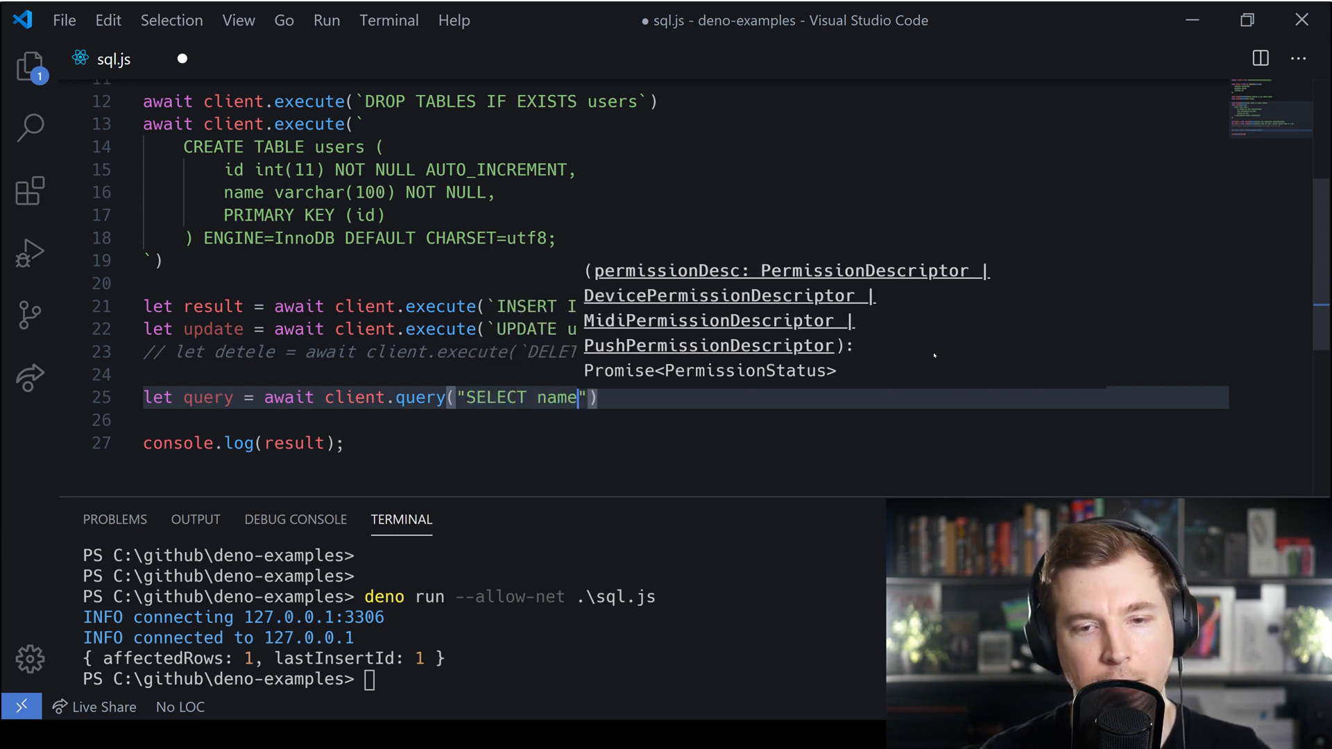
{"action": "key", "text": "Backspace"}
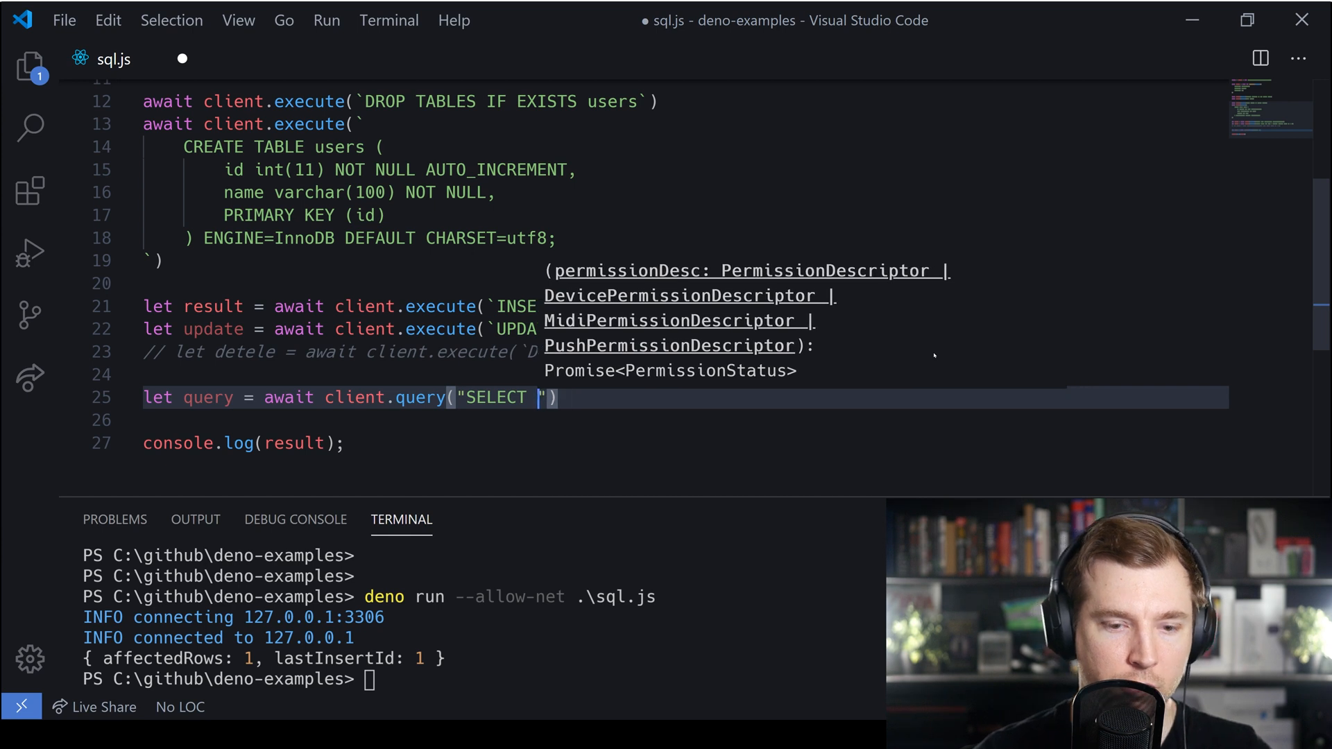
{"action": "type", "text": "*"}
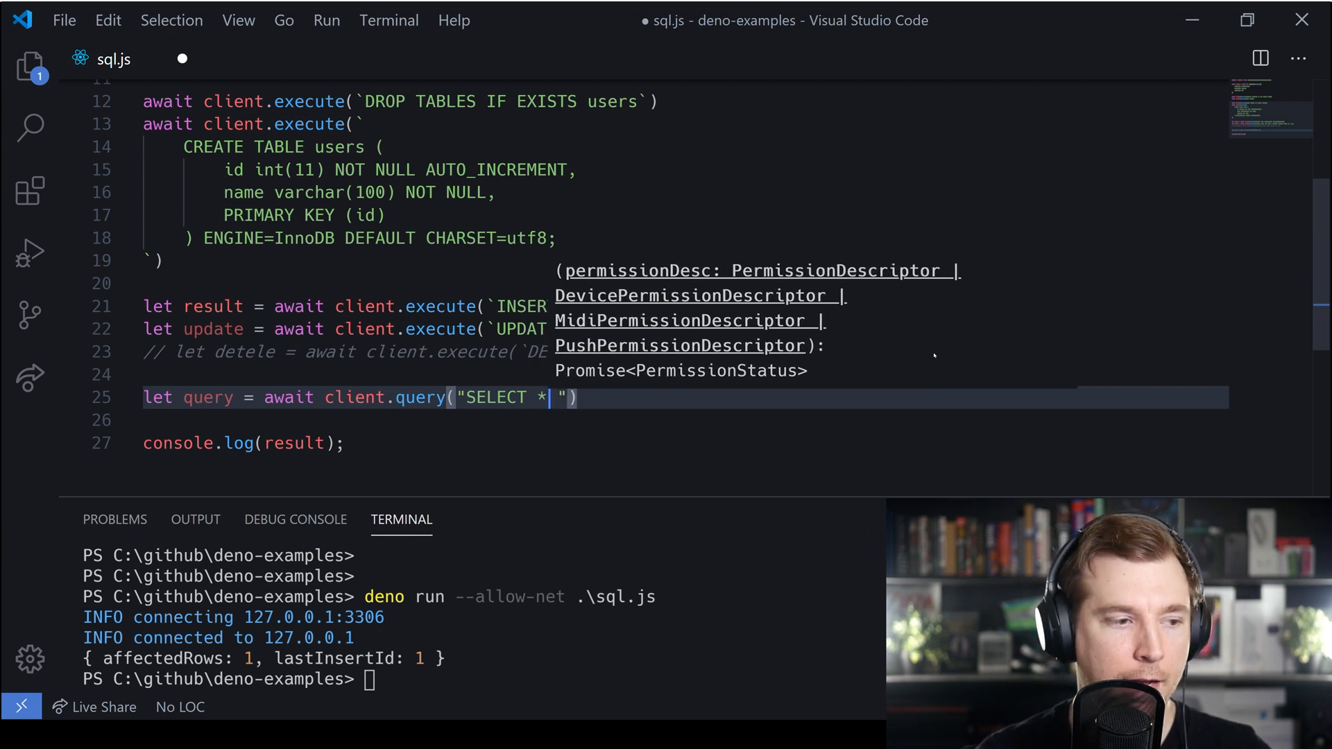
{"action": "type", "text": "FROM"}
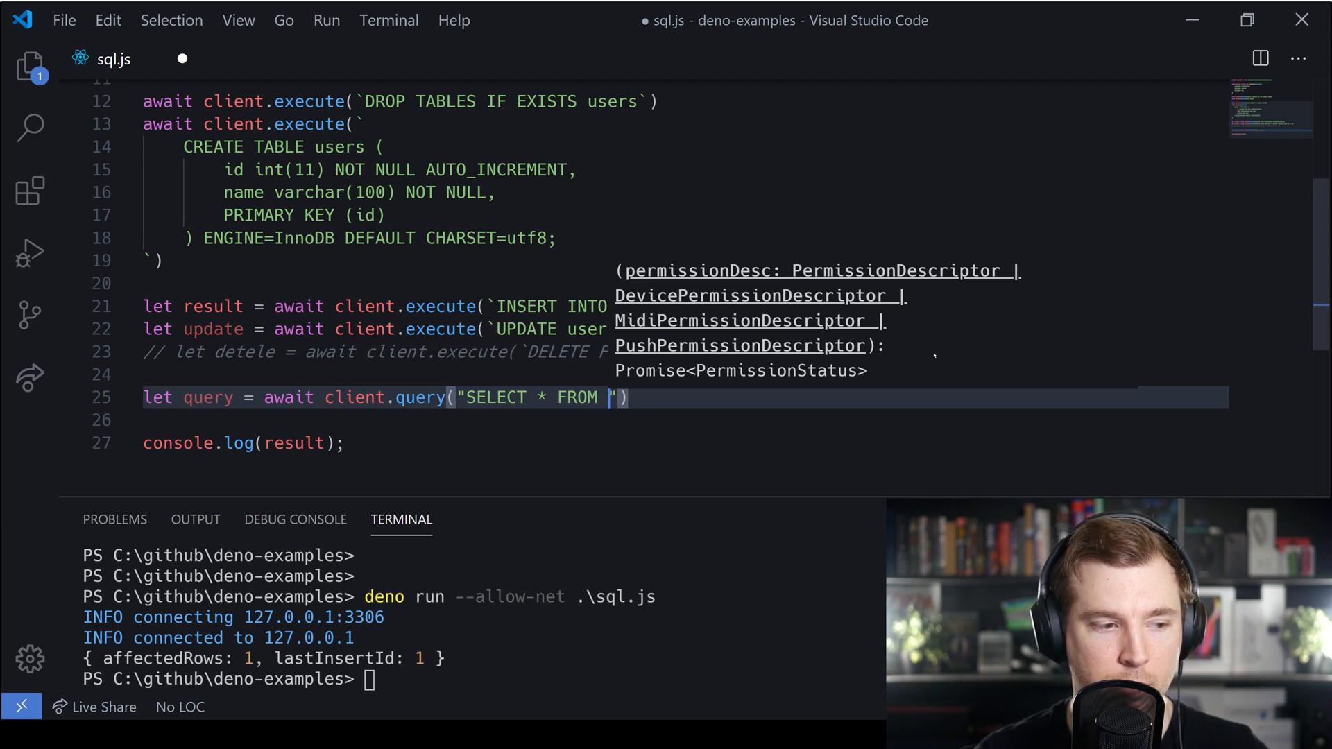
{"action": "type", "text": "users"}
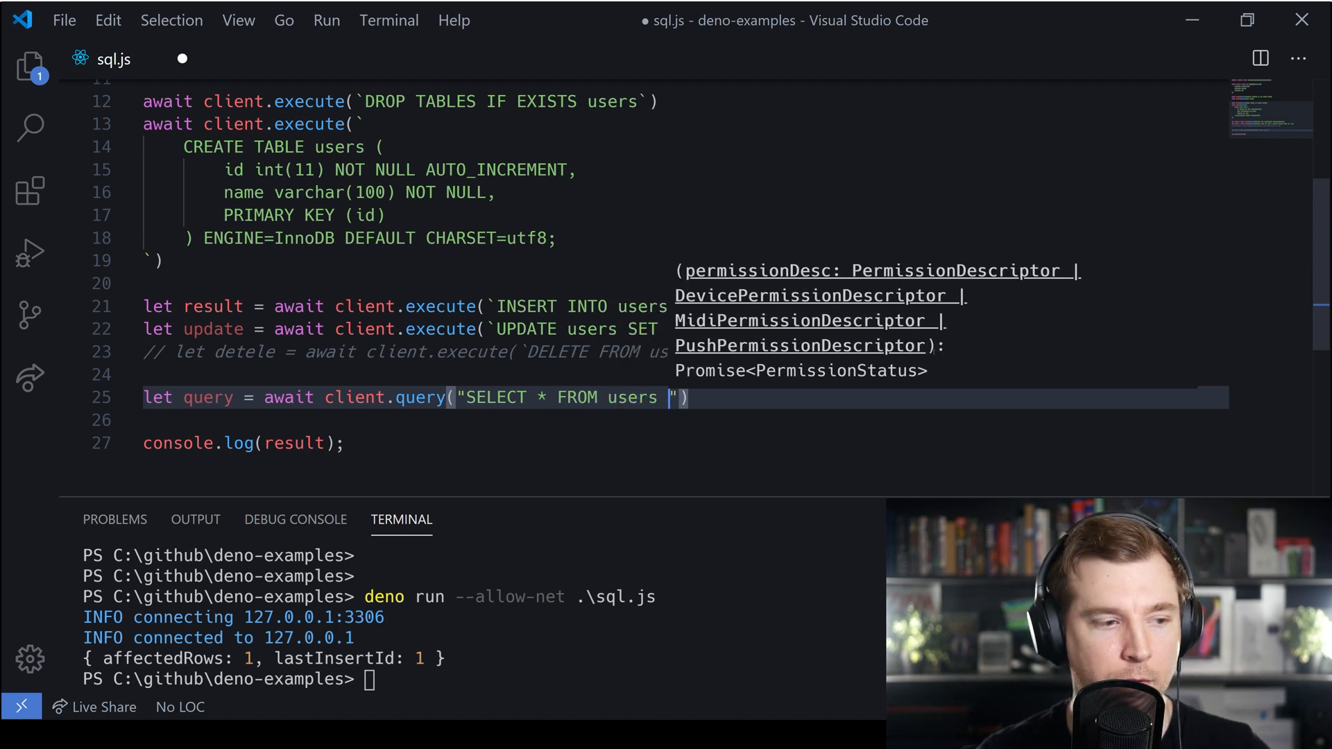
{"action": "type", "text": "WHERE id = 1"}
{"action": "left_click", "coordinate": [243, 443]}
{"action": "type", "text": "query"}
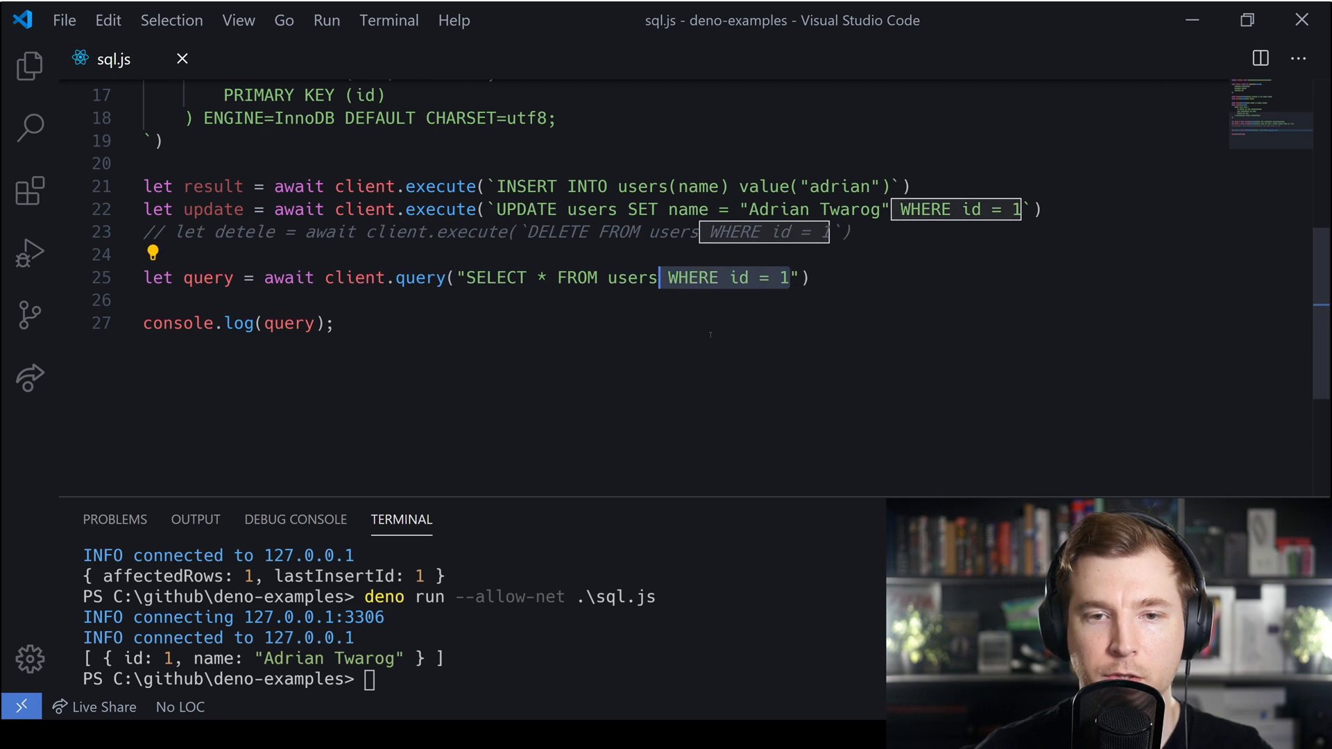
- Remove the WHERE id = 1 filter from the users query and add a line after console.log
{"action": "key", "text": "Delete"}
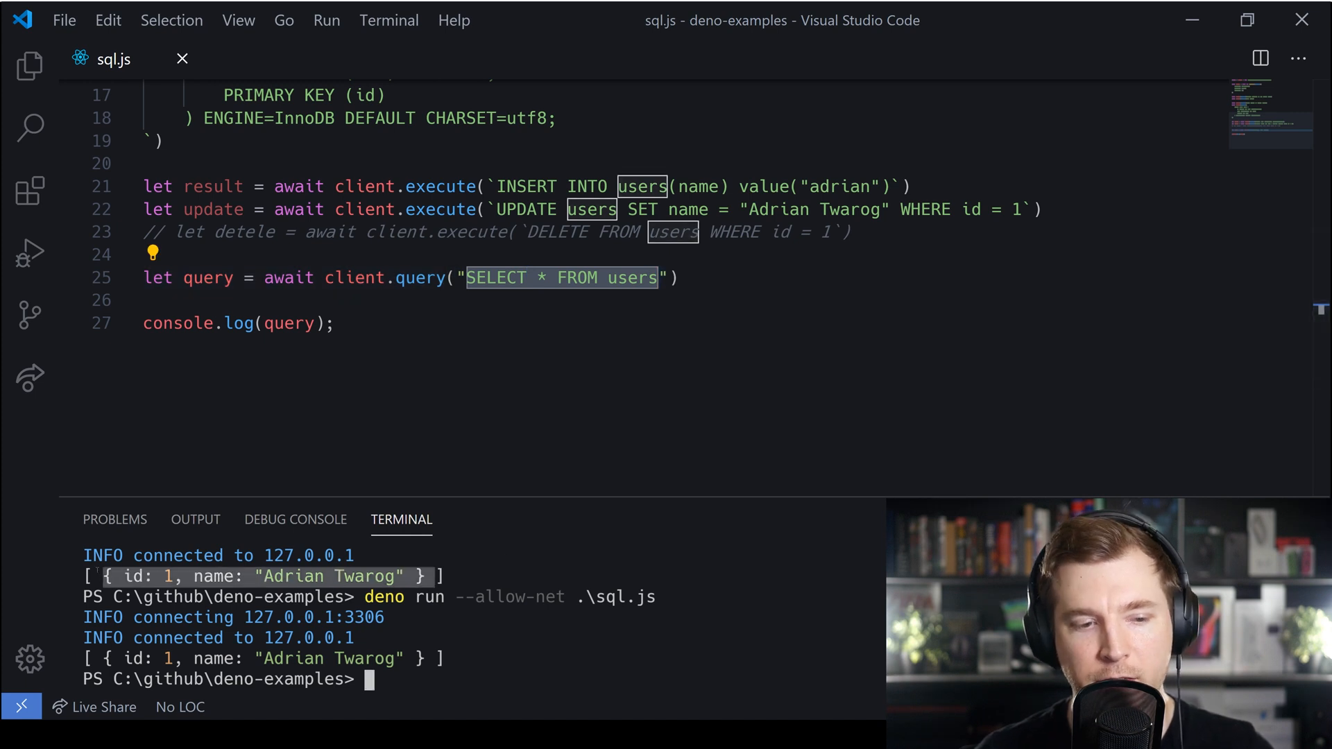
{"action": "left_click", "coordinate": [334, 323]}
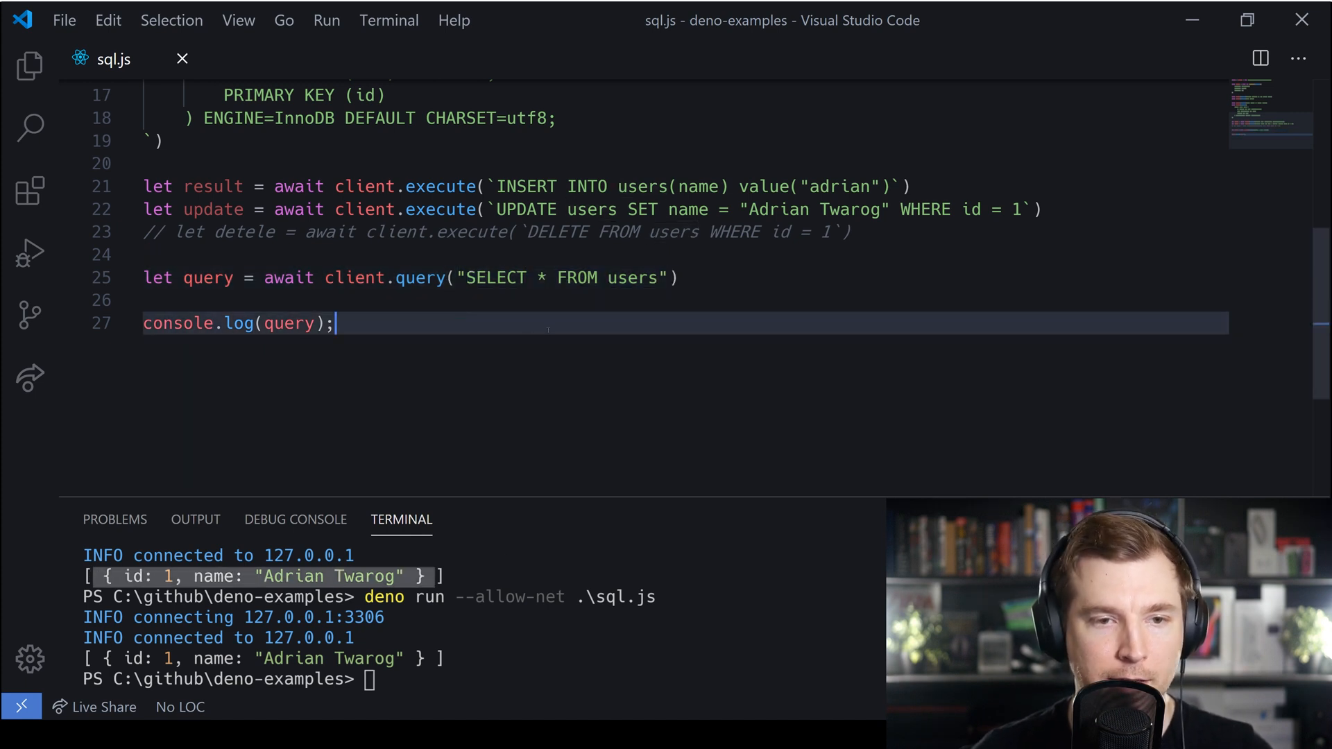
{"action": "key", "text": "Enter"}
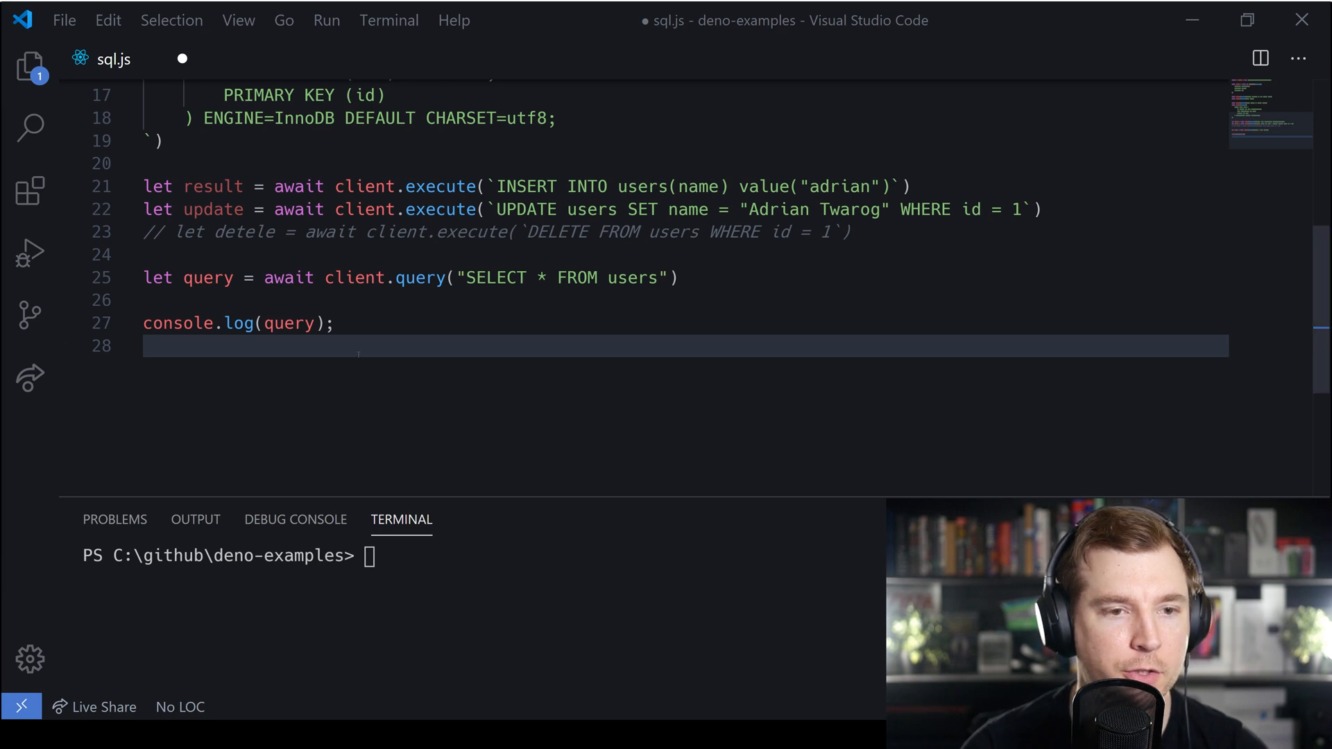
- End sql.js with await client.close(); to close the database connection
{"action": "type", "text": "awai"}
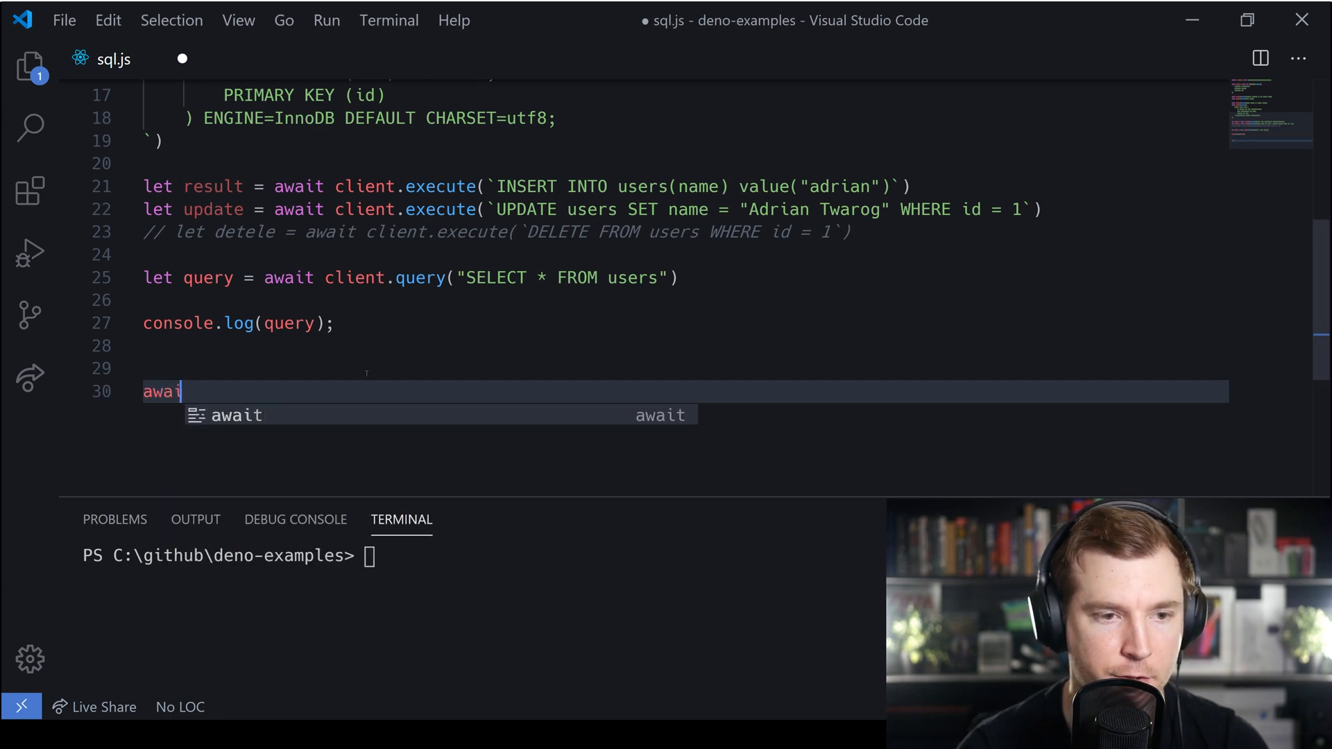
{"action": "type", "text": "c"}
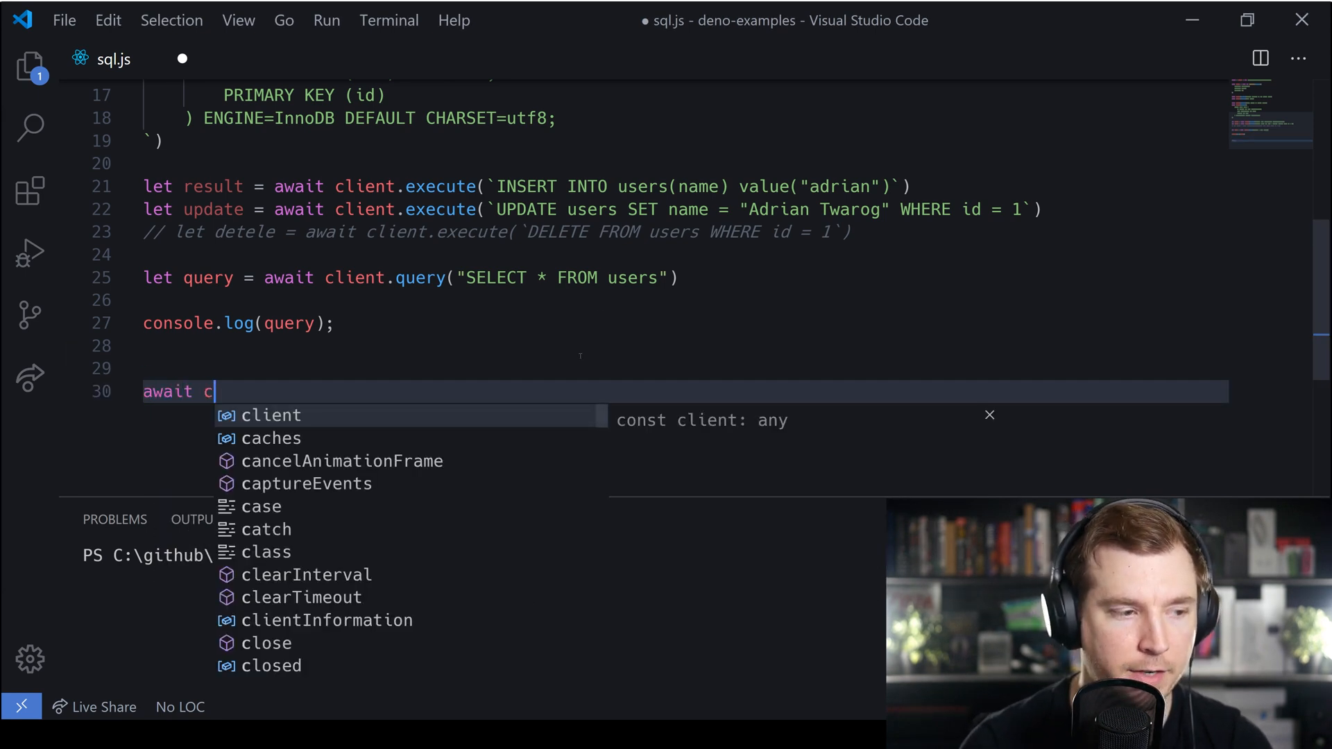
{"action": "type", "text": "lient."}
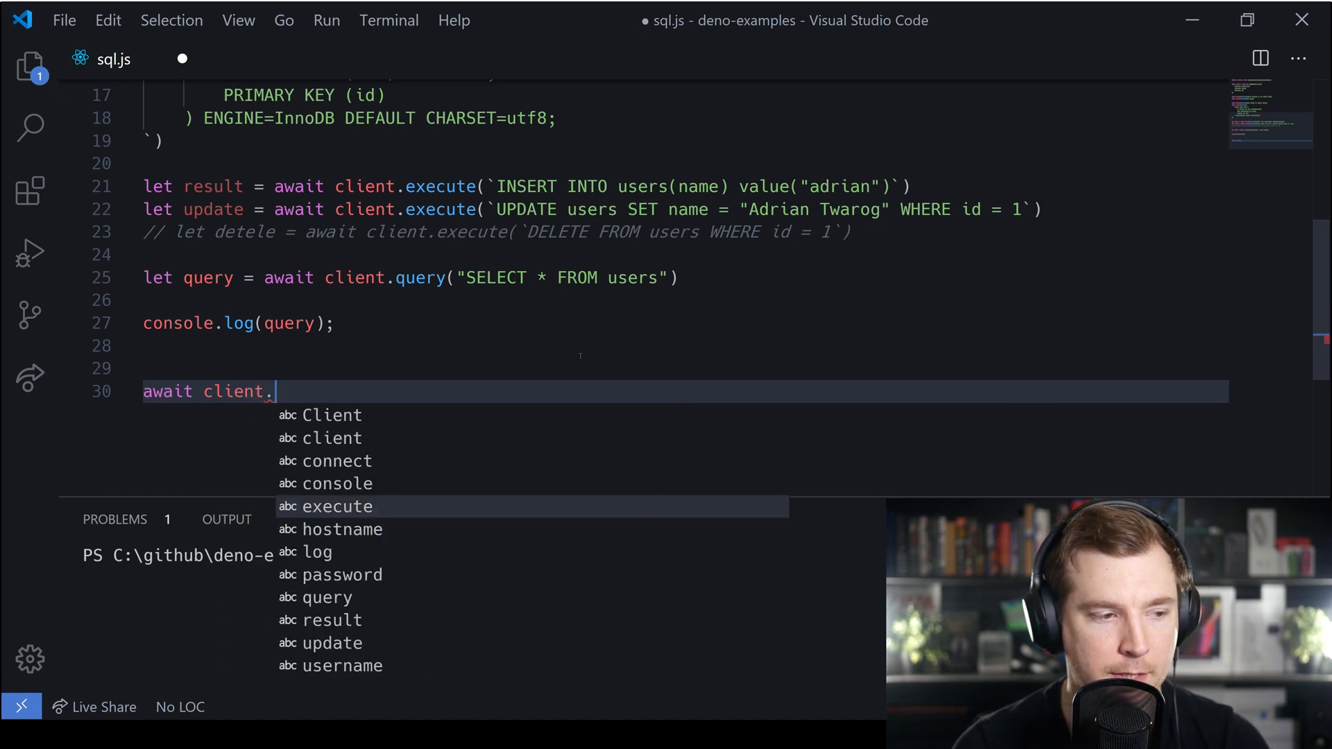
{"action": "type", "text": "close();"}
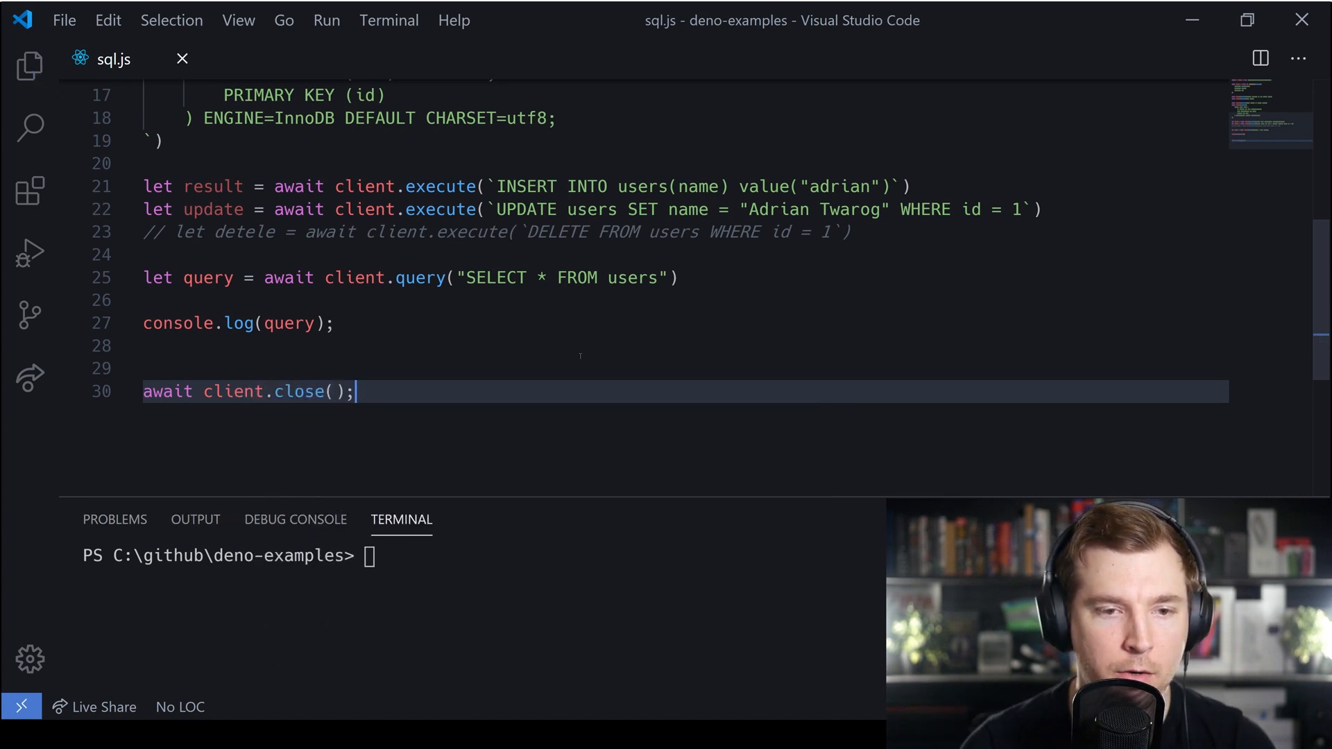
- Enter deno run --allow-net .\sql.js in the terminal to run the script
{"action": "type", "text": "deno run --allow-net .\\sql.js"}
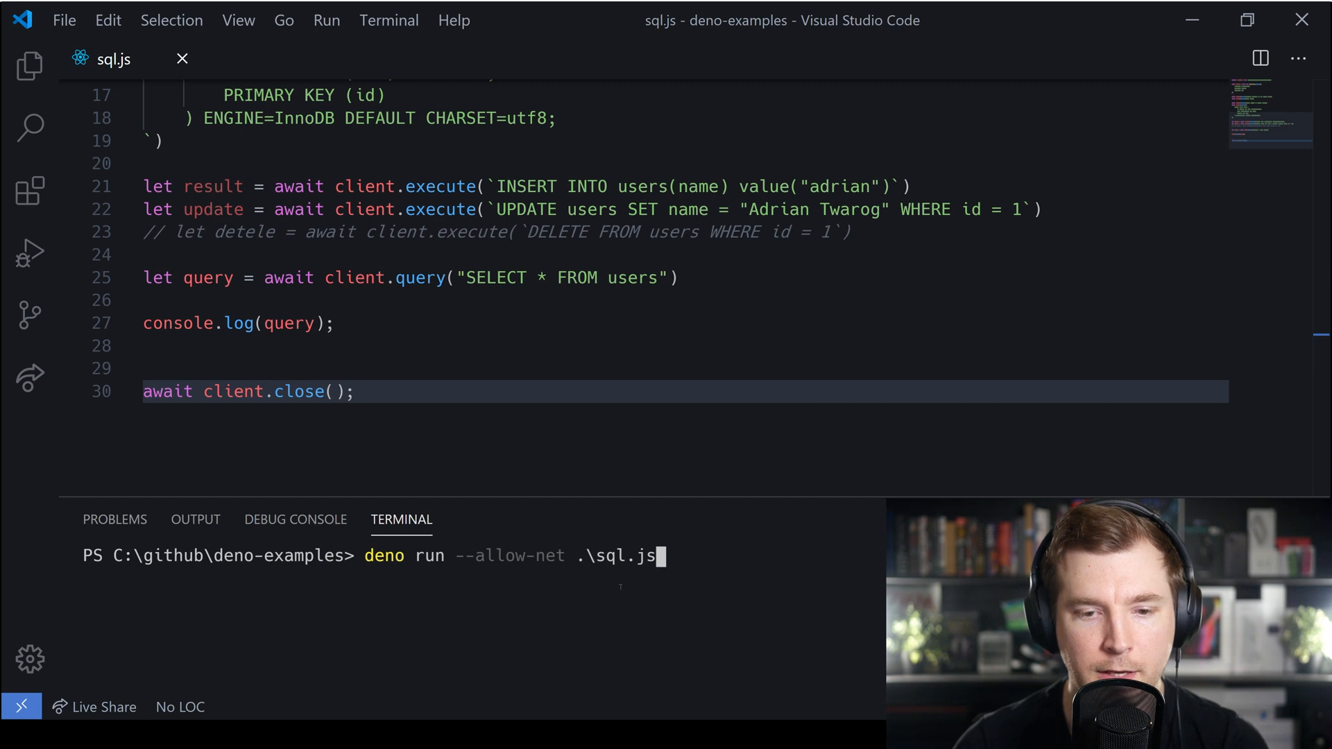